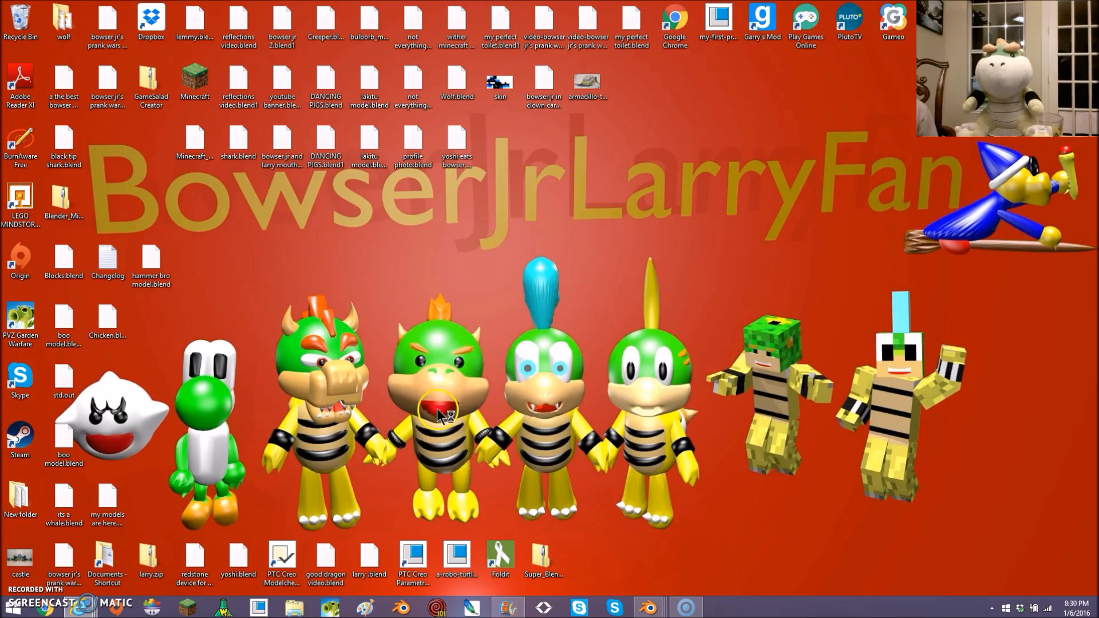
{"action": "mouse_move", "coordinate": [490, 379]}
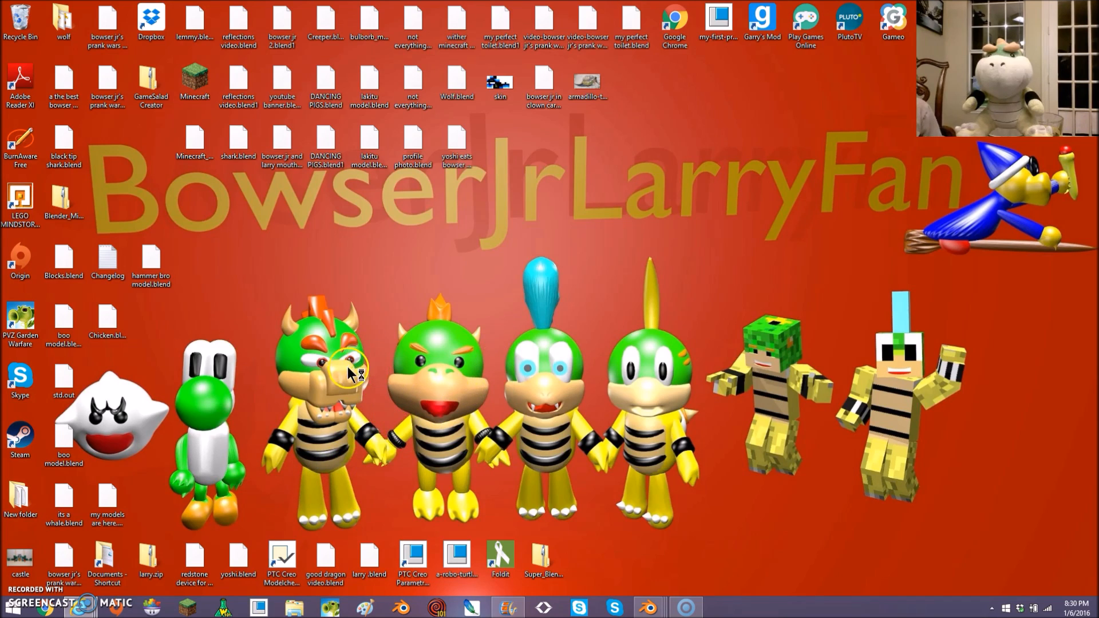
{"action": "mouse_move", "coordinate": [375, 384]}
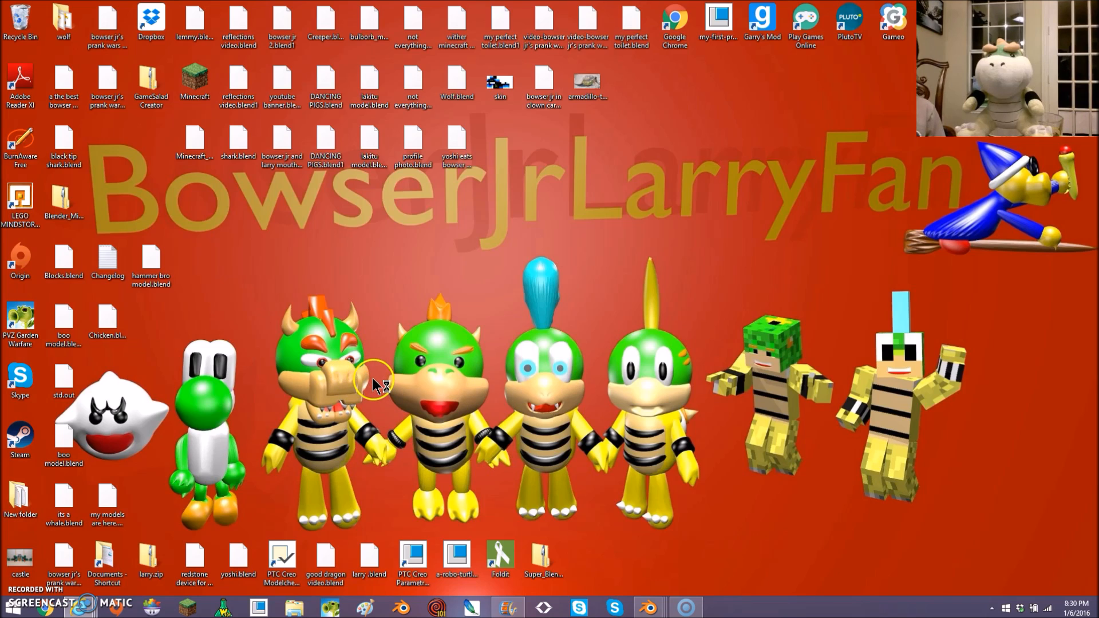
{"action": "mouse_move", "coordinate": [294, 508]}
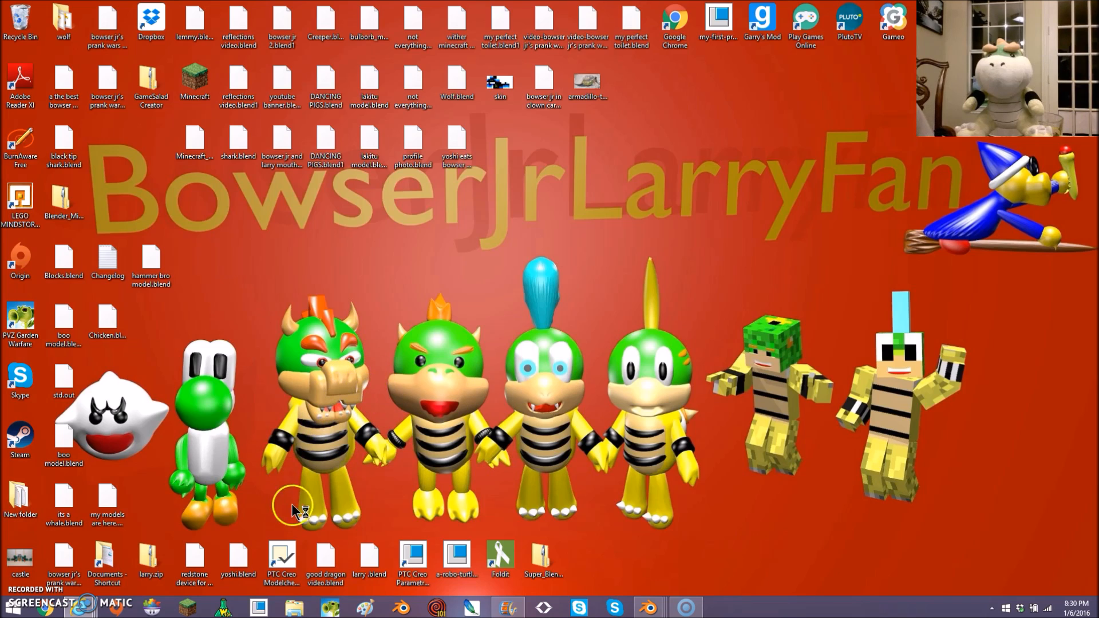
{"action": "mouse_move", "coordinate": [403, 606]}
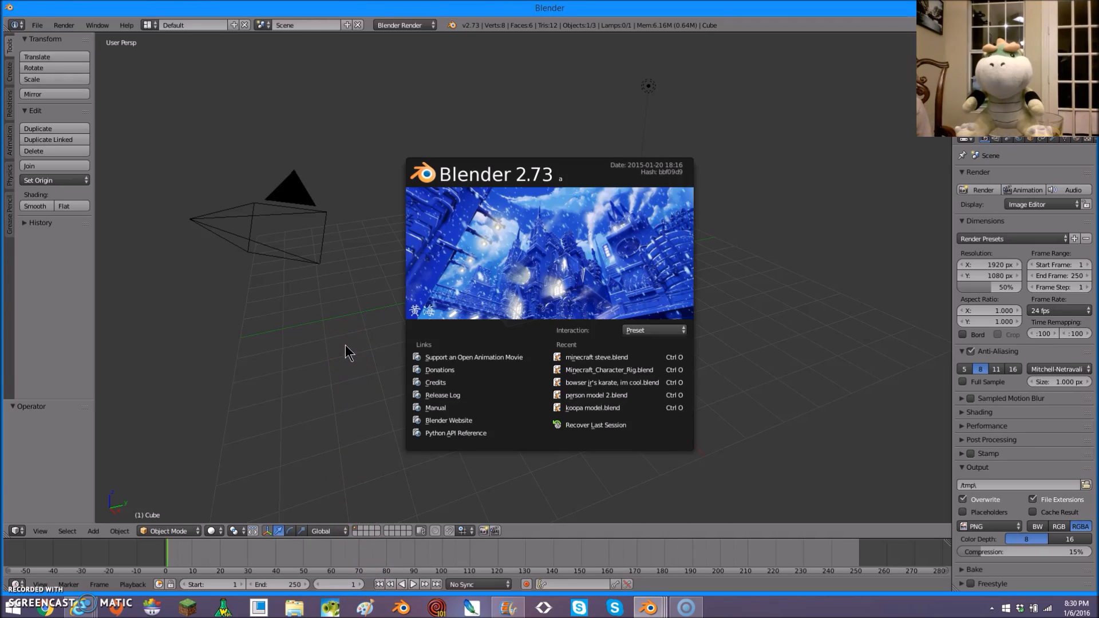
{"action": "mouse_move", "coordinate": [344, 402]}
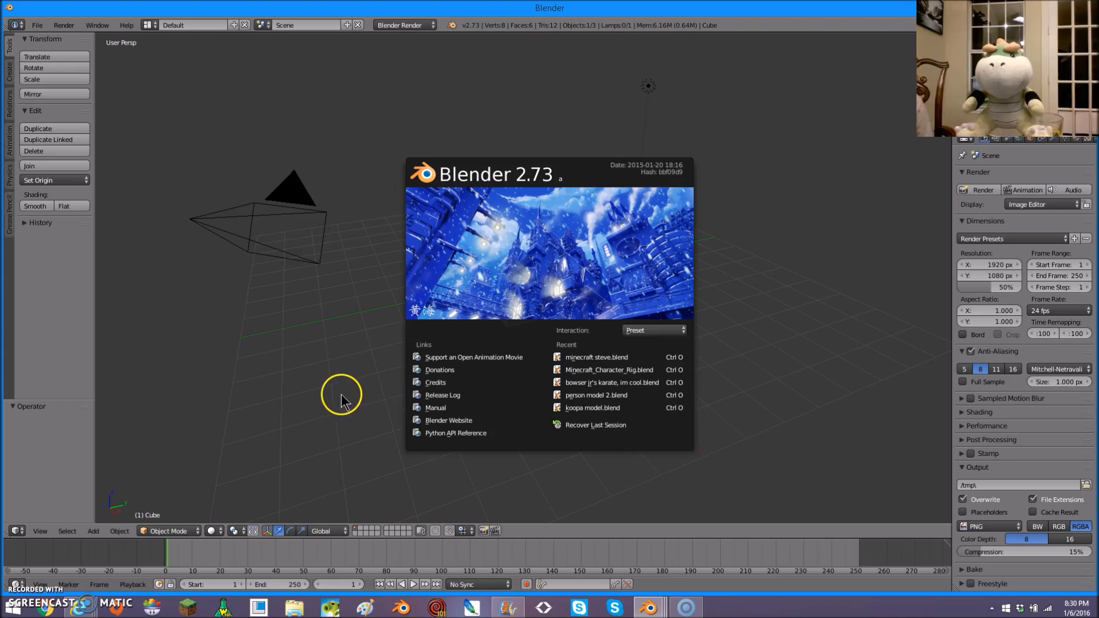
{"action": "mouse_move", "coordinate": [363, 342]}
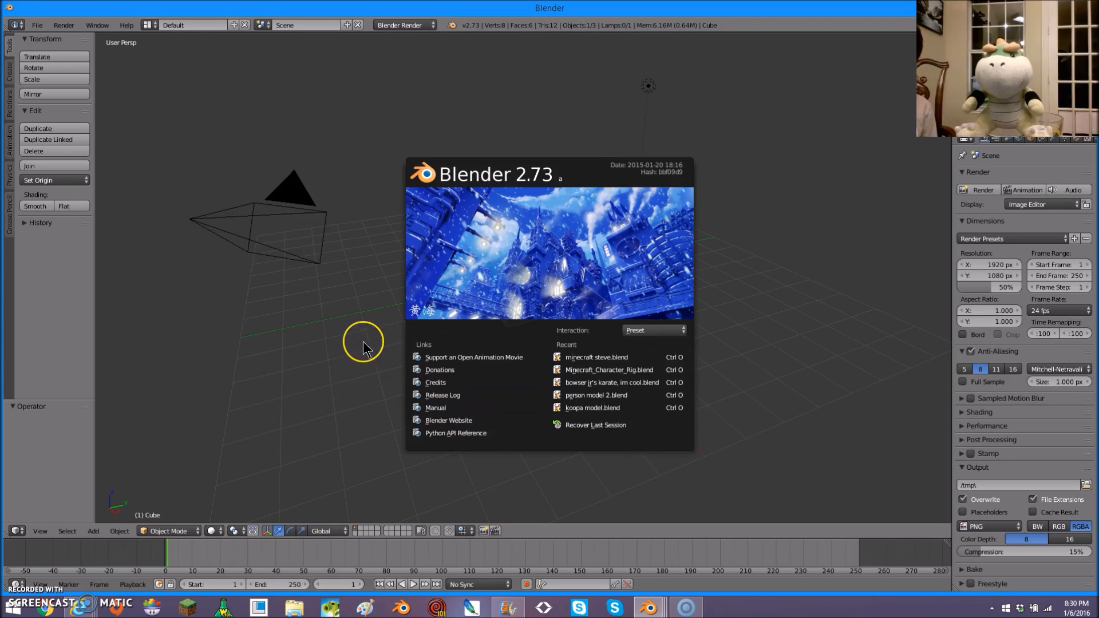
- Dismiss the splash screen and open minecraft steve.blend from the Documents folder
{"action": "left_click", "coordinate": [363, 315]}
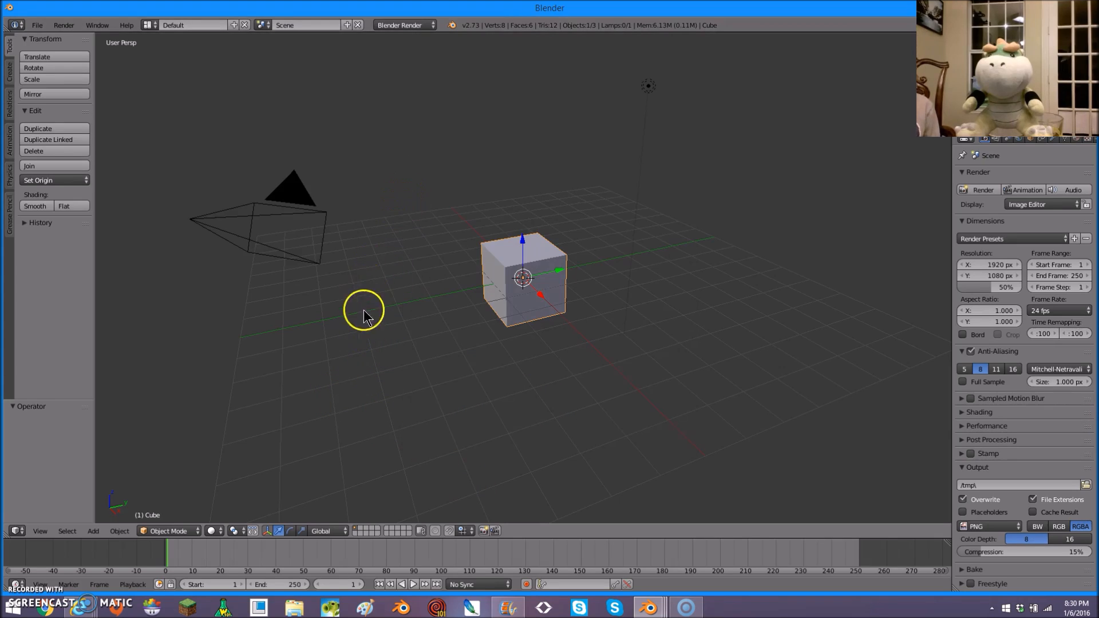
{"action": "mouse_move", "coordinate": [37, 25]}
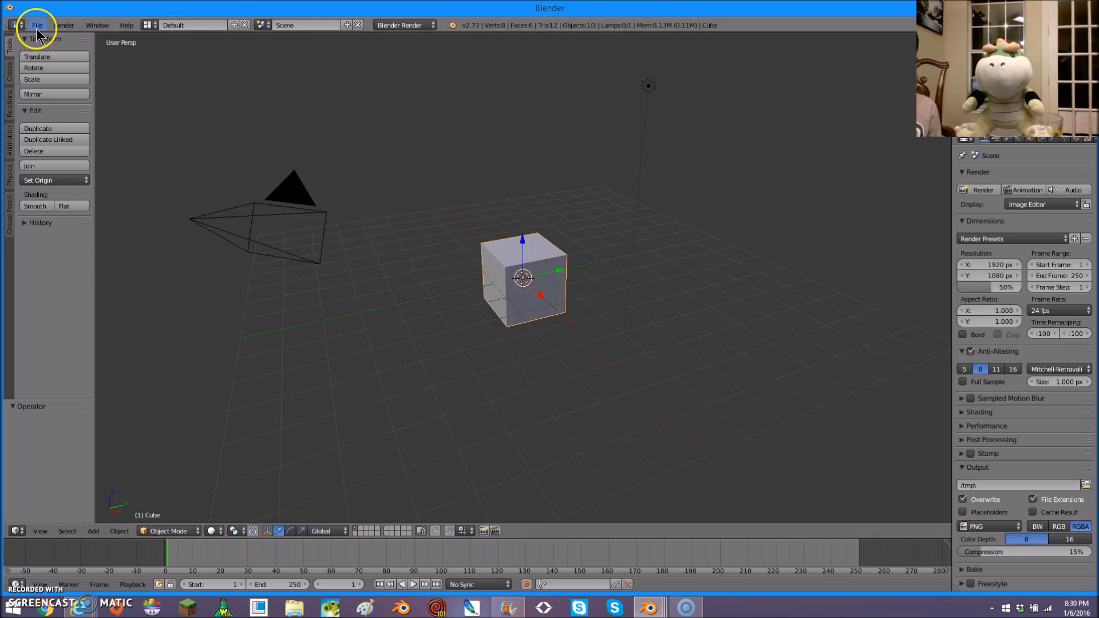
{"action": "left_click", "coordinate": [37, 25]}
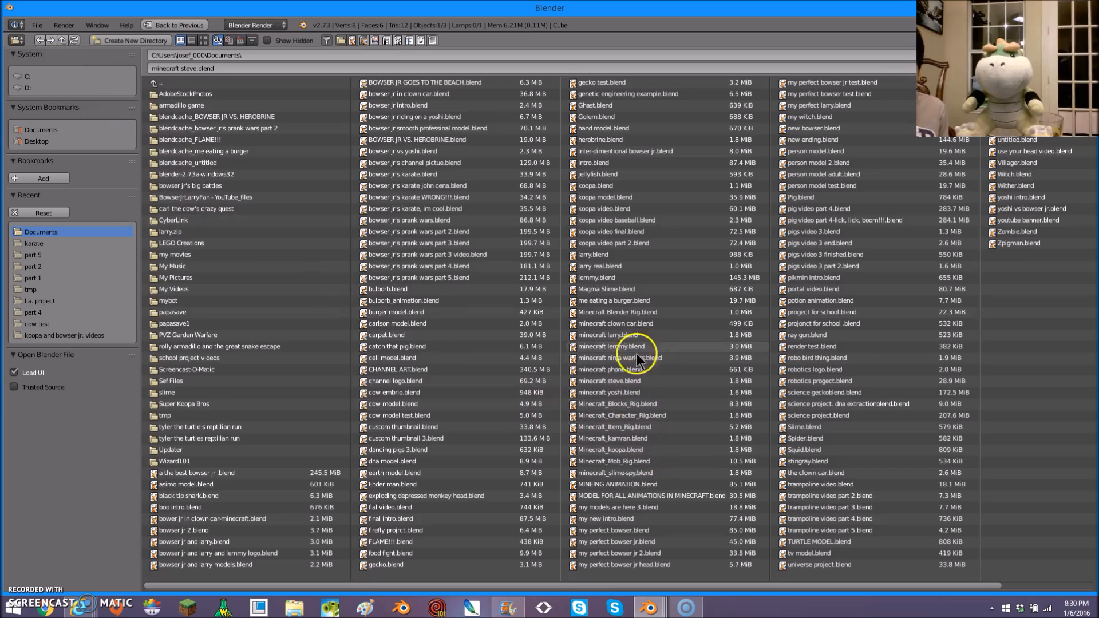
{"action": "mouse_move", "coordinate": [630, 507]}
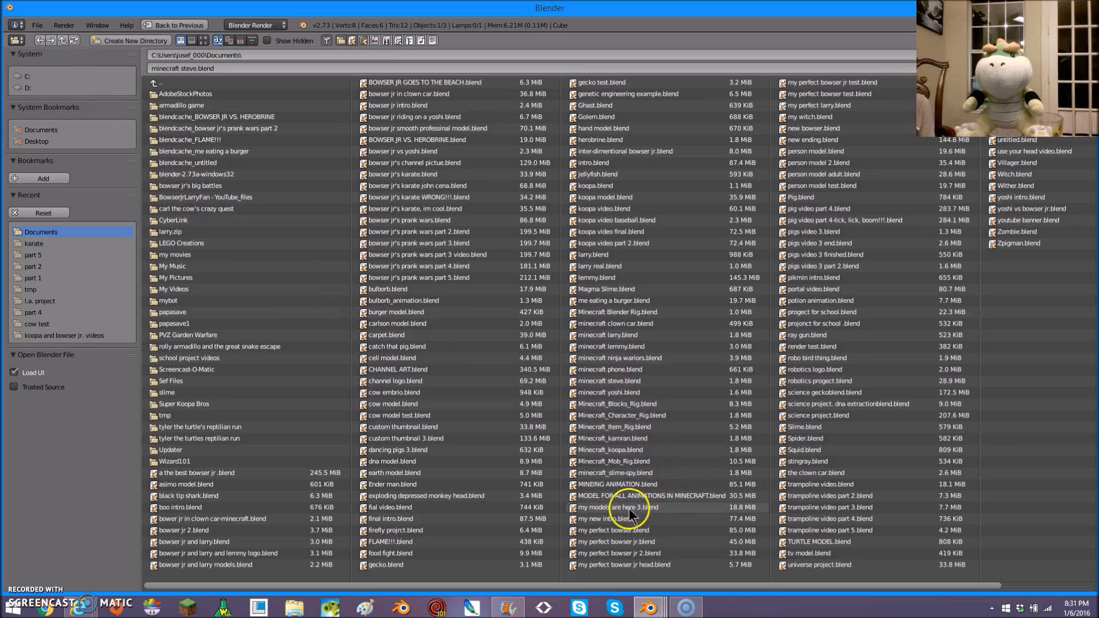
{"action": "mouse_move", "coordinate": [634, 461]}
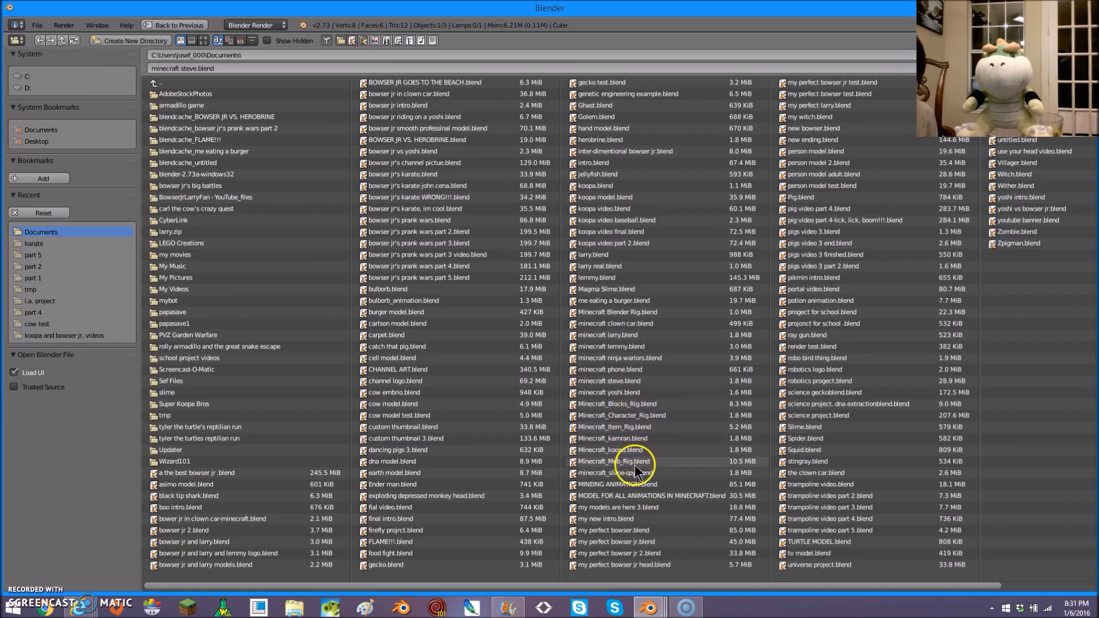
{"action": "mouse_move", "coordinate": [666, 393]}
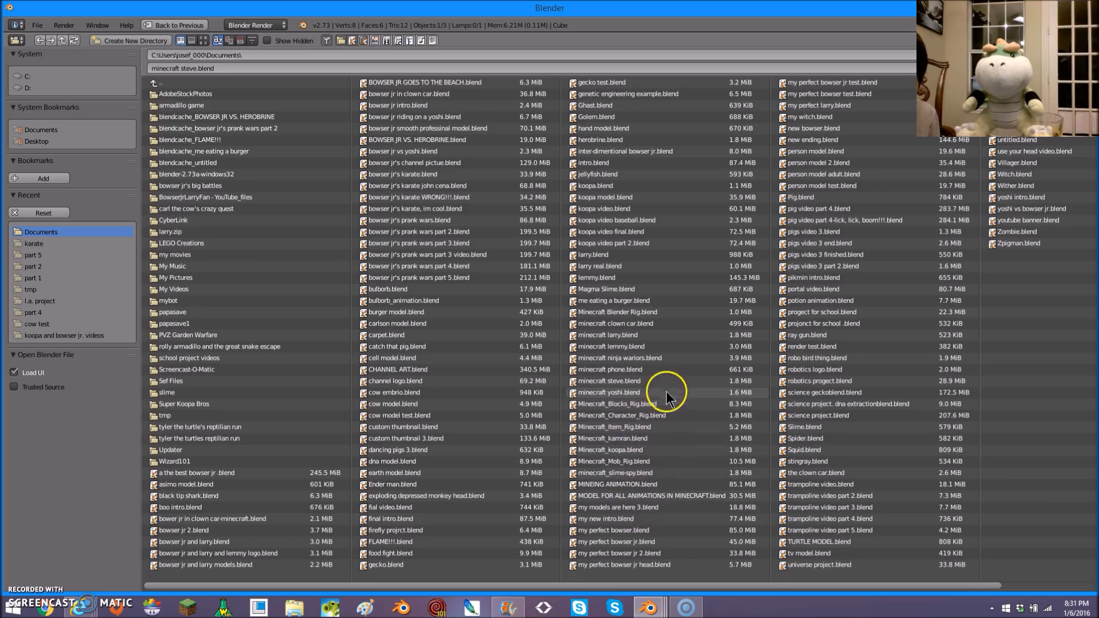
{"action": "mouse_move", "coordinate": [669, 384]}
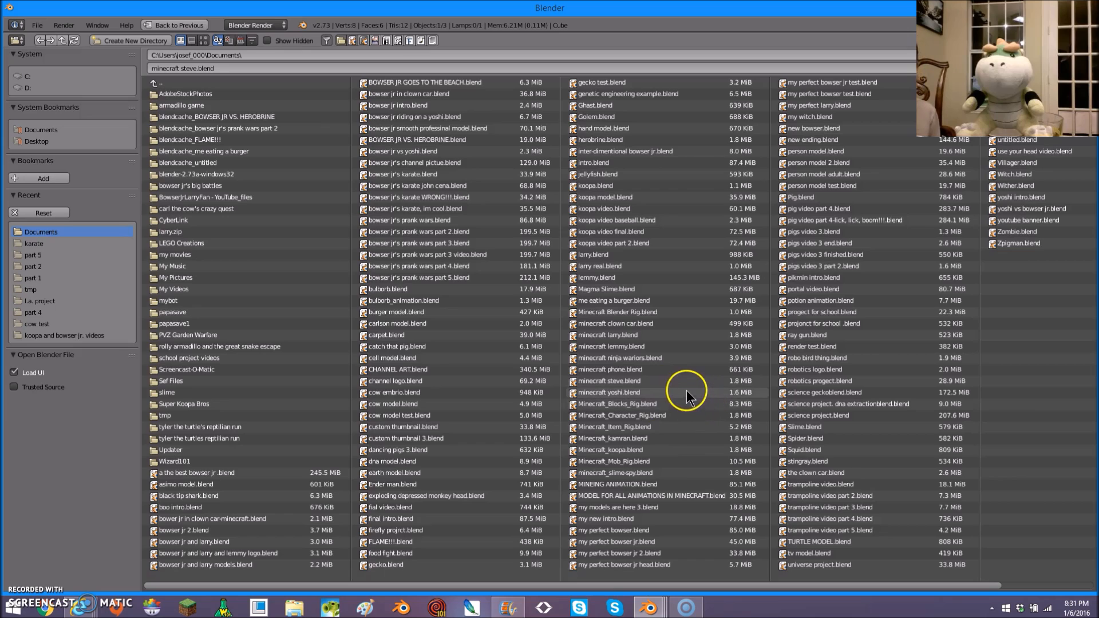
{"action": "mouse_move", "coordinate": [501, 420]}
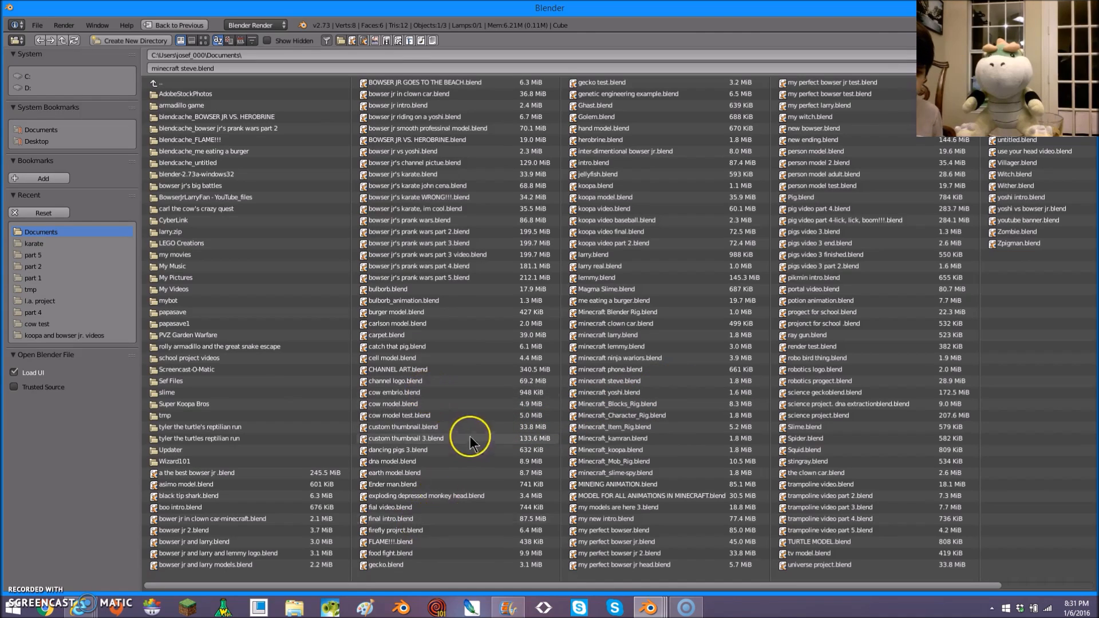
{"action": "mouse_move", "coordinate": [637, 312]}
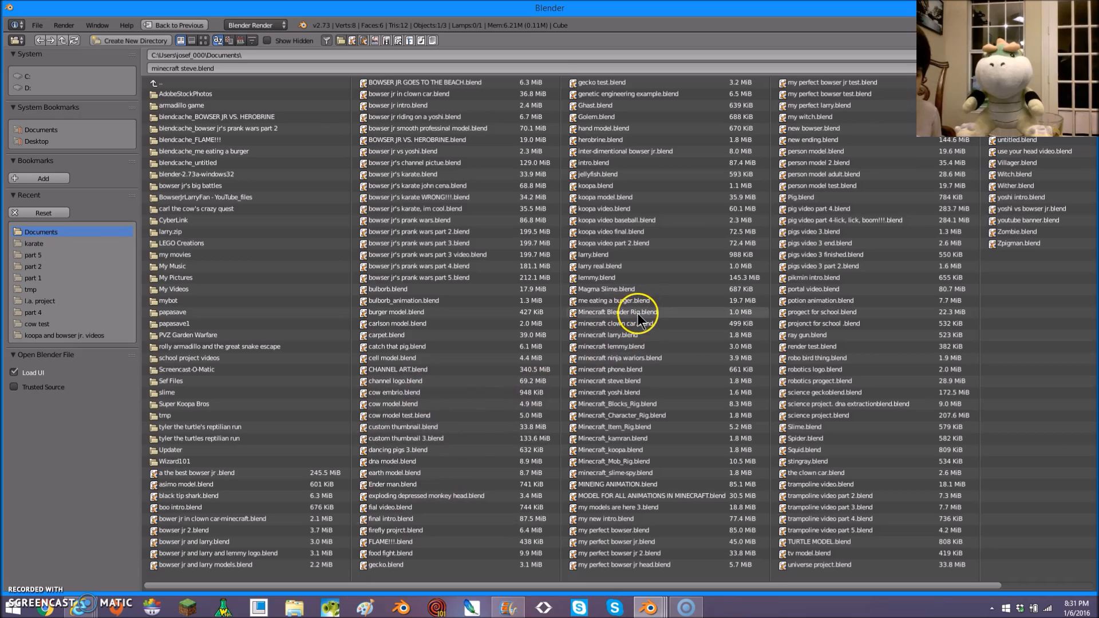
{"action": "mouse_move", "coordinate": [595, 358]}
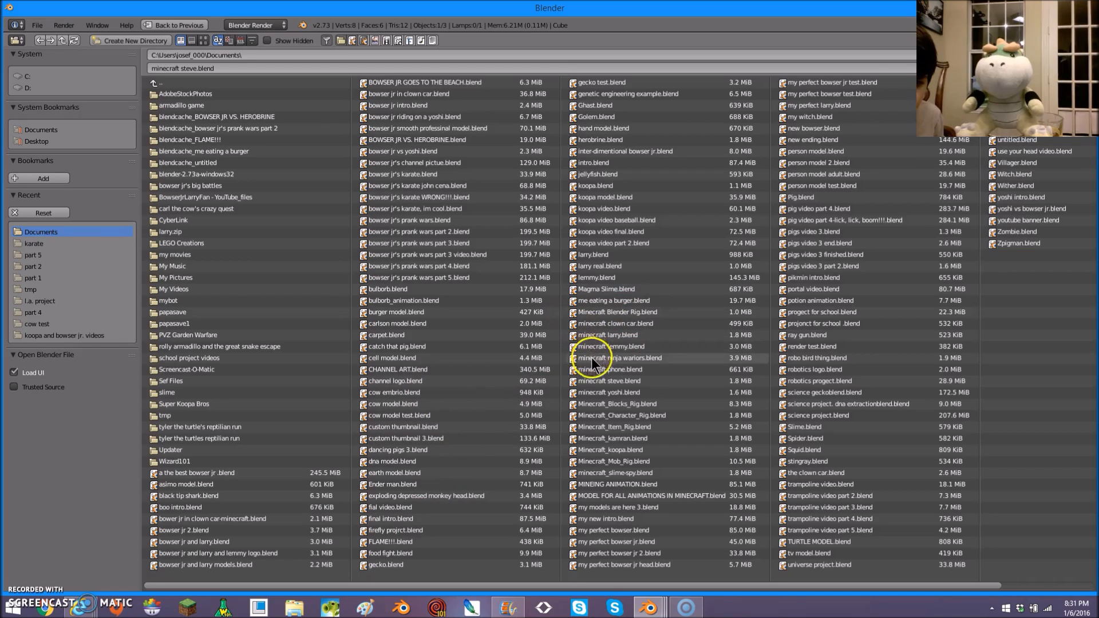
{"action": "double_click", "coordinate": [608, 381]}
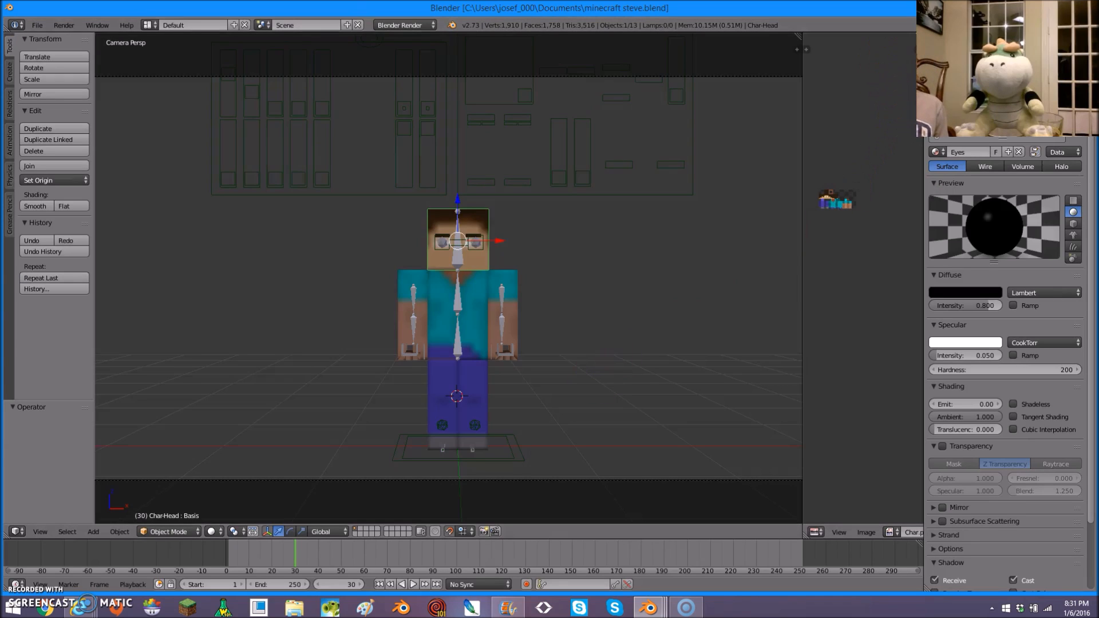
- Select the Eyebrows material and change its diffuse colour from orange to black
{"action": "left_click", "coordinate": [936, 153]}
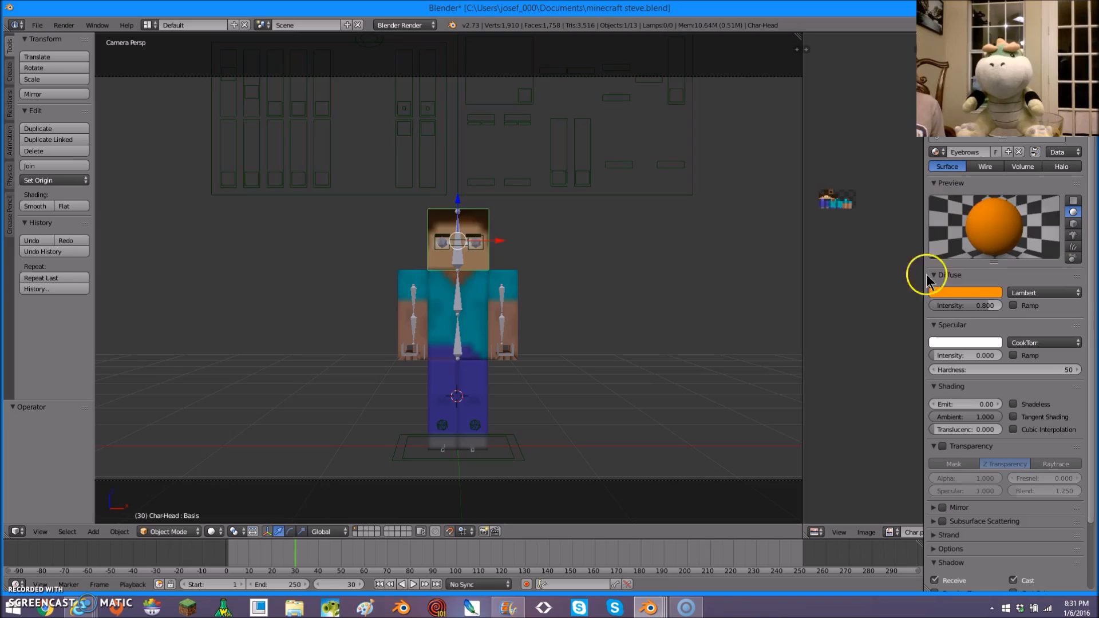
{"action": "left_click", "coordinate": [966, 292]}
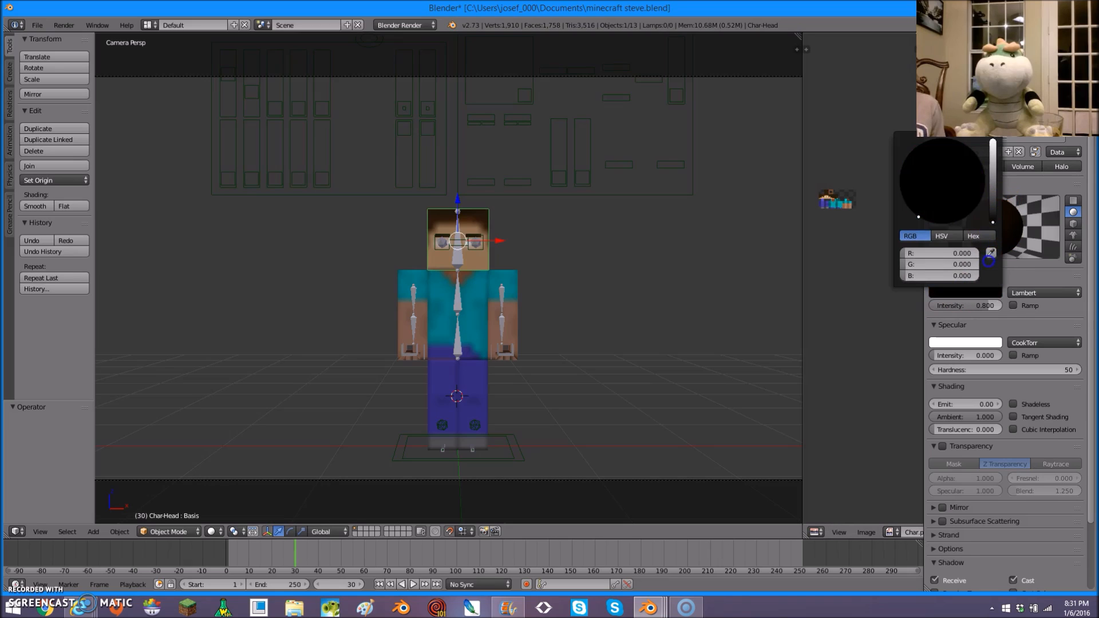
{"action": "left_click", "coordinate": [37, 25]}
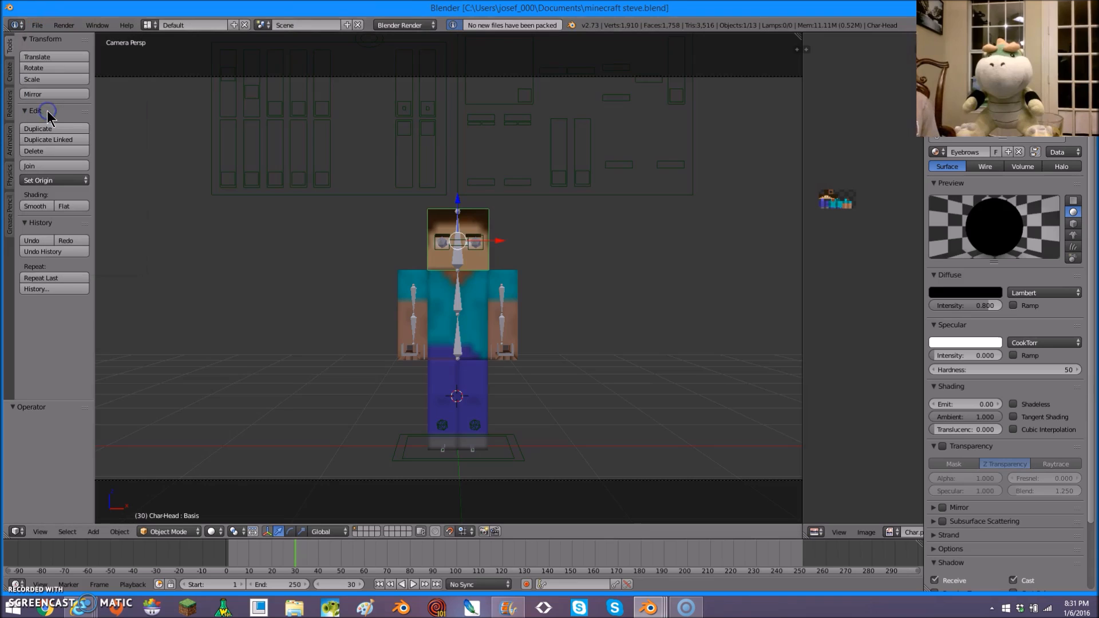
{"action": "mouse_move", "coordinate": [45, 115]}
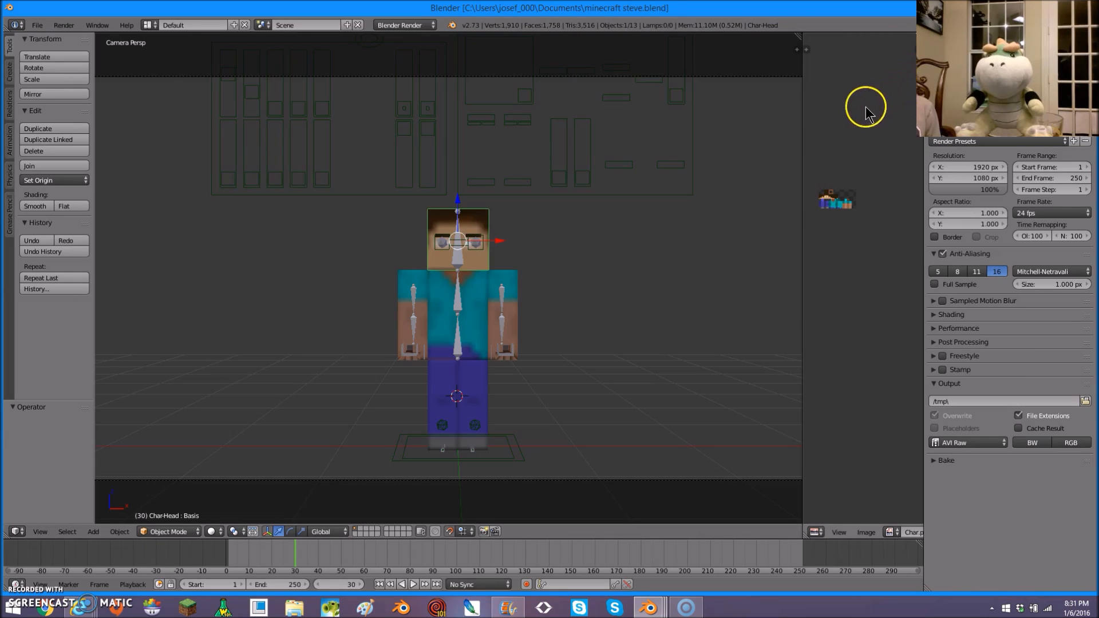
{"action": "mouse_move", "coordinate": [977, 150]}
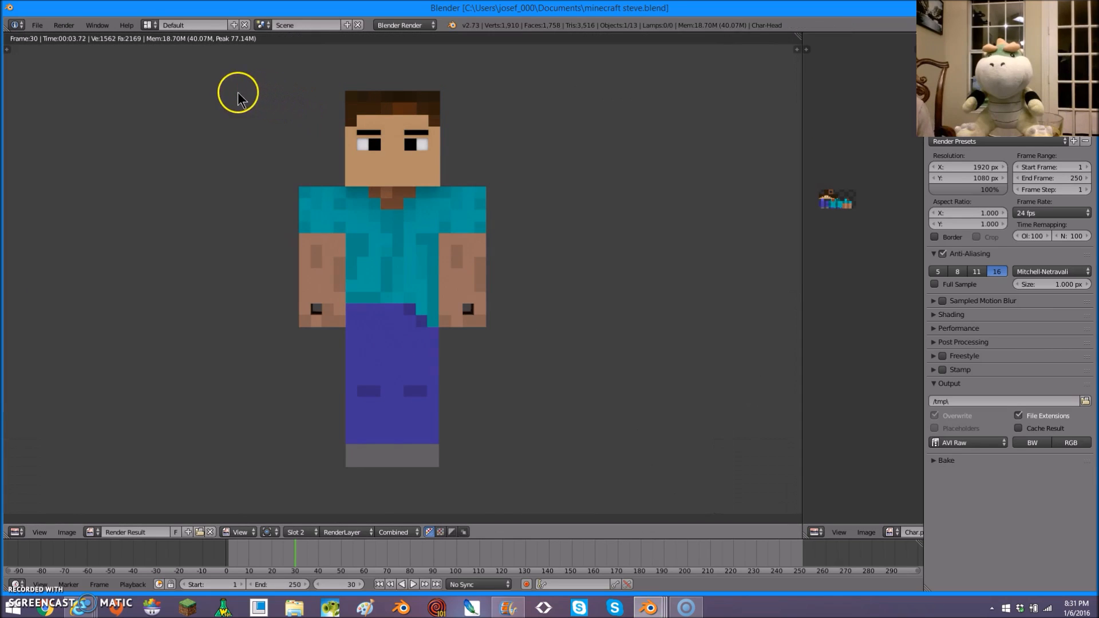
{"action": "mouse_move", "coordinate": [597, 551]}
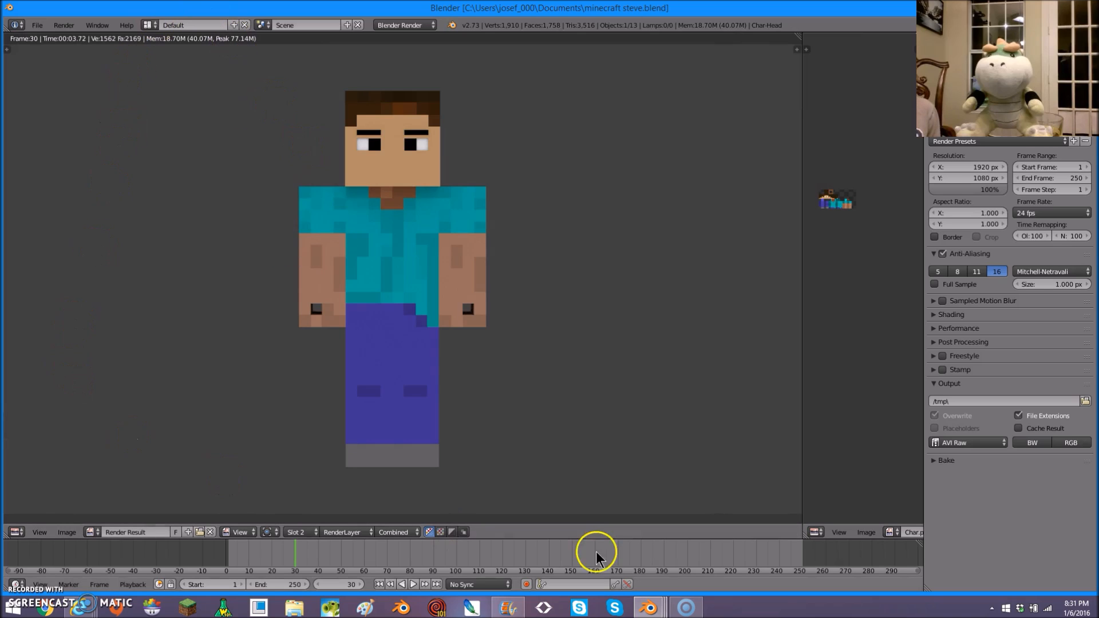
{"action": "mouse_move", "coordinate": [858, 534]}
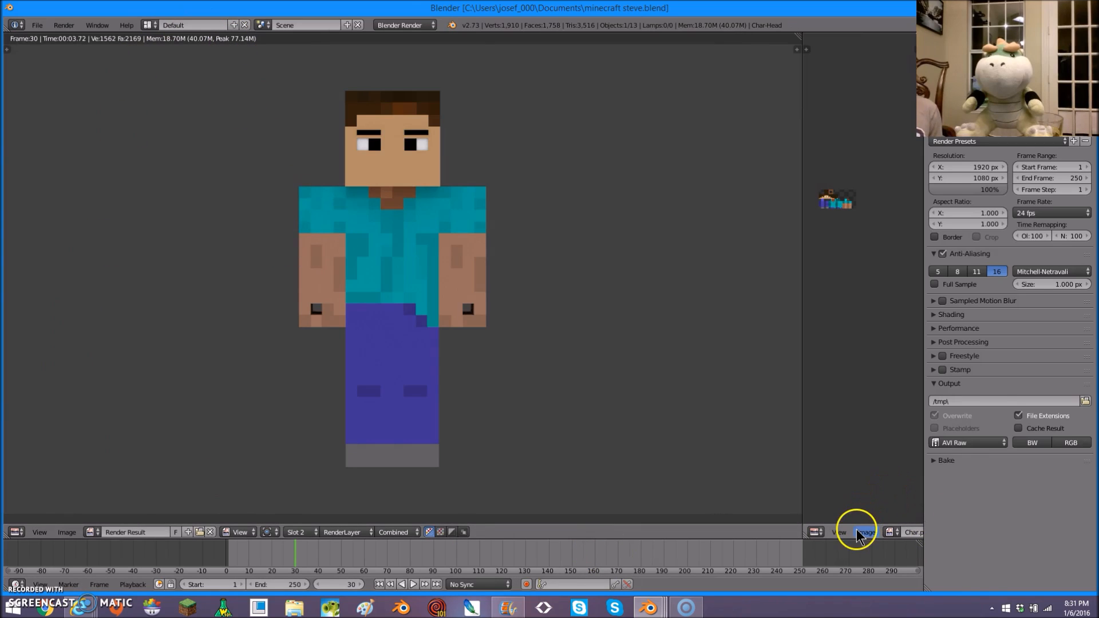
- Render the character with a ninja skin image, then reload Steve's original skin
{"action": "left_click", "coordinate": [865, 532]}
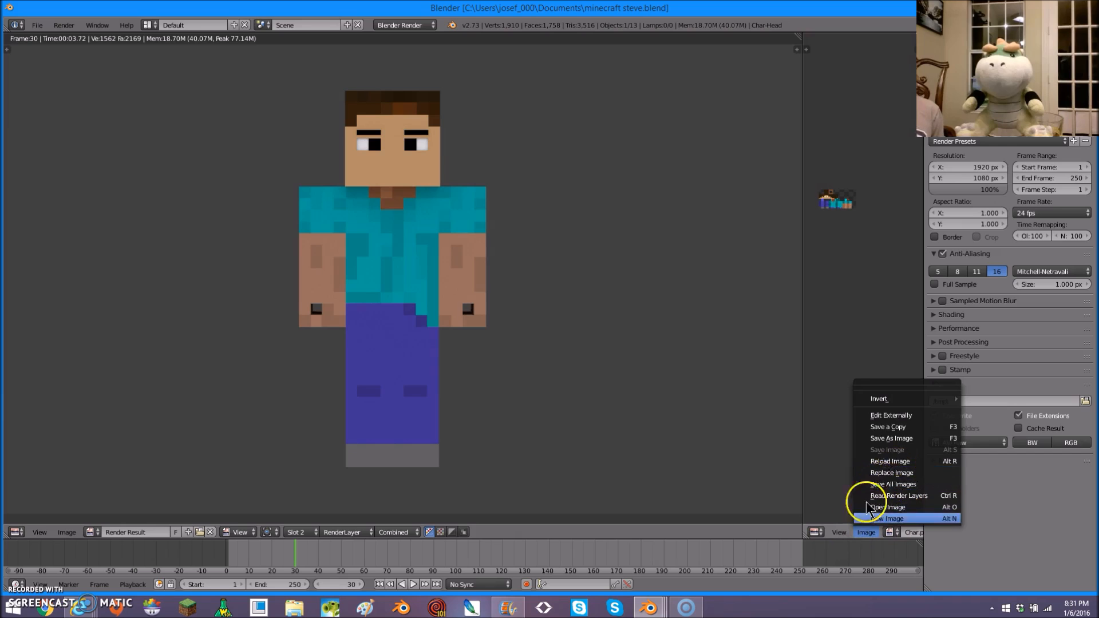
{"action": "mouse_move", "coordinate": [869, 473]}
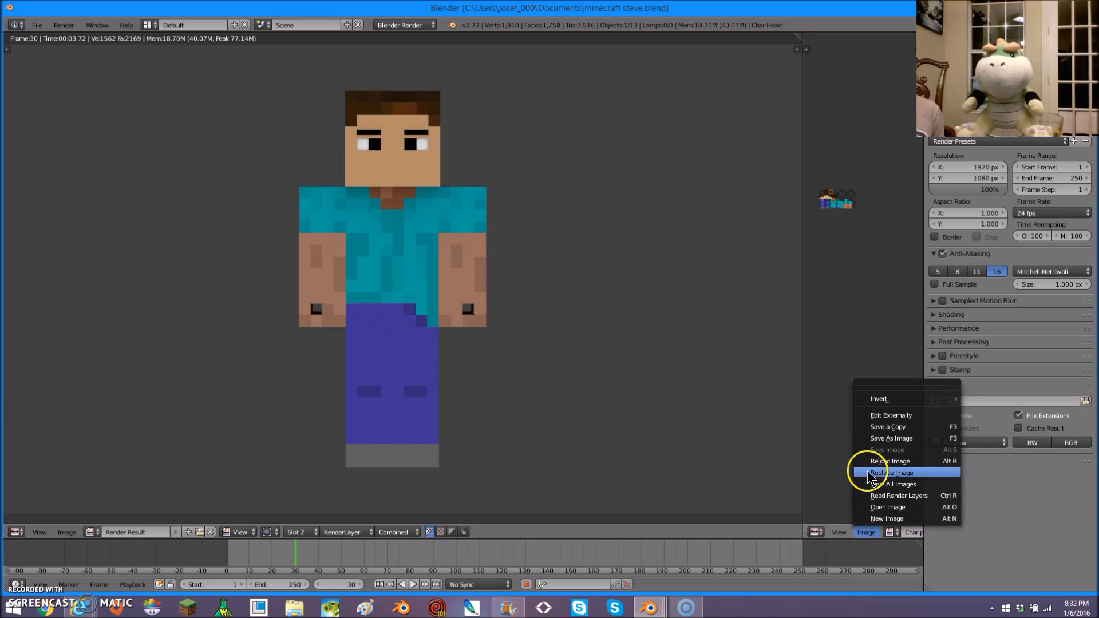
{"action": "left_click", "coordinate": [893, 472]}
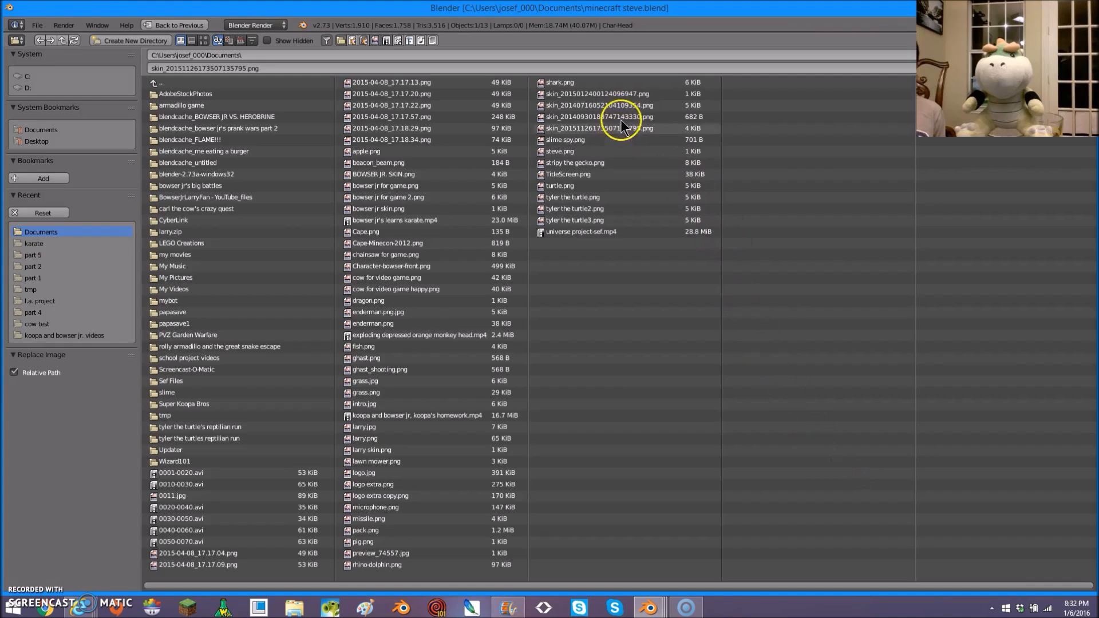
{"action": "mouse_move", "coordinate": [617, 112]}
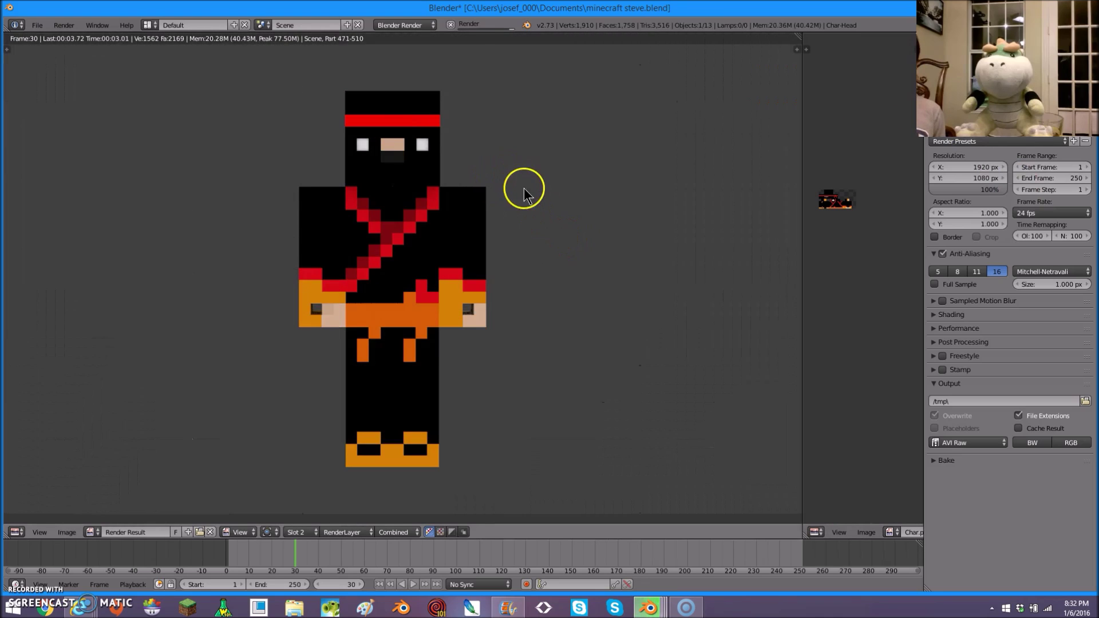
{"action": "mouse_move", "coordinate": [112, 52]}
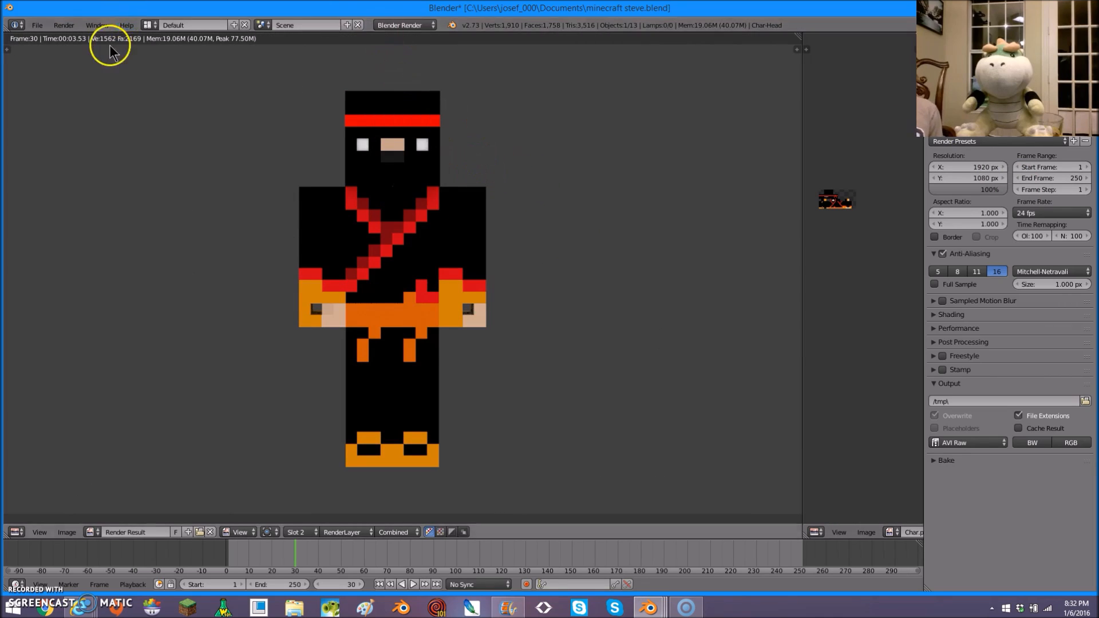
{"action": "left_click", "coordinate": [865, 531]}
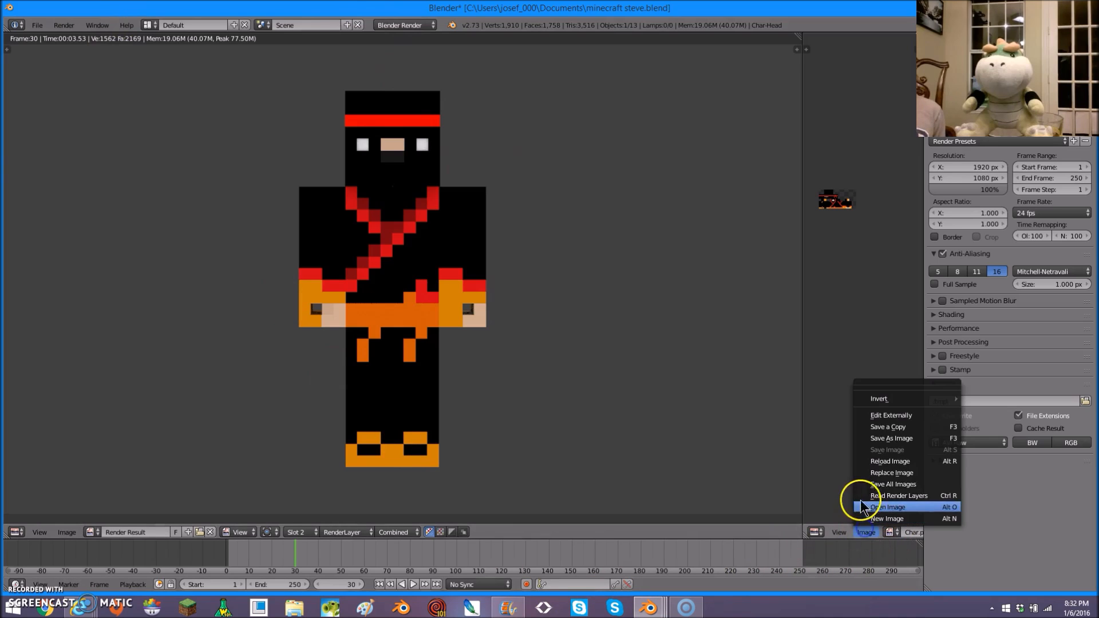
{"action": "left_click", "coordinate": [890, 507]}
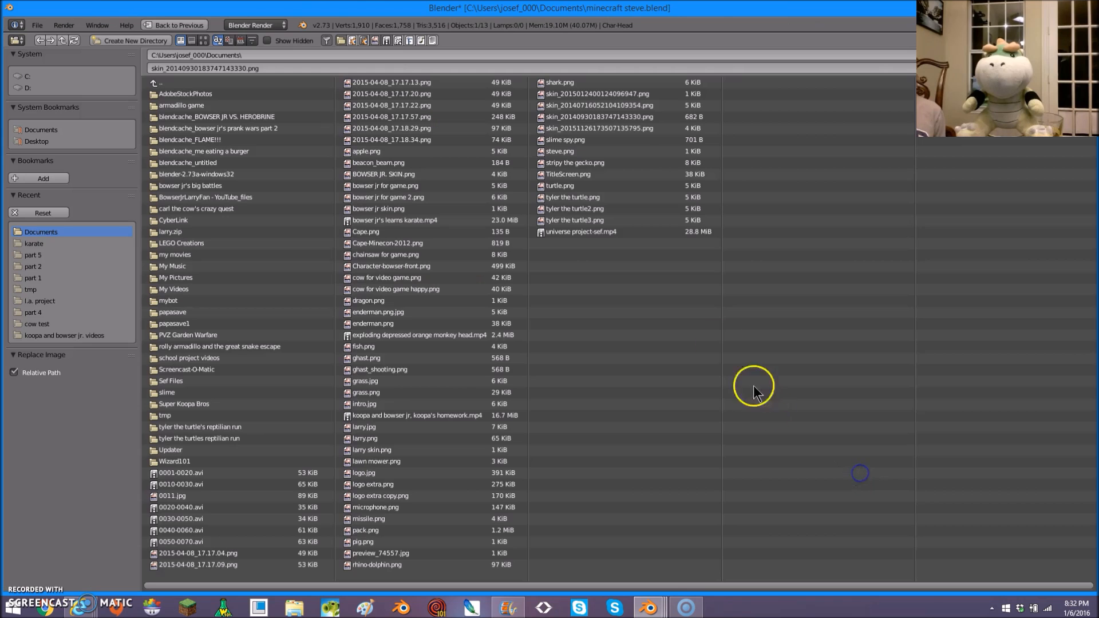
{"action": "left_click", "coordinate": [178, 25]}
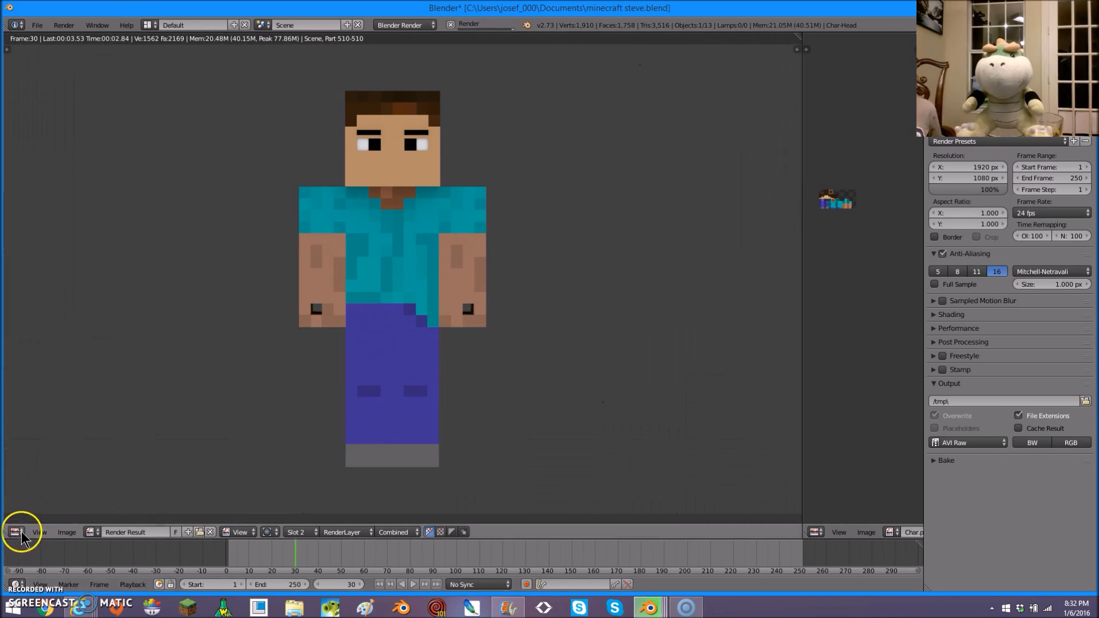
- Show the rig in 3D View, enter Pose Mode and select the left foot control
{"action": "left_click", "coordinate": [10, 531]}
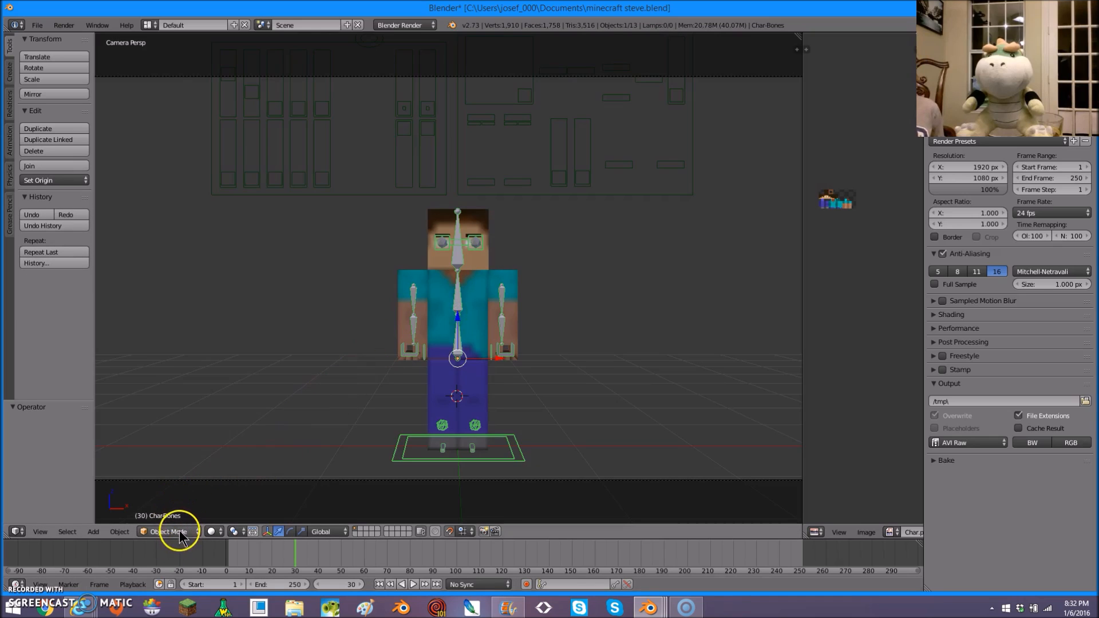
{"action": "left_click", "coordinate": [167, 531]}
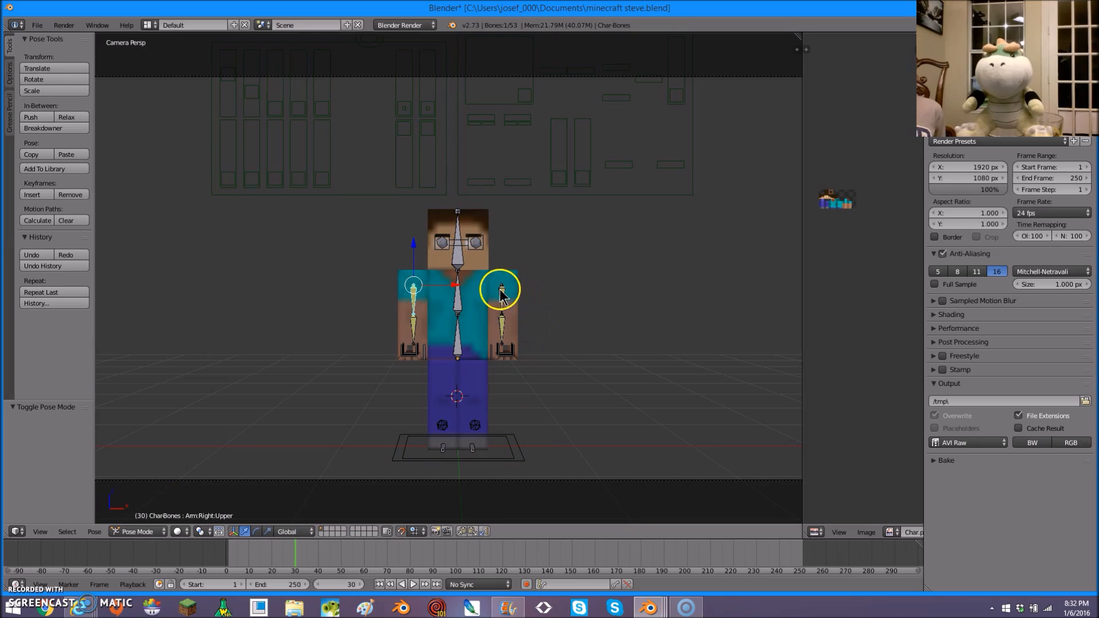
{"action": "left_click", "coordinate": [502, 285]}
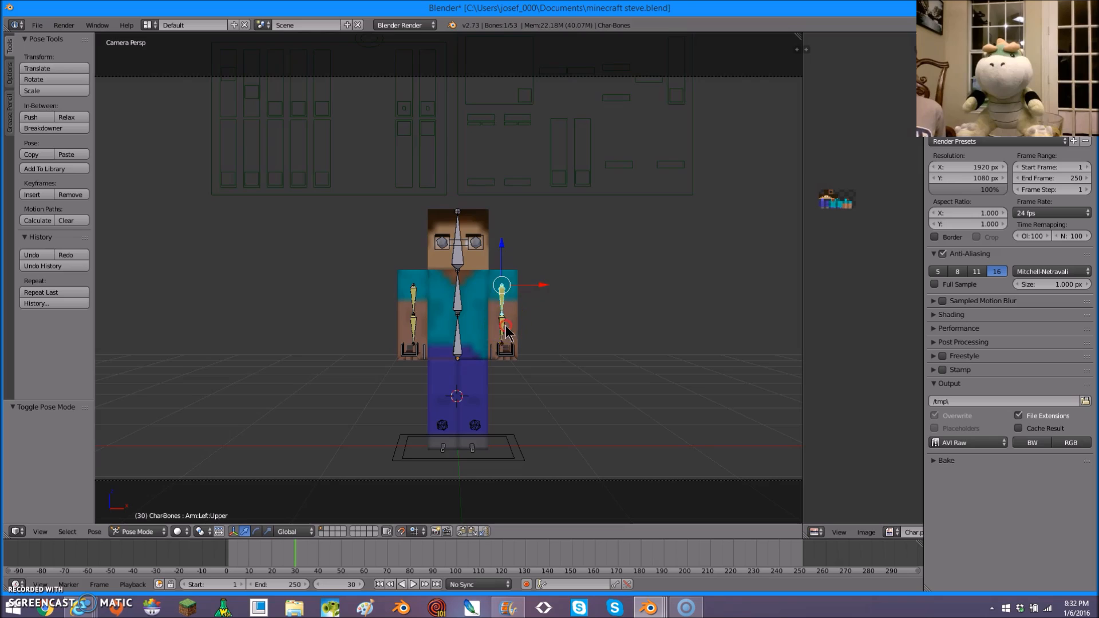
{"action": "left_click", "coordinate": [412, 315]}
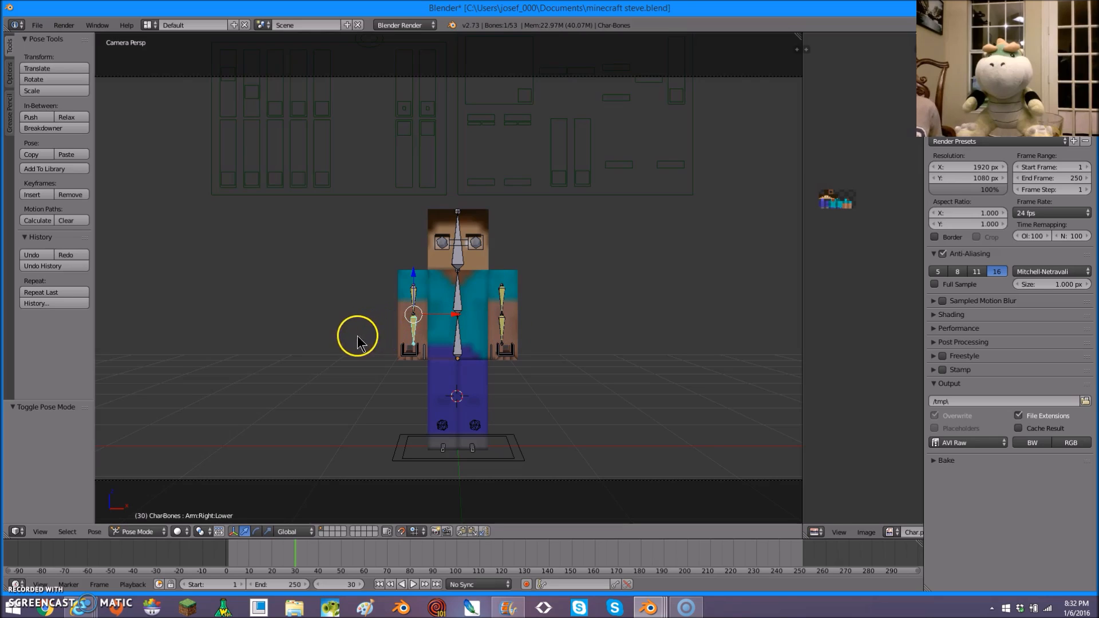
{"action": "left_click", "coordinate": [459, 308]}
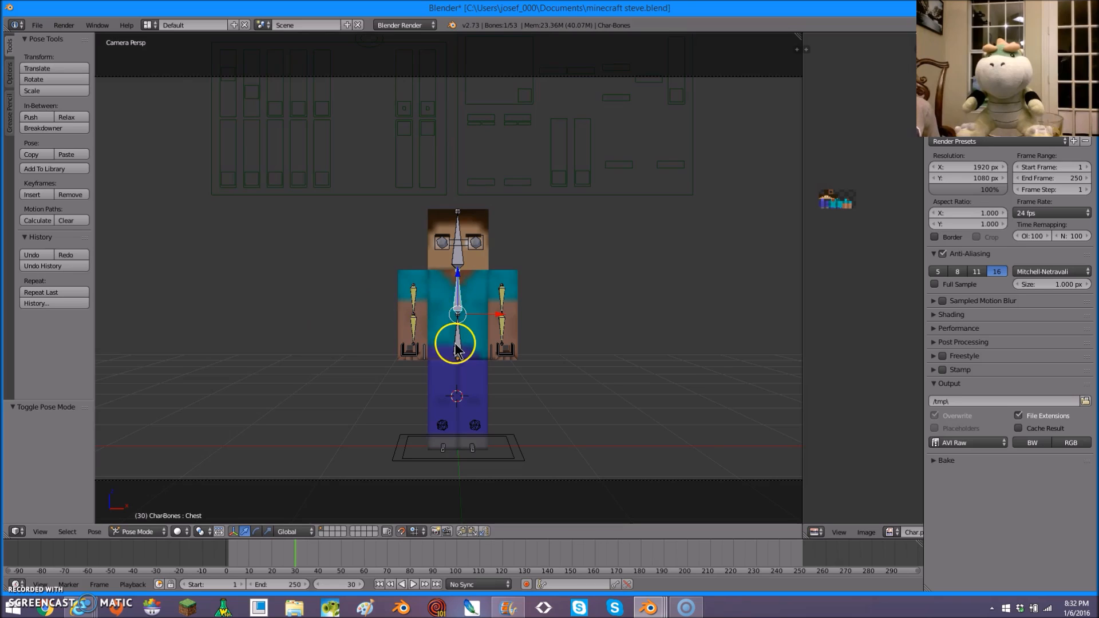
{"action": "left_click", "coordinate": [444, 284]}
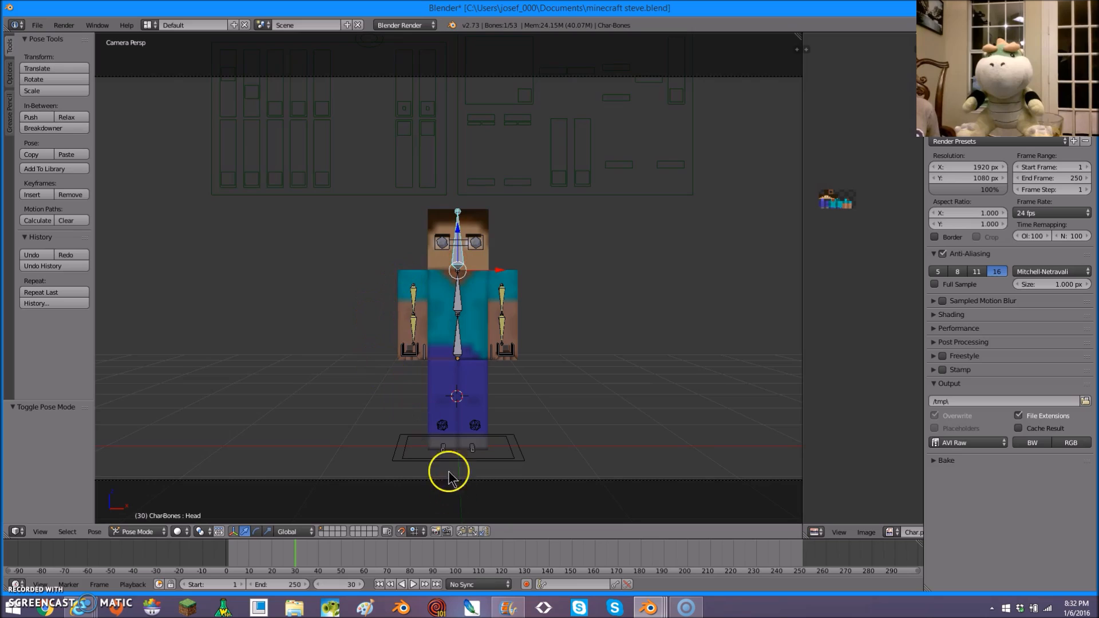
{"action": "left_click", "coordinate": [443, 446]}
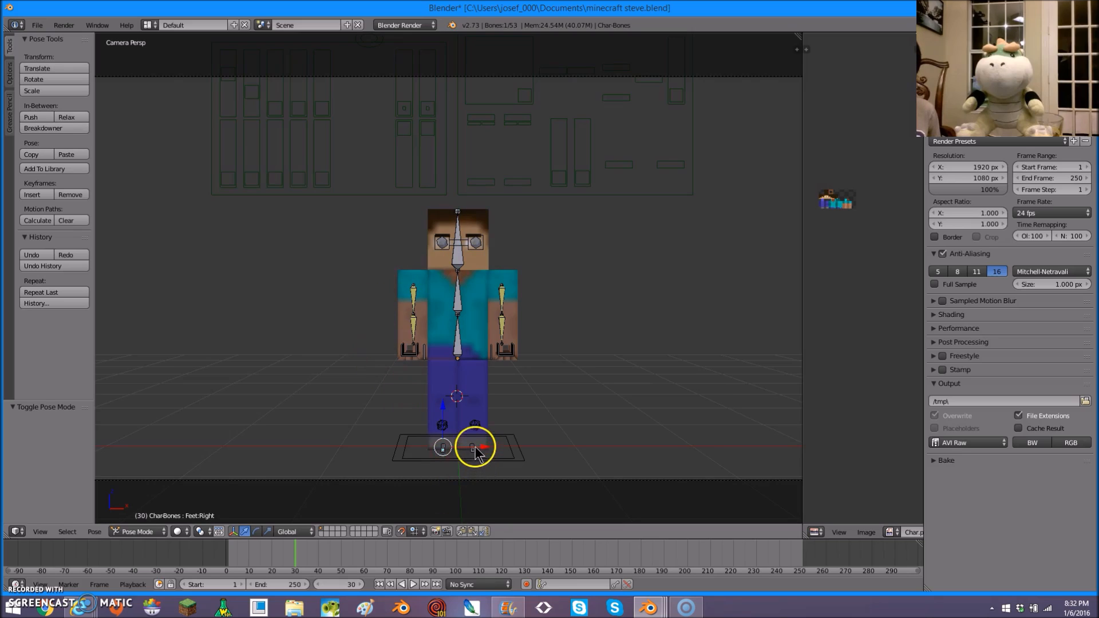
{"action": "left_click", "coordinate": [429, 448]}
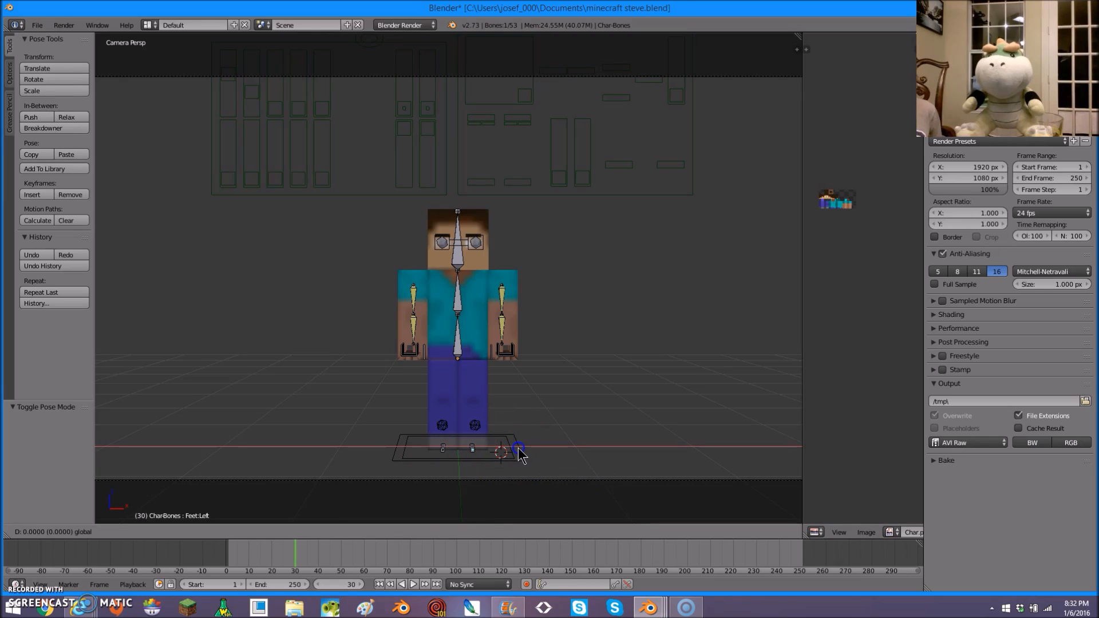
{"action": "mouse_move", "coordinate": [493, 459]}
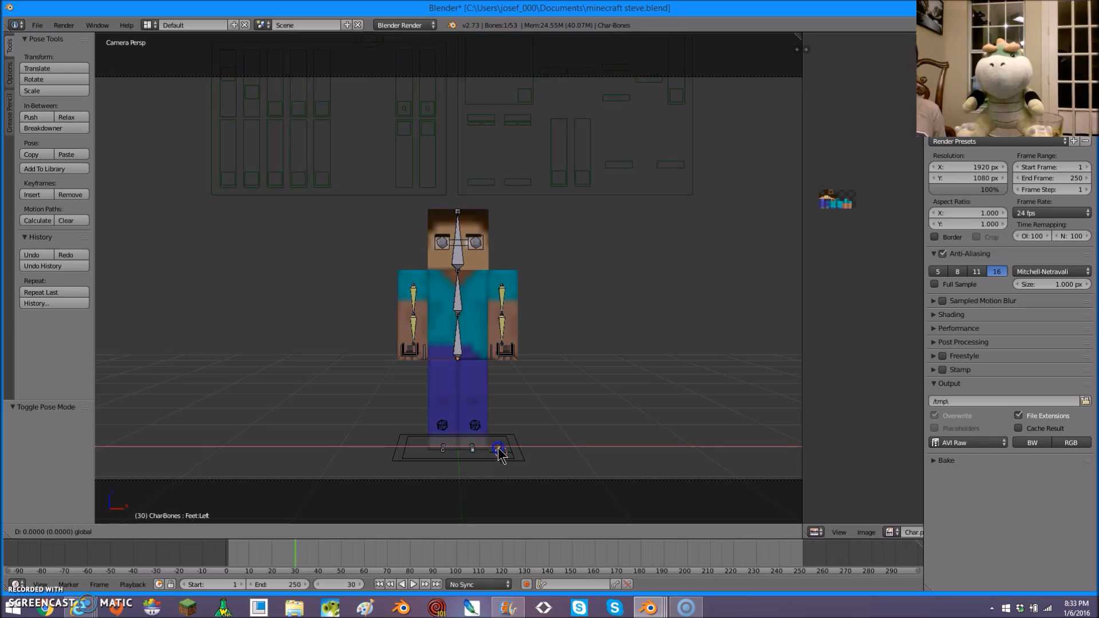
{"action": "mouse_move", "coordinate": [794, 438]}
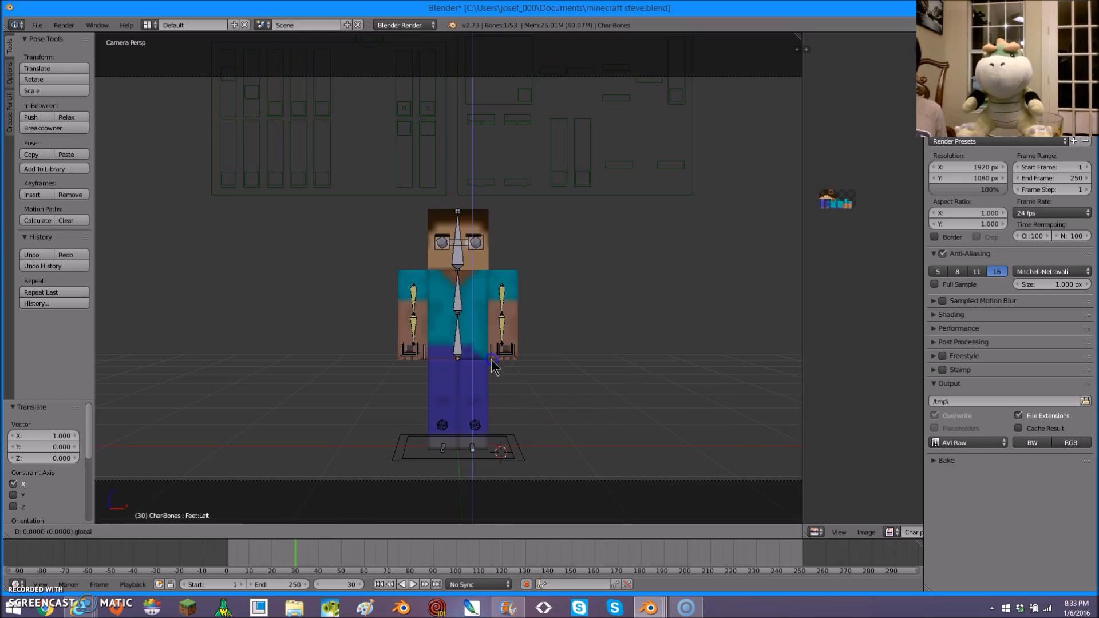
- Select Steve's left upper arm bone in Pose Mode
{"action": "left_click", "coordinate": [502, 288]}
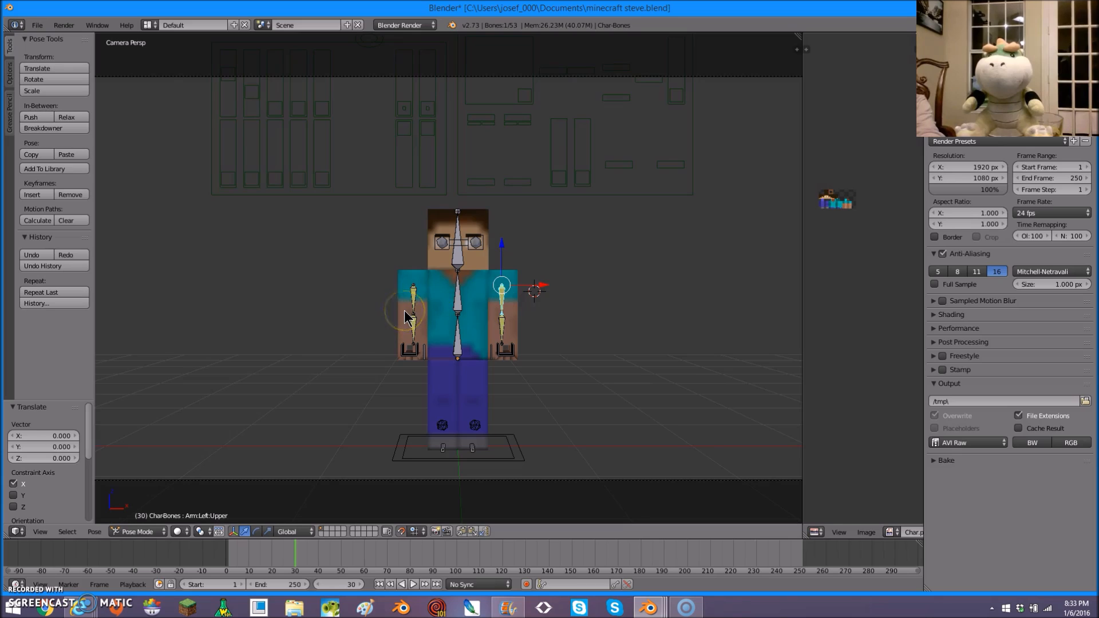
{"action": "mouse_move", "coordinate": [372, 326]}
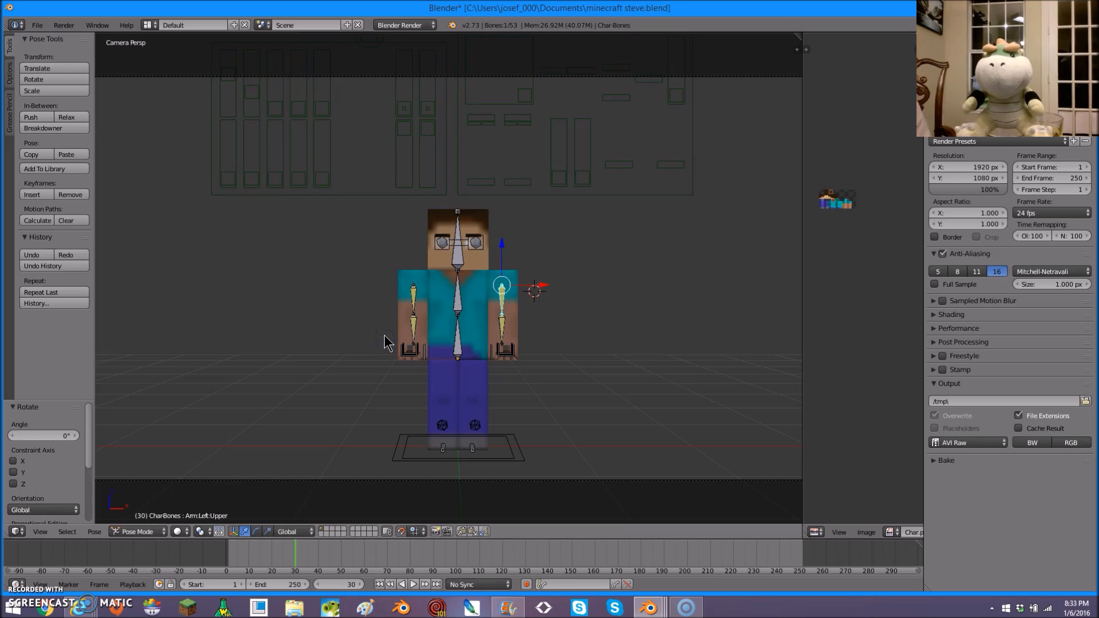
{"action": "mouse_move", "coordinate": [203, 410]}
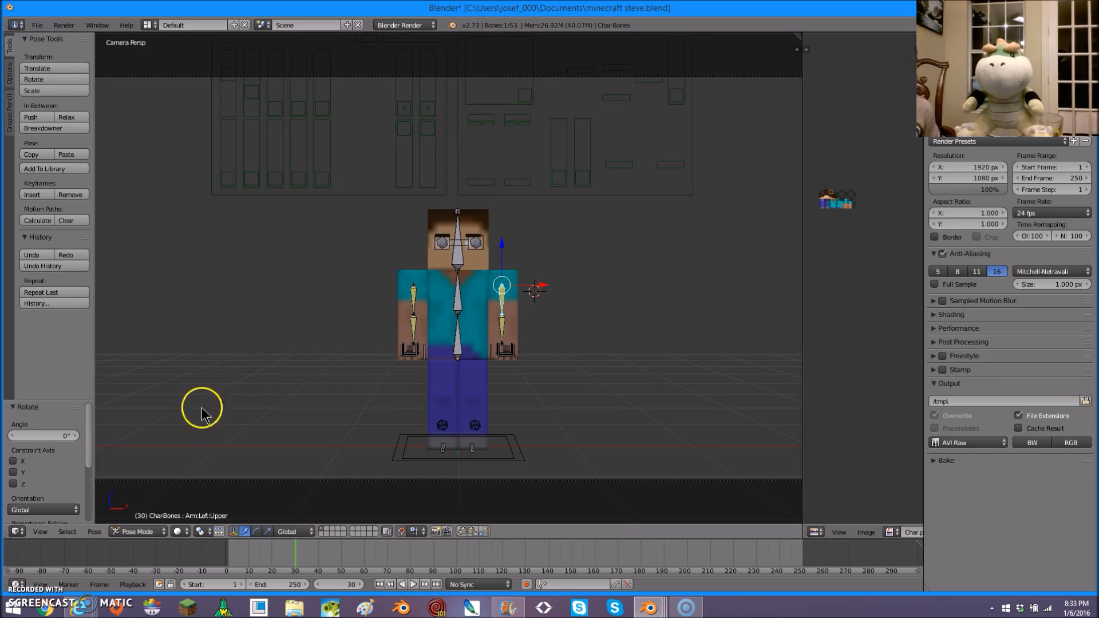
{"action": "mouse_move", "coordinate": [338, 352]}
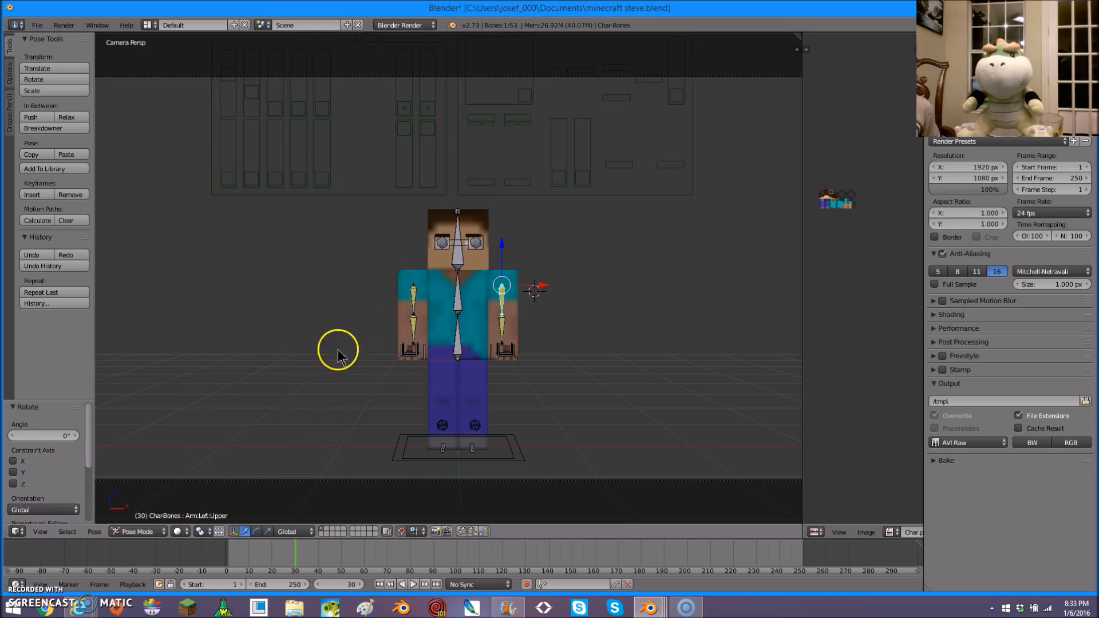
{"action": "mouse_move", "coordinate": [498, 291]}
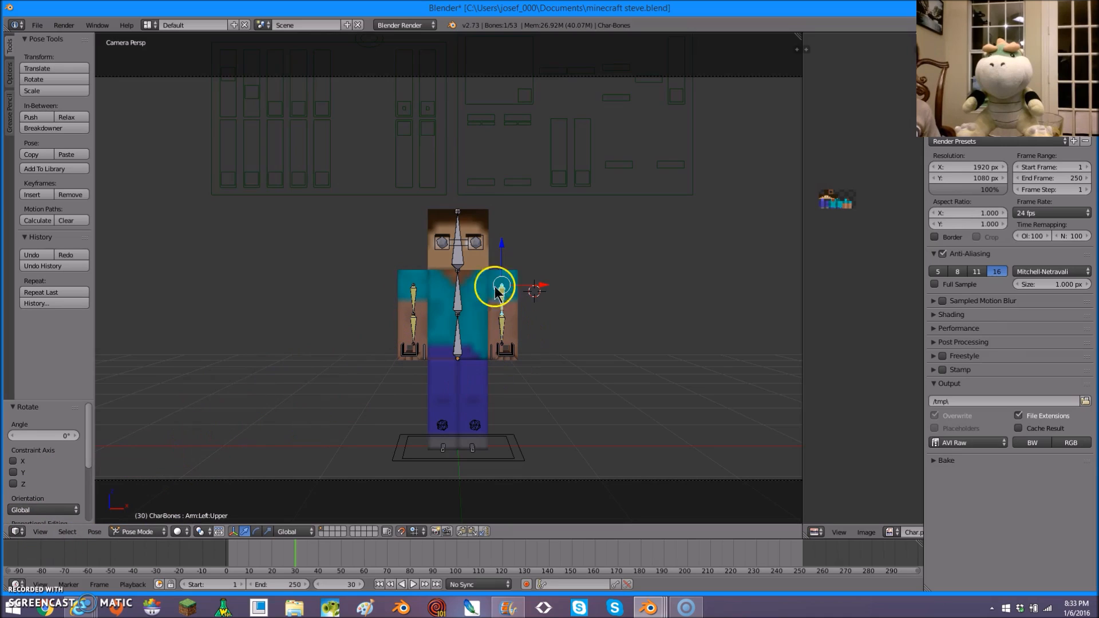
{"action": "mouse_move", "coordinate": [518, 118]}
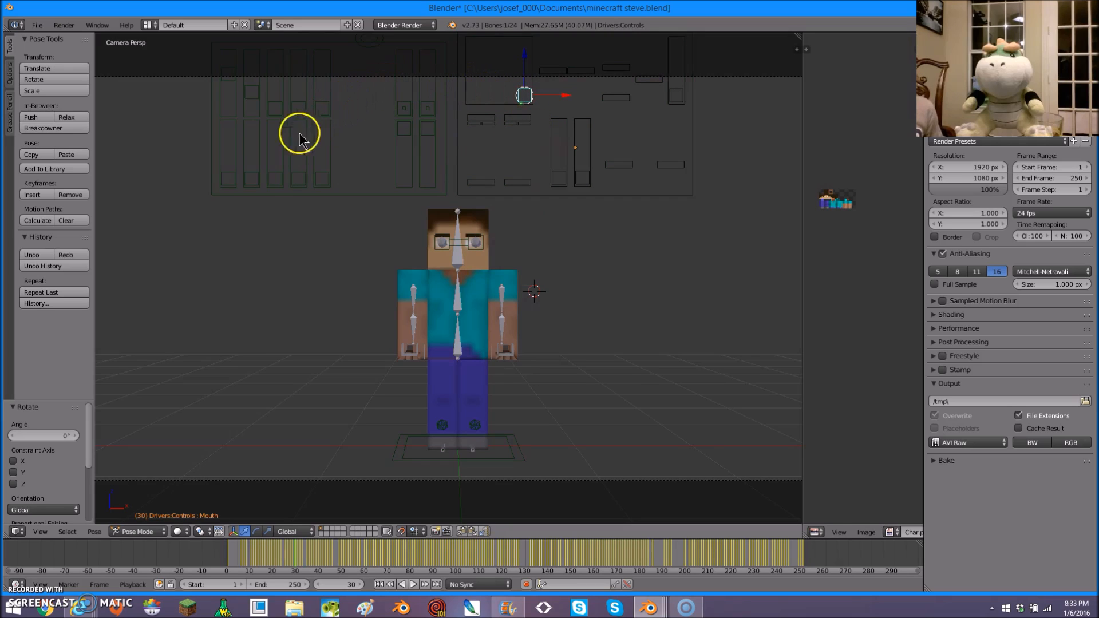
{"action": "mouse_move", "coordinate": [525, 72]}
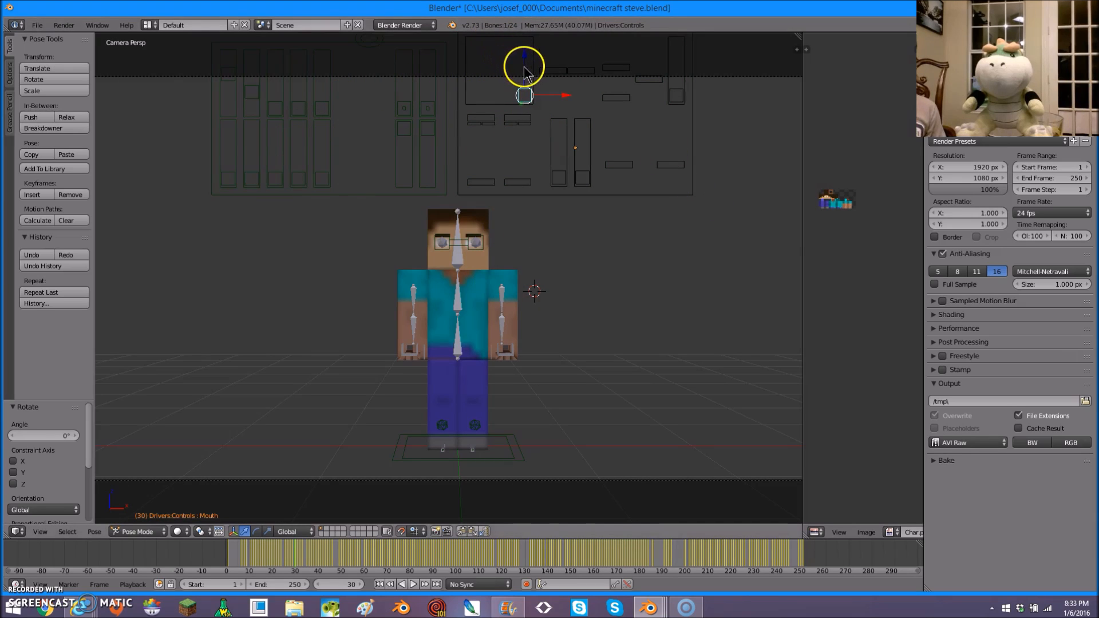
{"action": "mouse_move", "coordinate": [627, 242]}
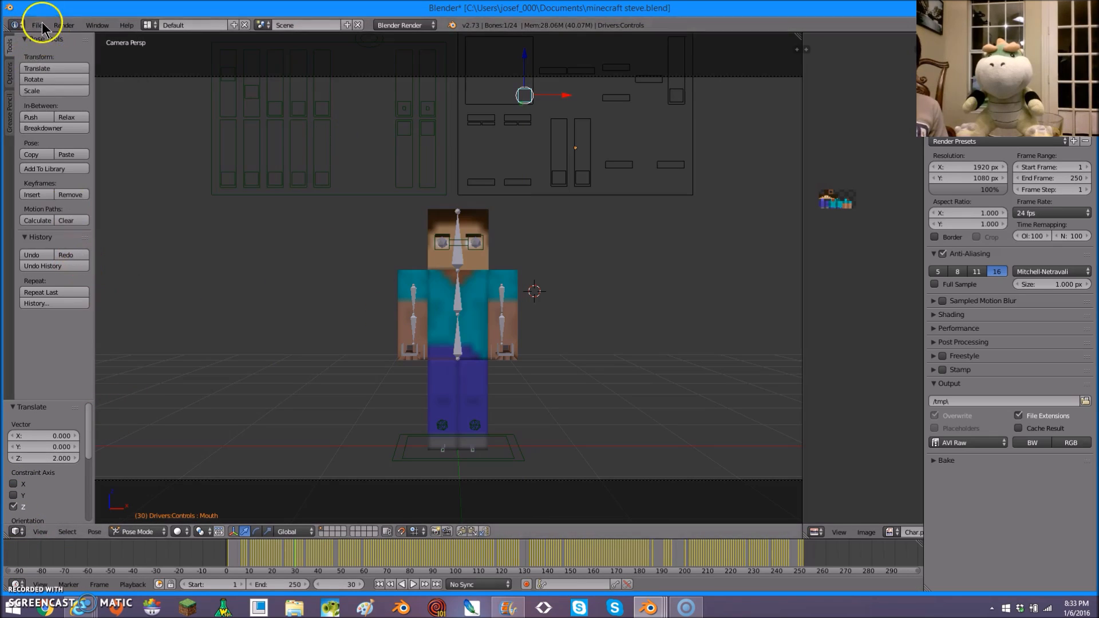
- Append the Grass object from Documents/Minecraft_Blocks_Rig.blend
{"action": "left_click", "coordinate": [36, 25]}
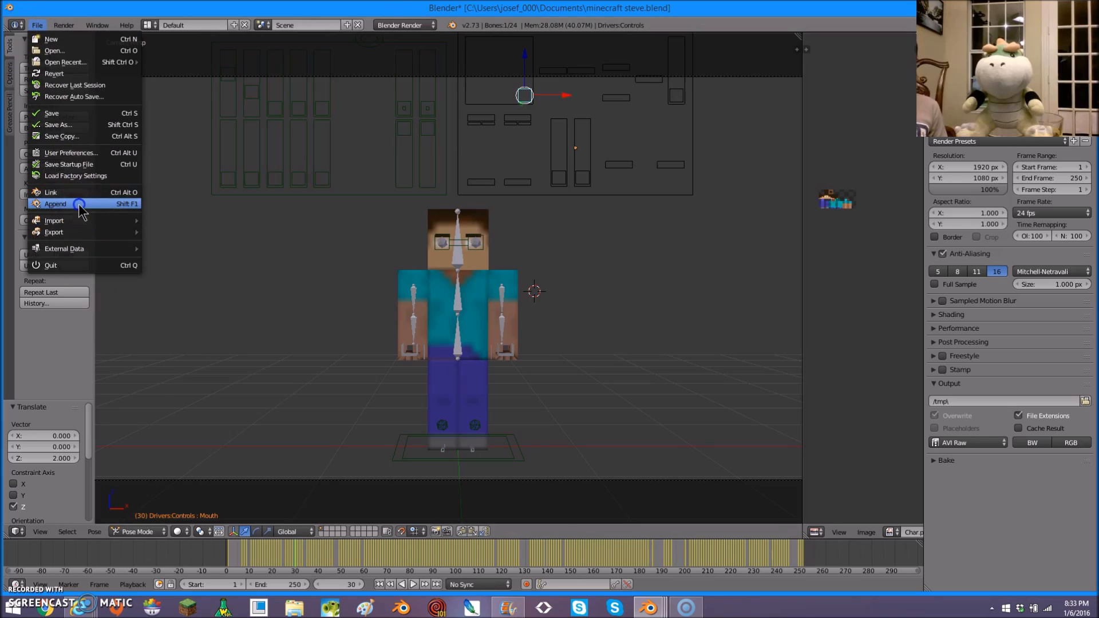
{"action": "left_click", "coordinate": [55, 203]}
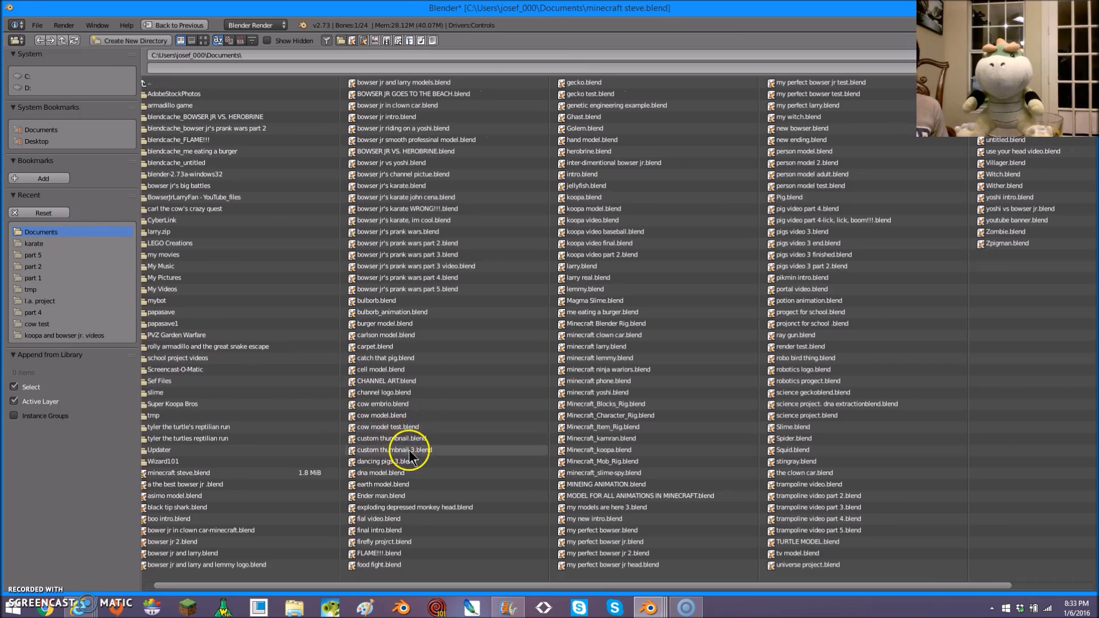
{"action": "mouse_move", "coordinate": [599, 407]}
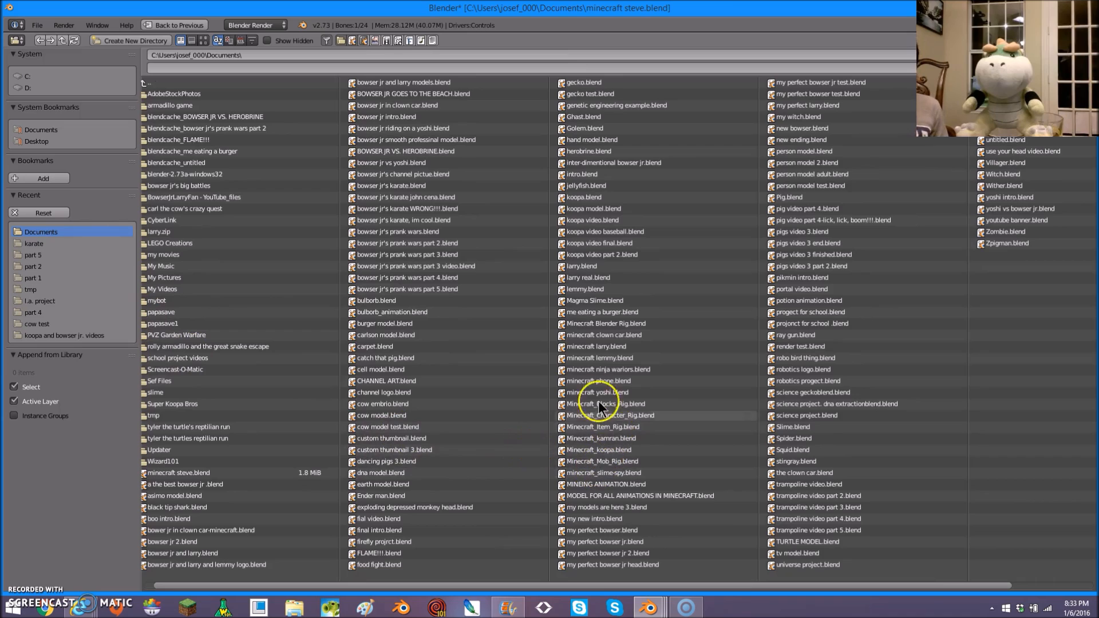
{"action": "double_click", "coordinate": [605, 404]}
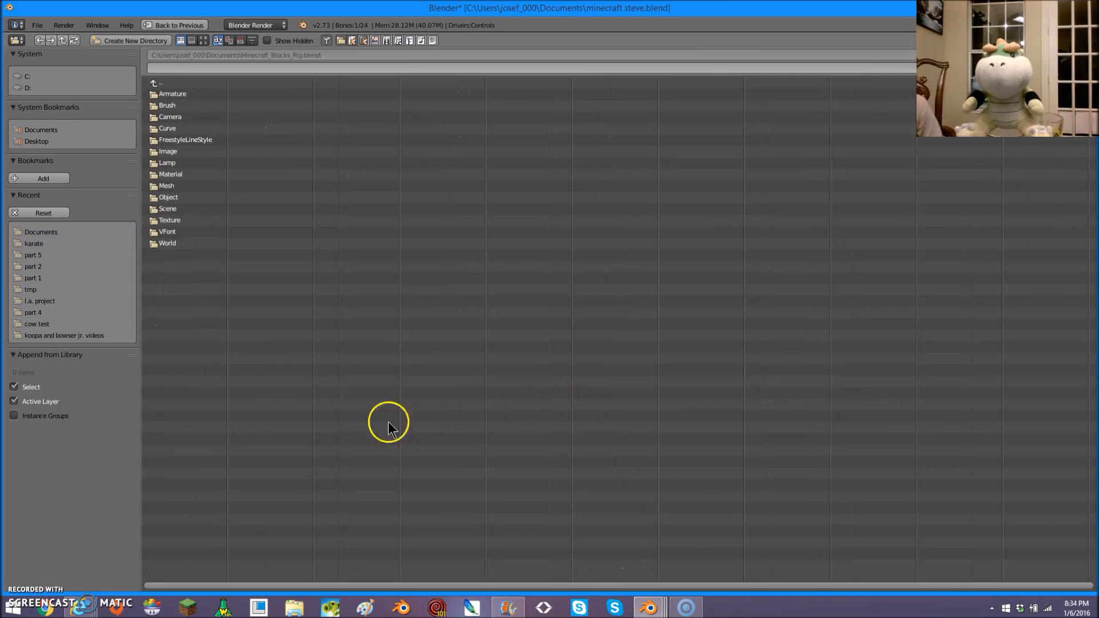
{"action": "mouse_move", "coordinate": [168, 208]}
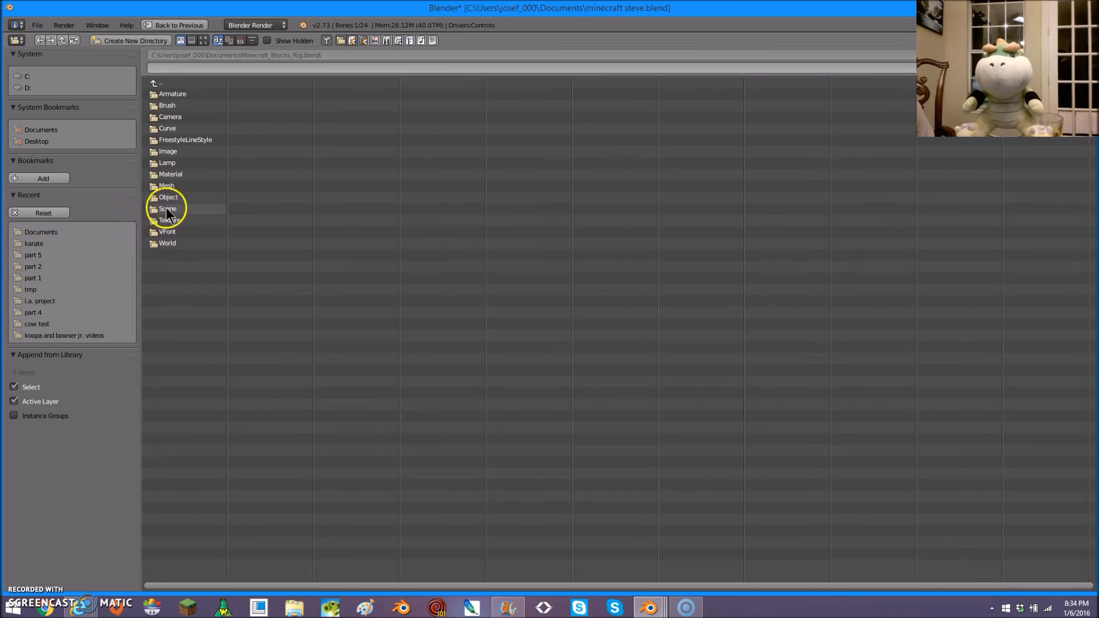
{"action": "mouse_move", "coordinate": [188, 197]}
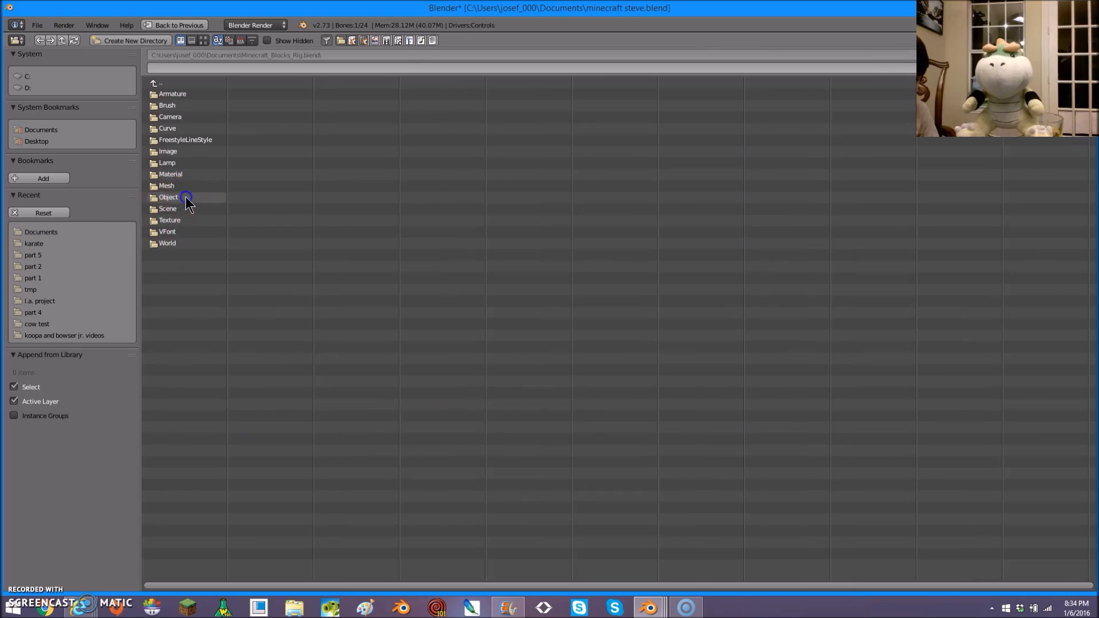
{"action": "double_click", "coordinate": [168, 197]}
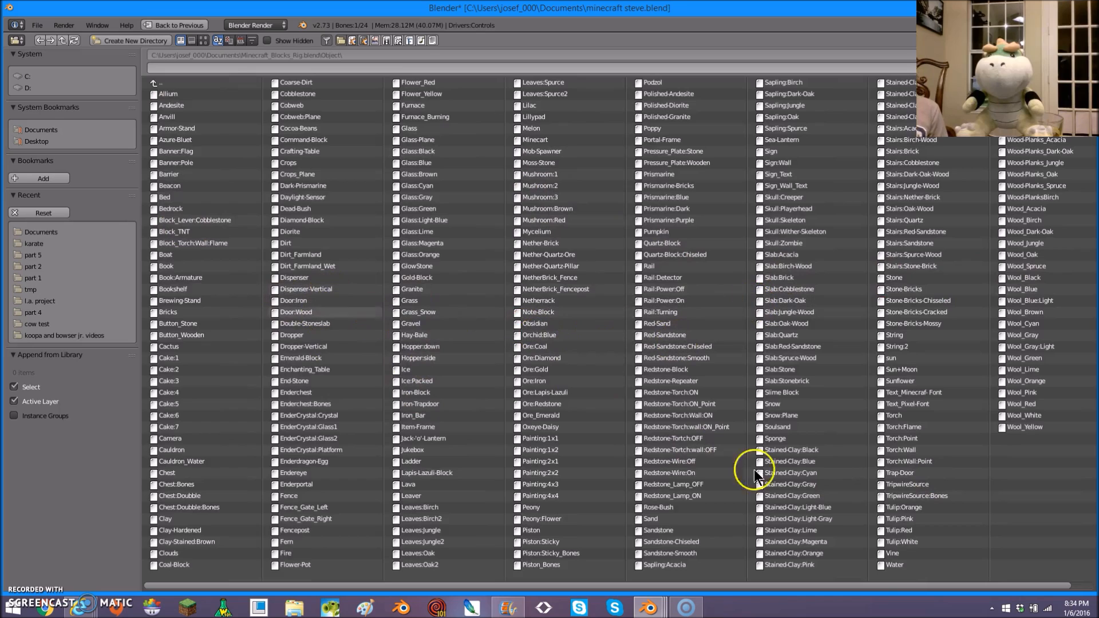
{"action": "mouse_move", "coordinate": [108, 428]}
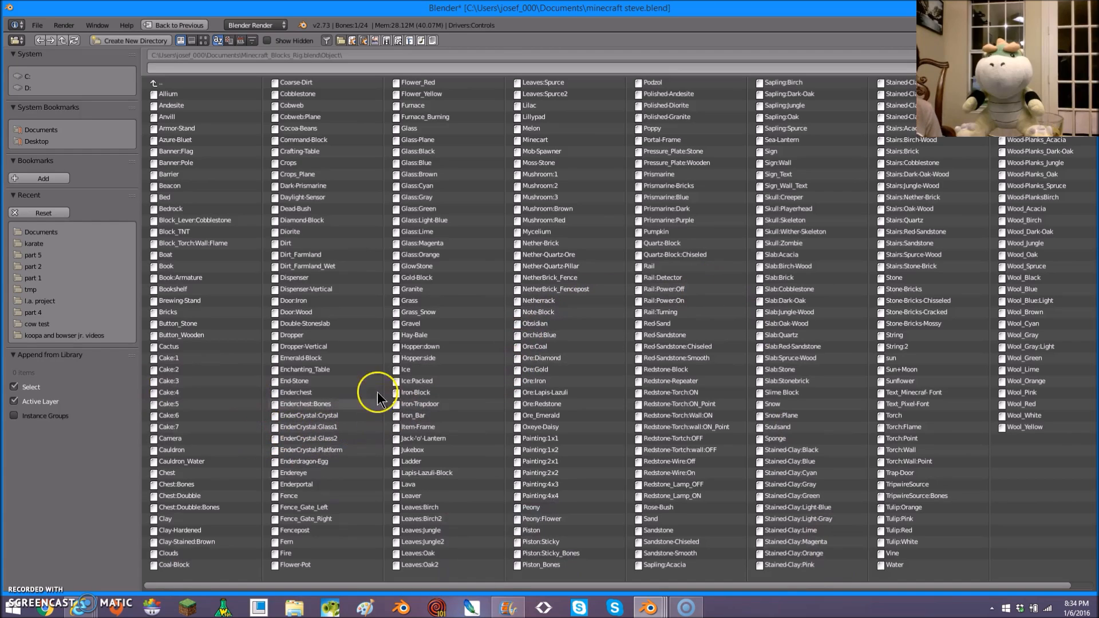
{"action": "mouse_move", "coordinate": [409, 151]}
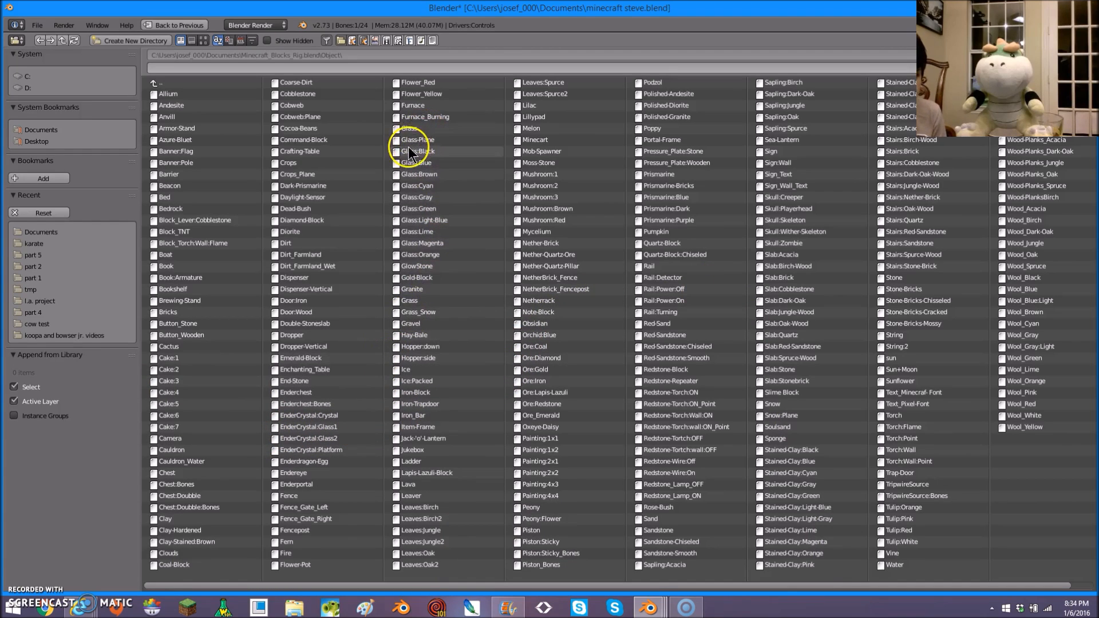
{"action": "mouse_move", "coordinate": [389, 291]}
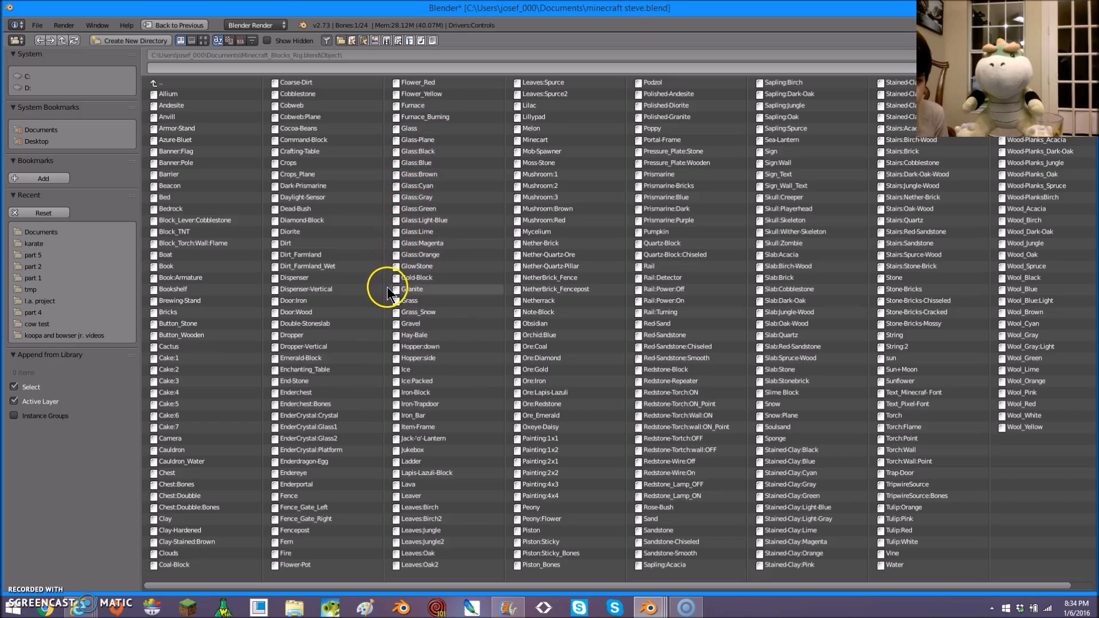
{"action": "left_click", "coordinate": [418, 312]}
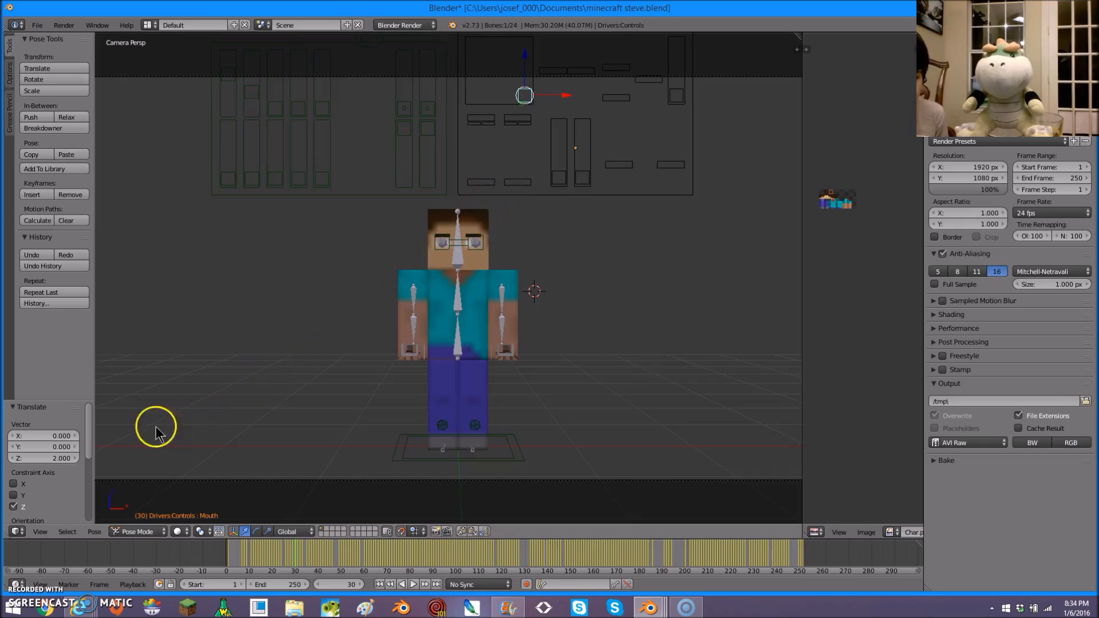
- Switch to Object Mode and move the grass block sideways toward Steve
{"action": "left_click", "coordinate": [137, 531]}
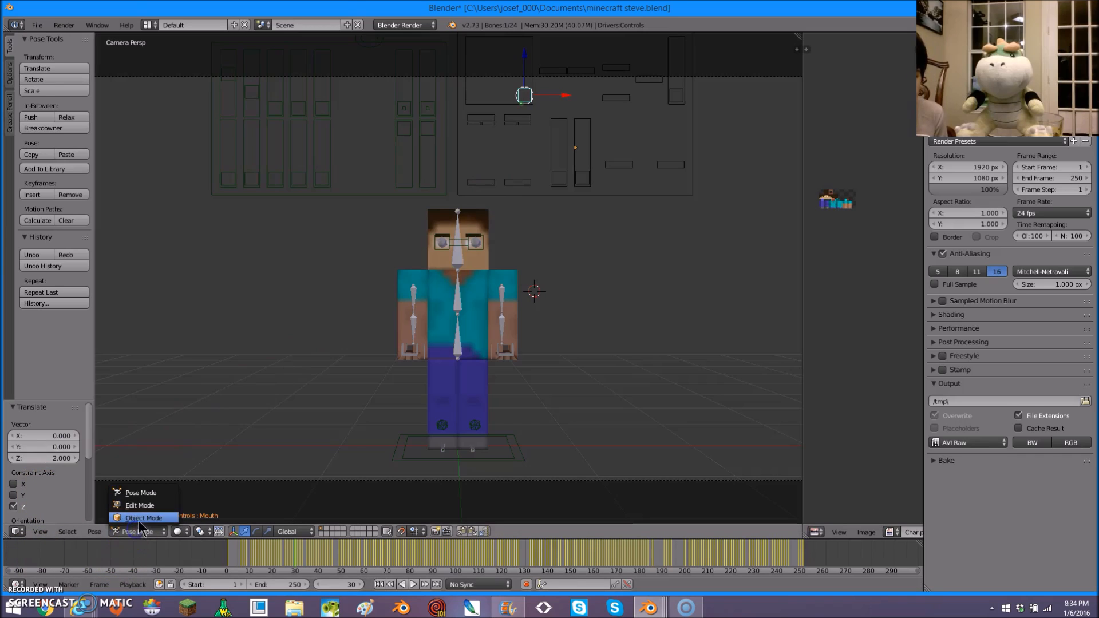
{"action": "left_click", "coordinate": [144, 517]}
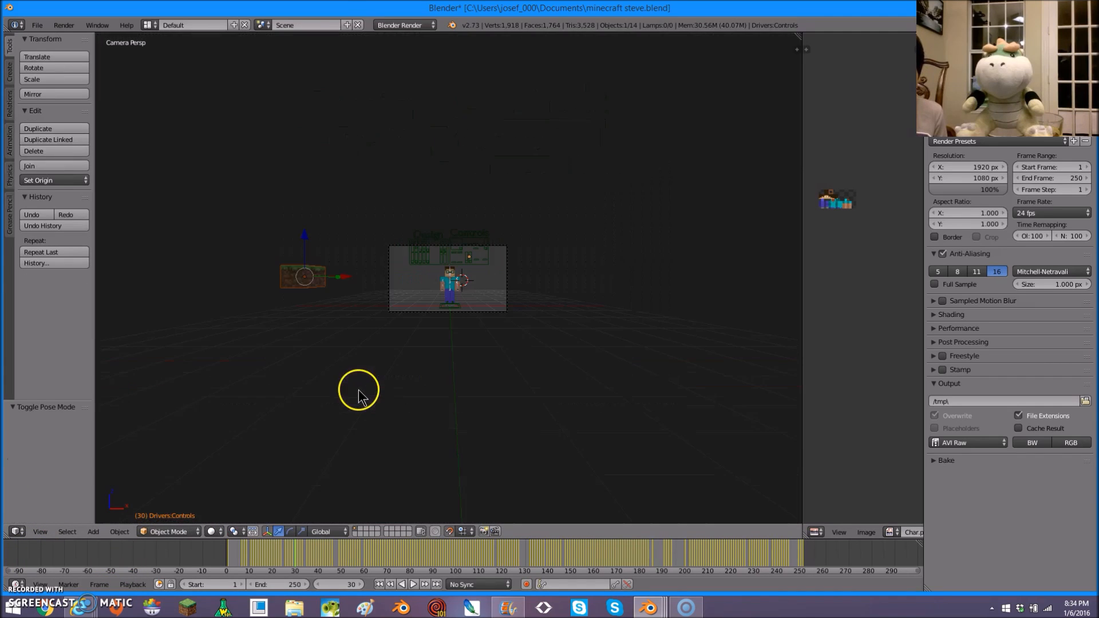
{"action": "mouse_move", "coordinate": [350, 288]}
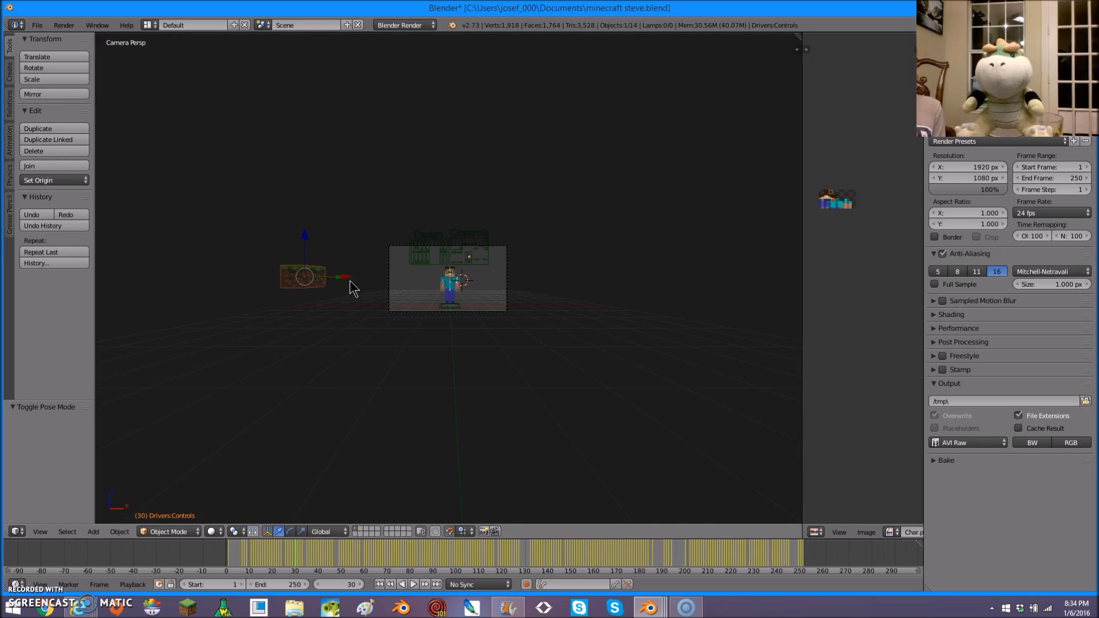
{"action": "left_click", "coordinate": [324, 277]}
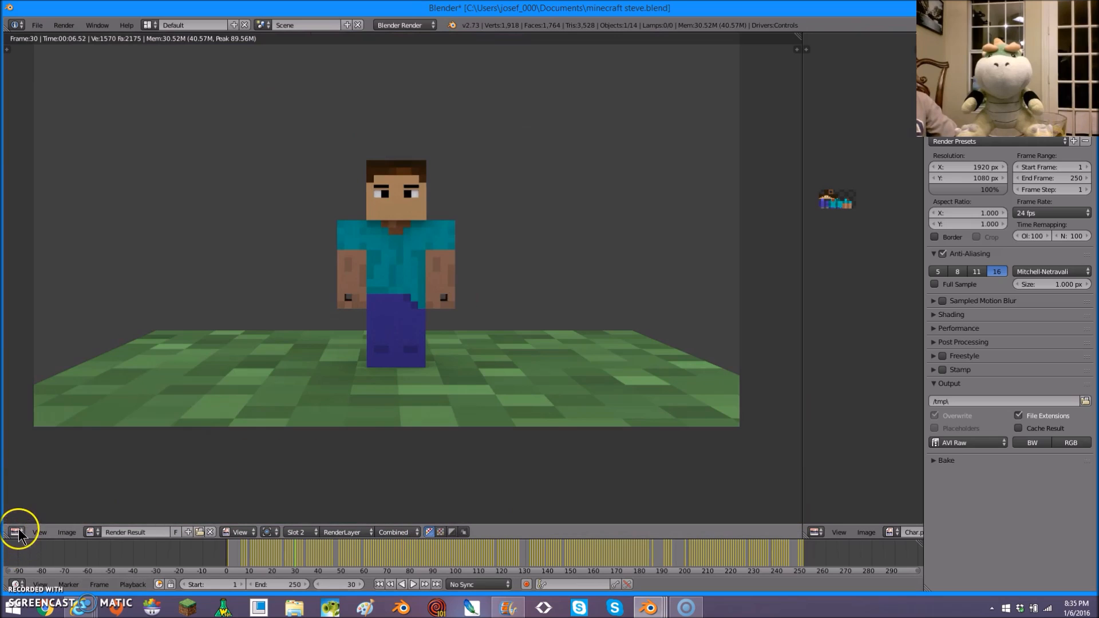
- Change the editor from UV/Image Editor back to 3D View
{"action": "left_click", "coordinate": [18, 531]}
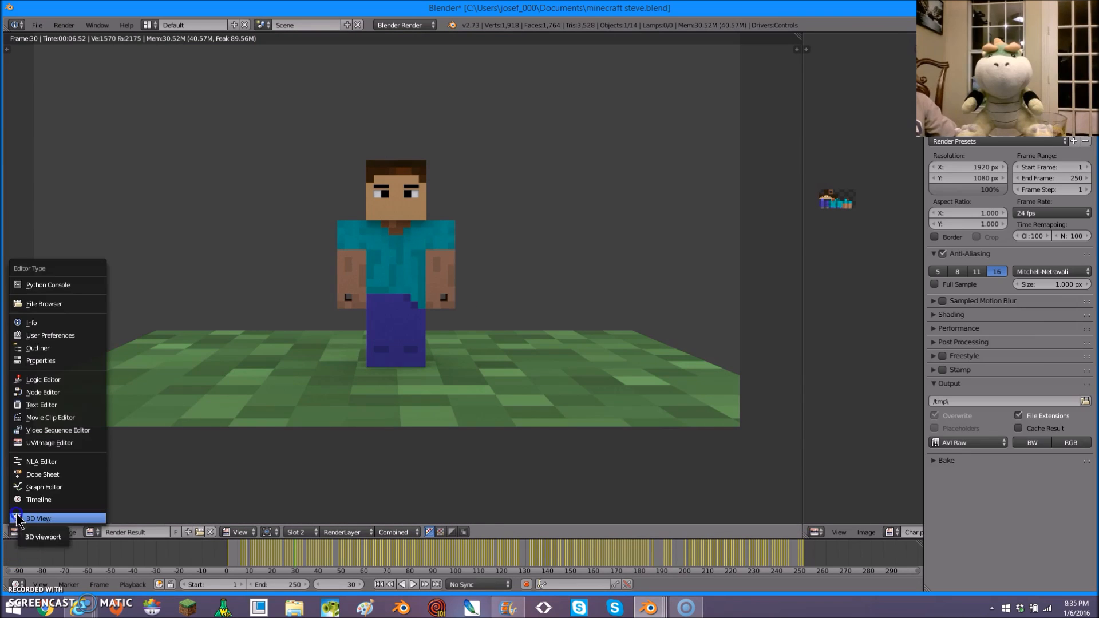
{"action": "left_click", "coordinate": [38, 518]}
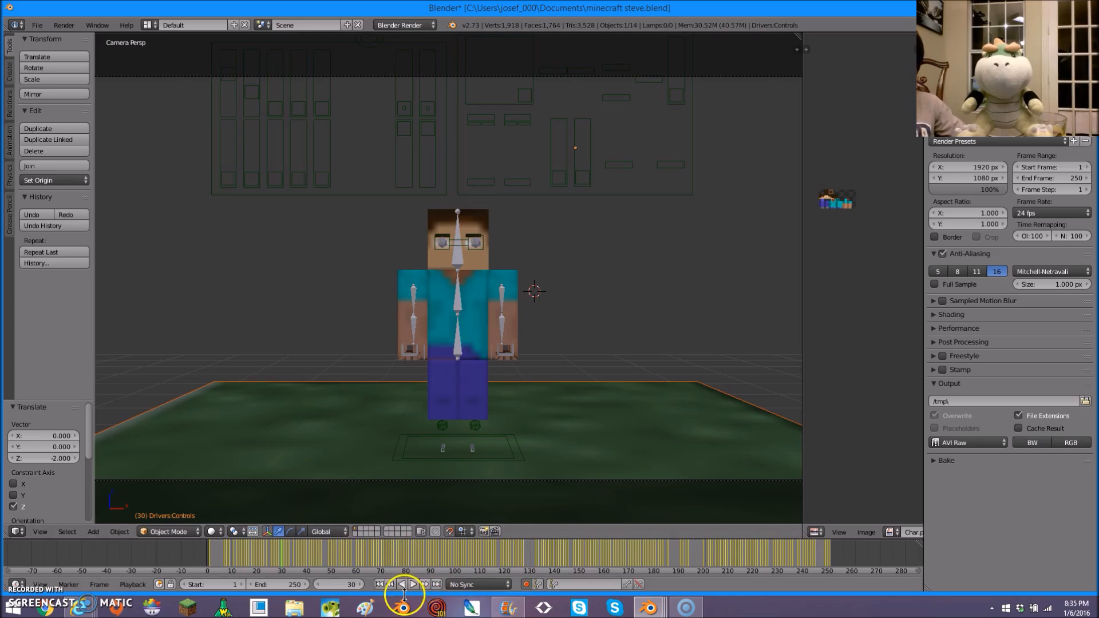
{"action": "mouse_move", "coordinate": [415, 584]}
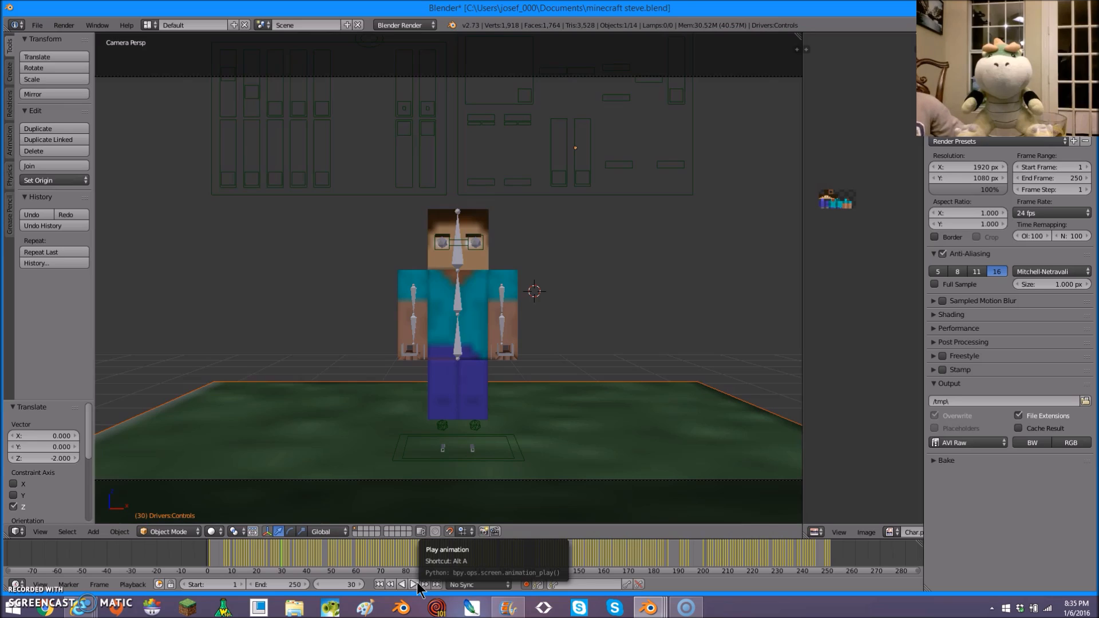
{"action": "mouse_move", "coordinate": [289, 524]}
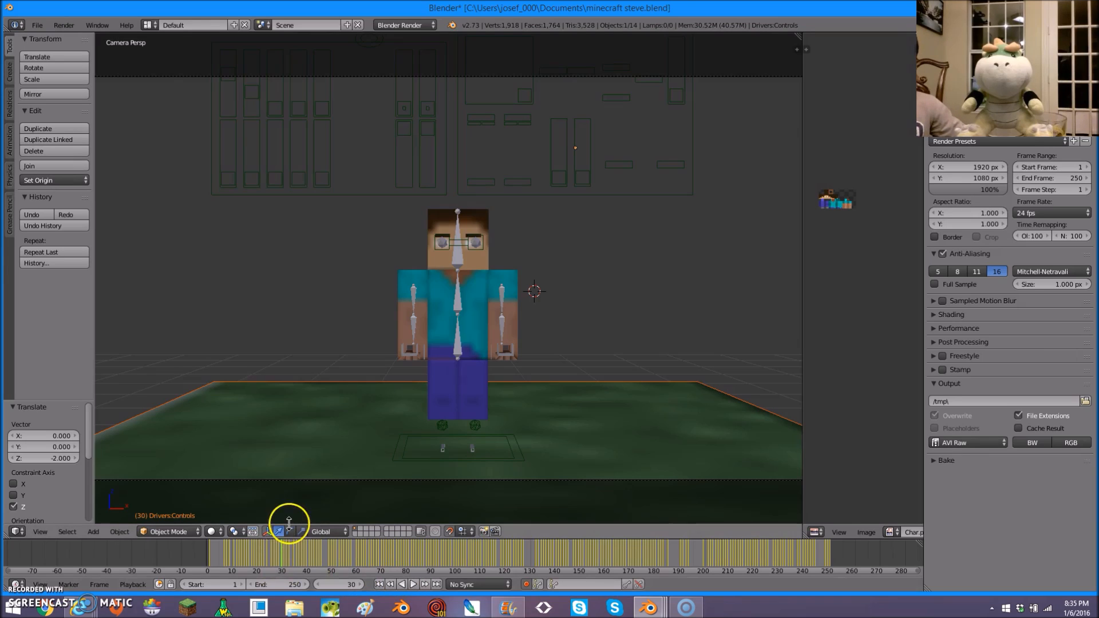
{"action": "mouse_move", "coordinate": [413, 589]}
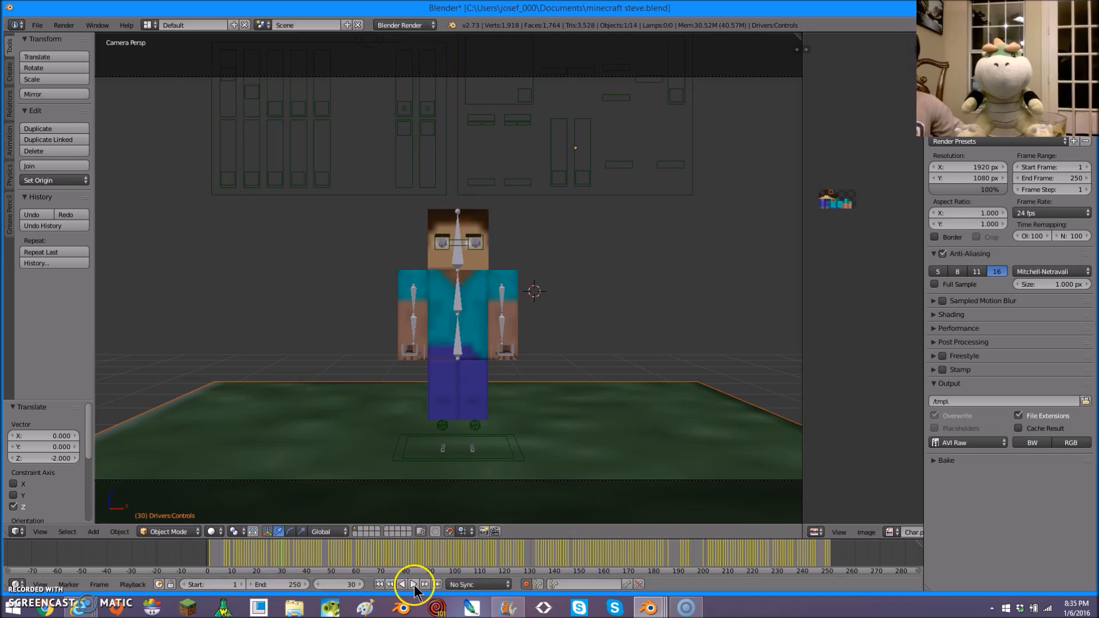
{"action": "mouse_move", "coordinate": [501, 294]}
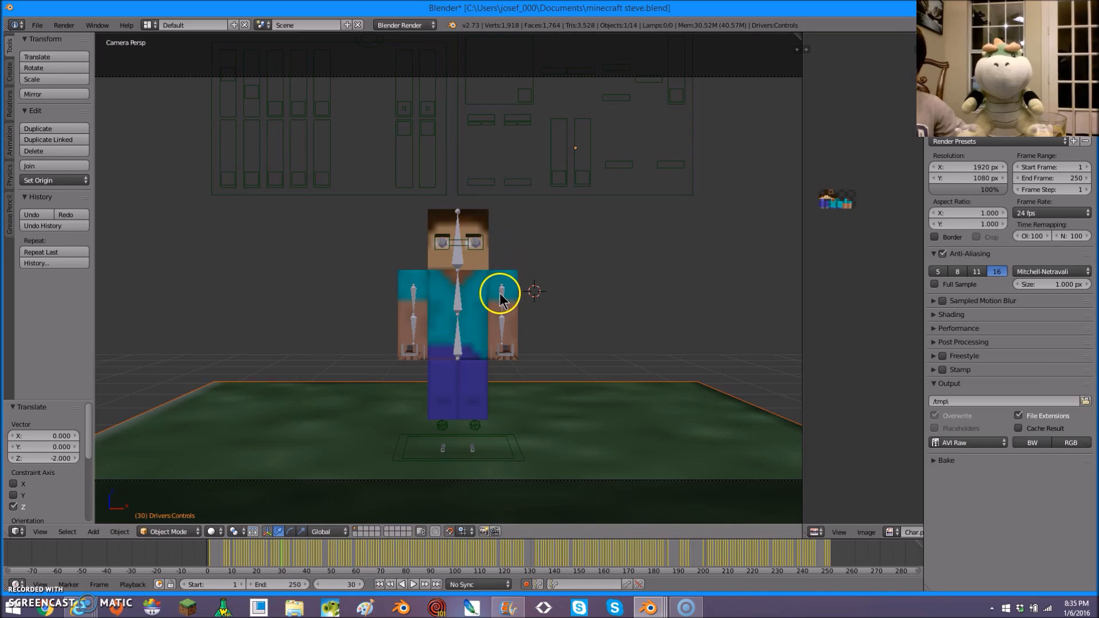
- Select Steve's left upper arm bone and toggle animation playback
{"action": "left_click", "coordinate": [499, 290]}
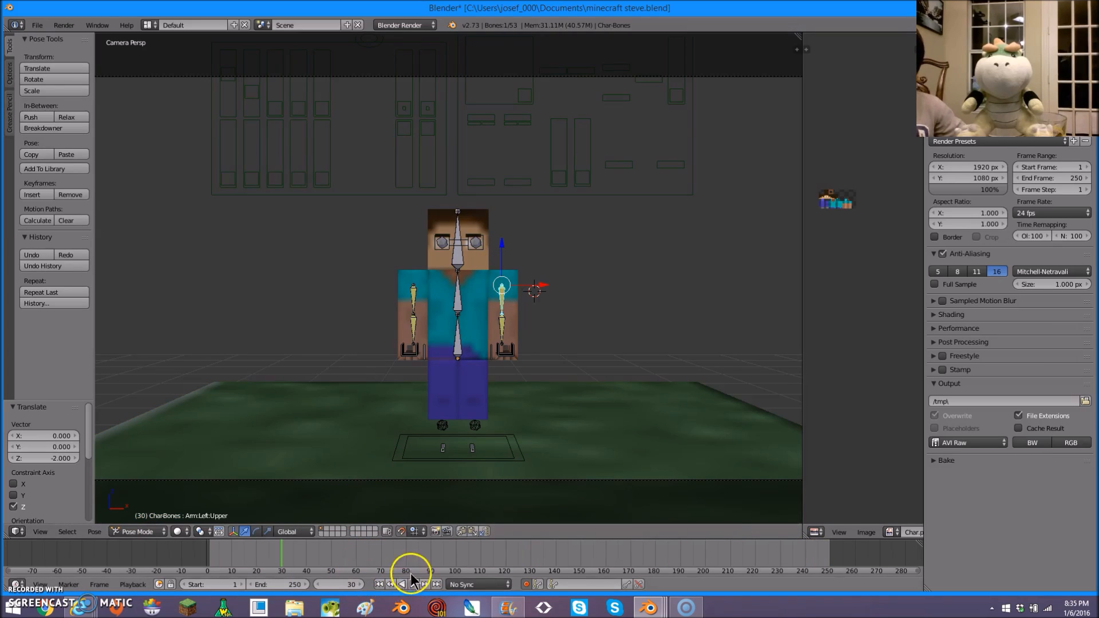
{"action": "left_click", "coordinate": [412, 584]}
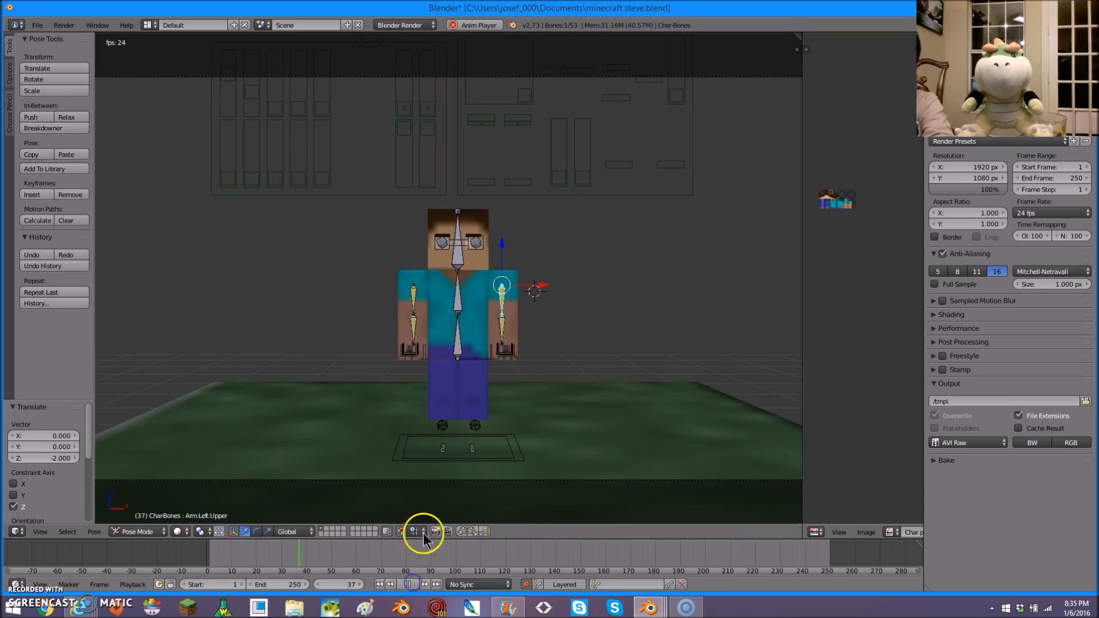
{"action": "left_click", "coordinate": [407, 584]}
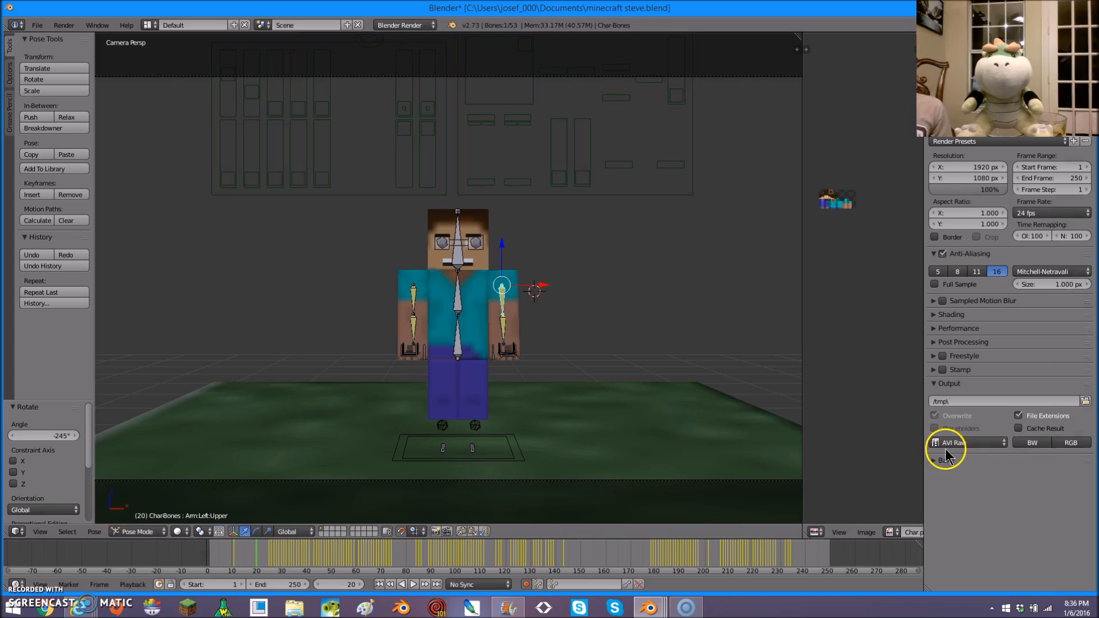
{"action": "mouse_move", "coordinate": [942, 454]}
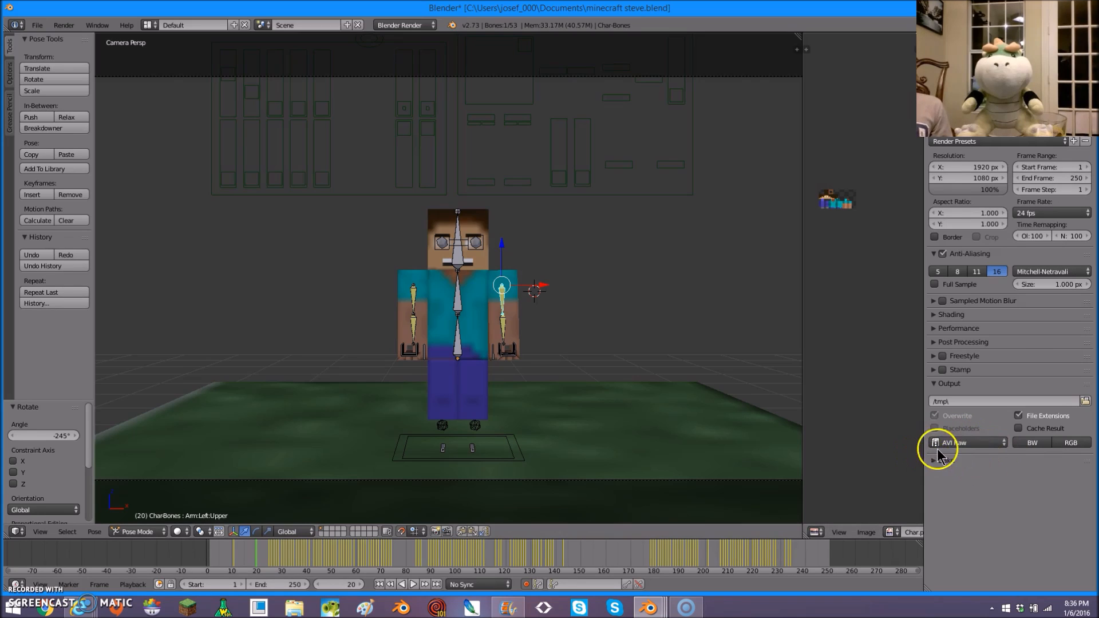
{"action": "left_click", "coordinate": [964, 443]}
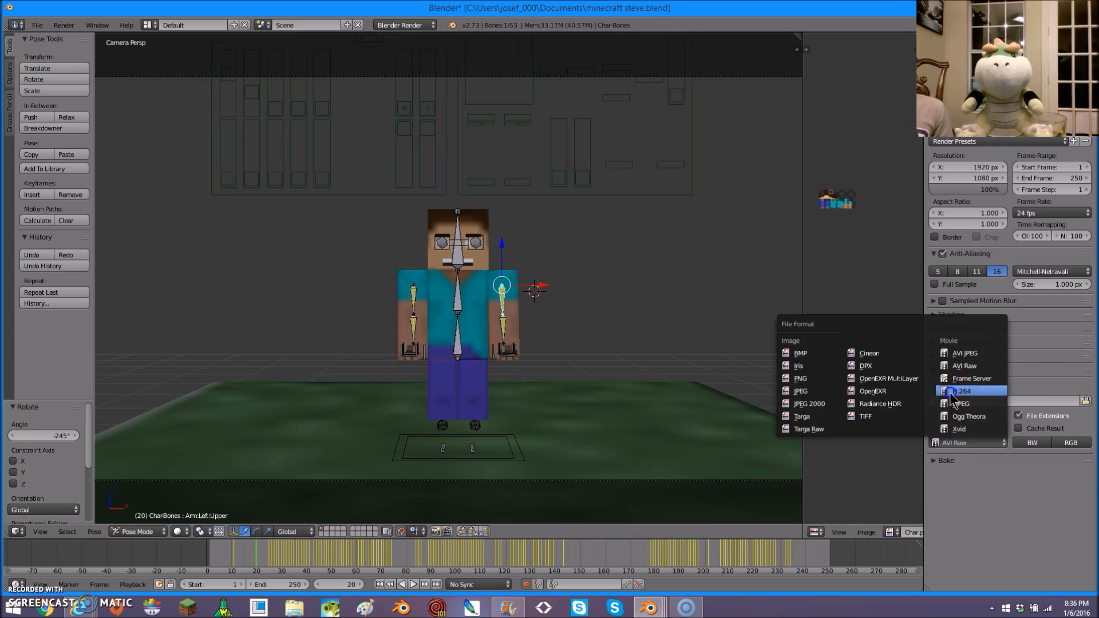
{"action": "left_click", "coordinate": [964, 391]}
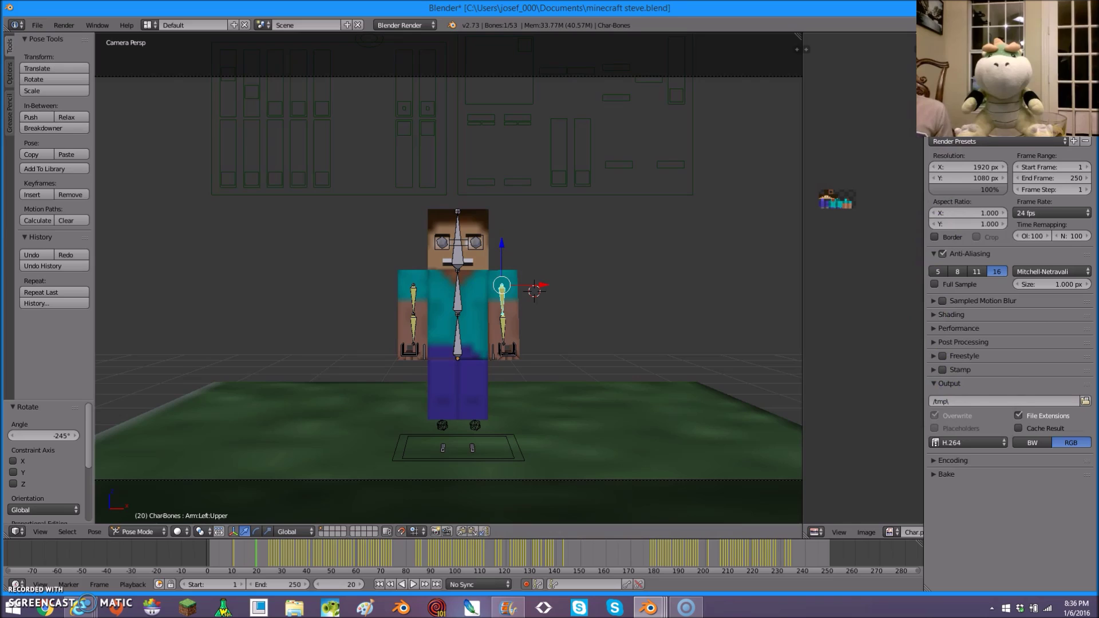
{"action": "mouse_move", "coordinate": [899, 137]}
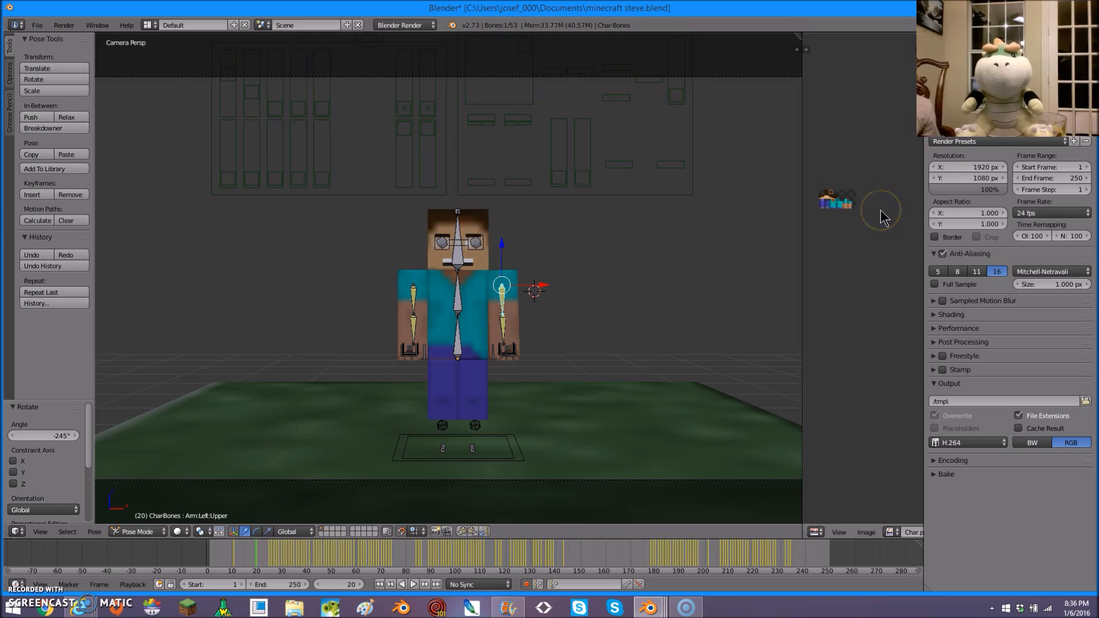
{"action": "mouse_move", "coordinate": [830, 169]}
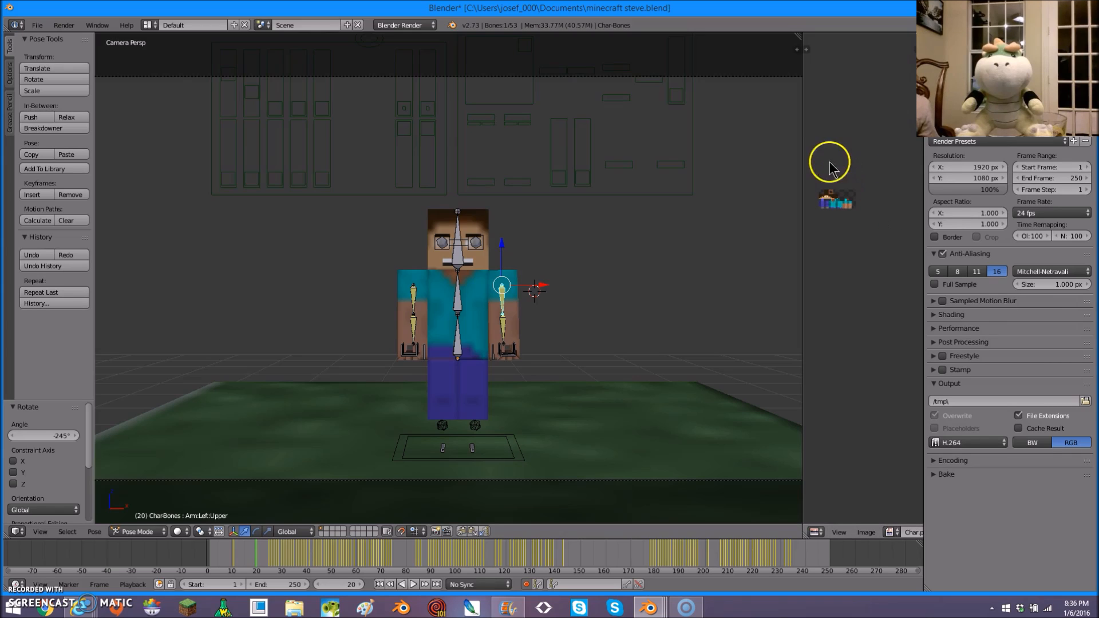
{"action": "mouse_move", "coordinate": [635, 78]}
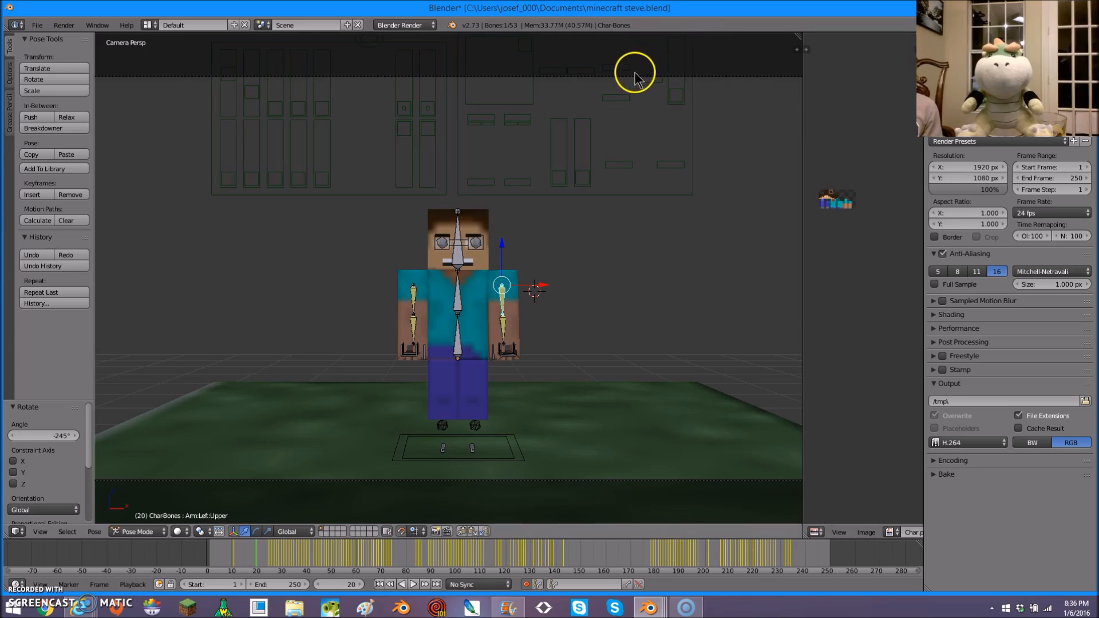
{"action": "mouse_move", "coordinate": [607, 330]}
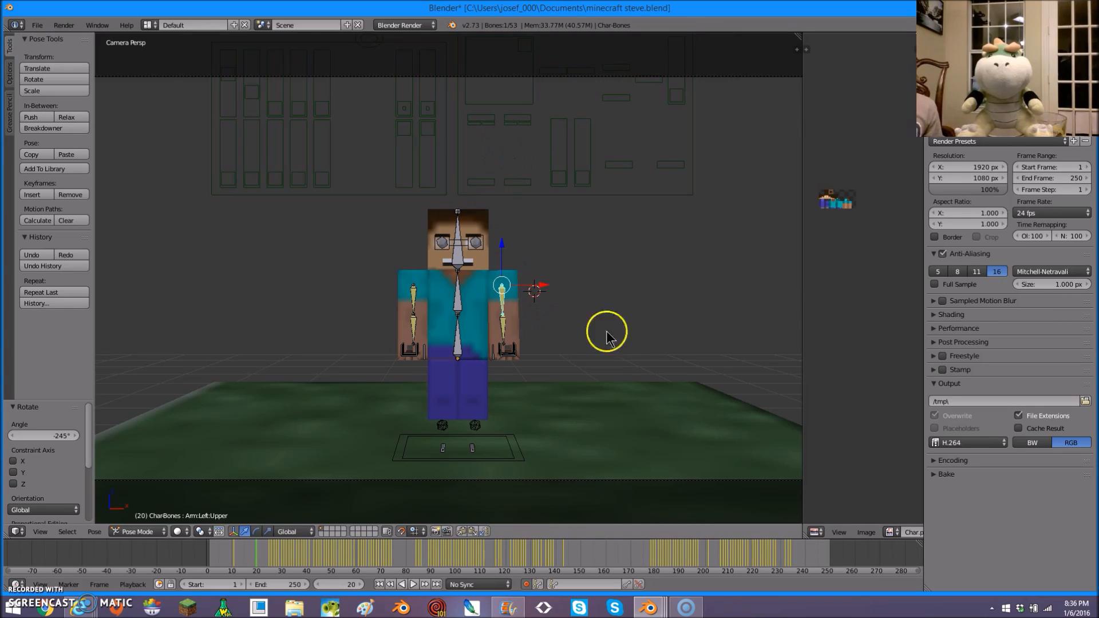
{"action": "mouse_move", "coordinate": [953, 190]}
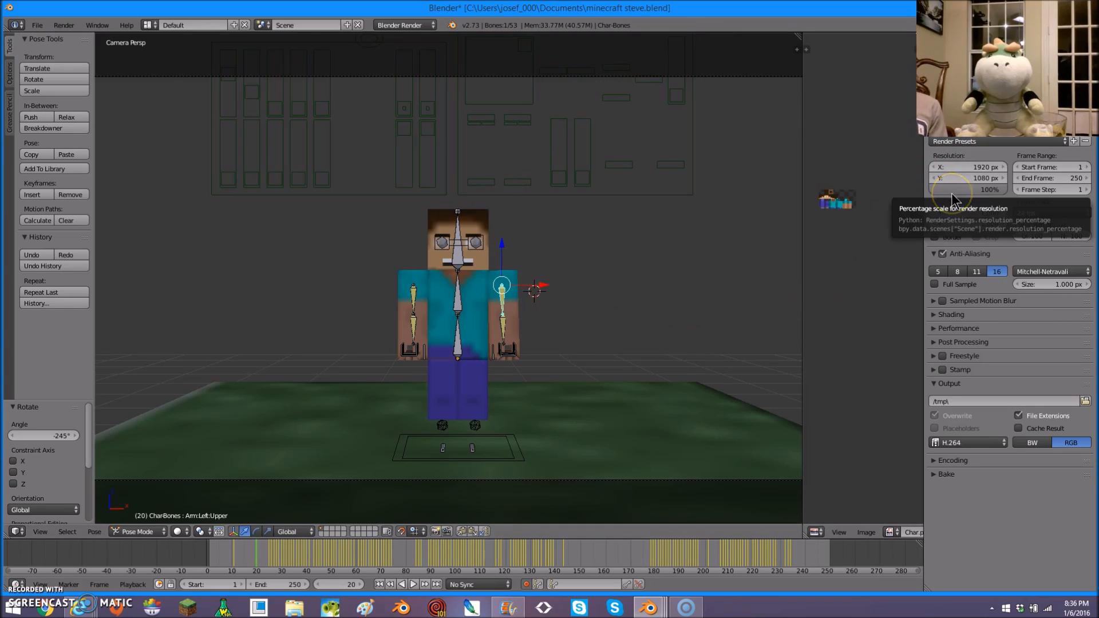
{"action": "mouse_move", "coordinate": [728, 125]}
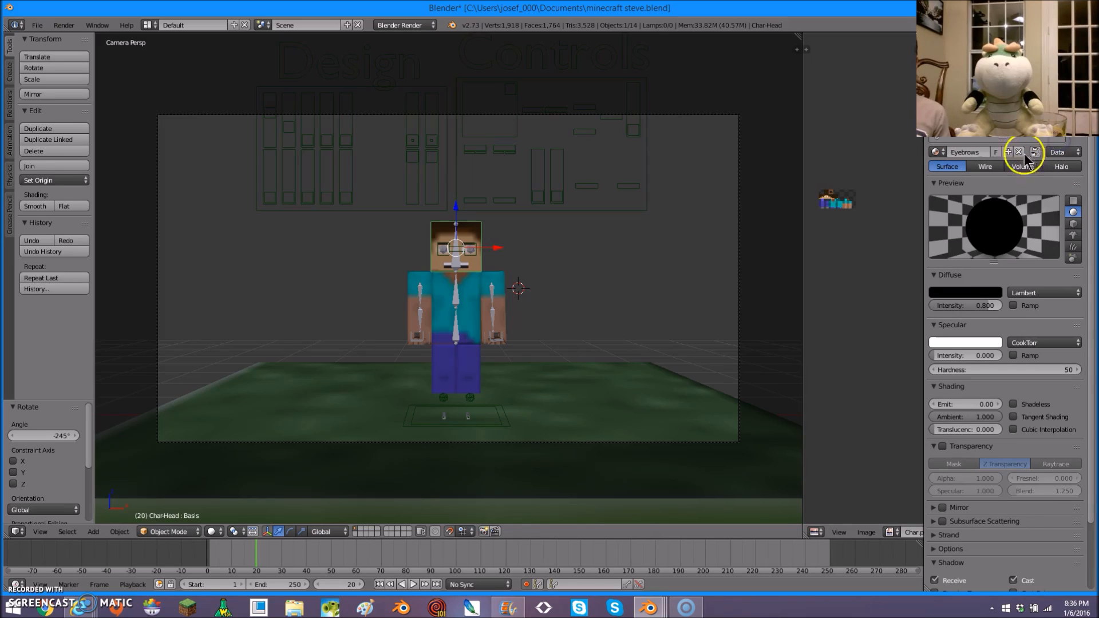
{"action": "mouse_move", "coordinate": [937, 293]}
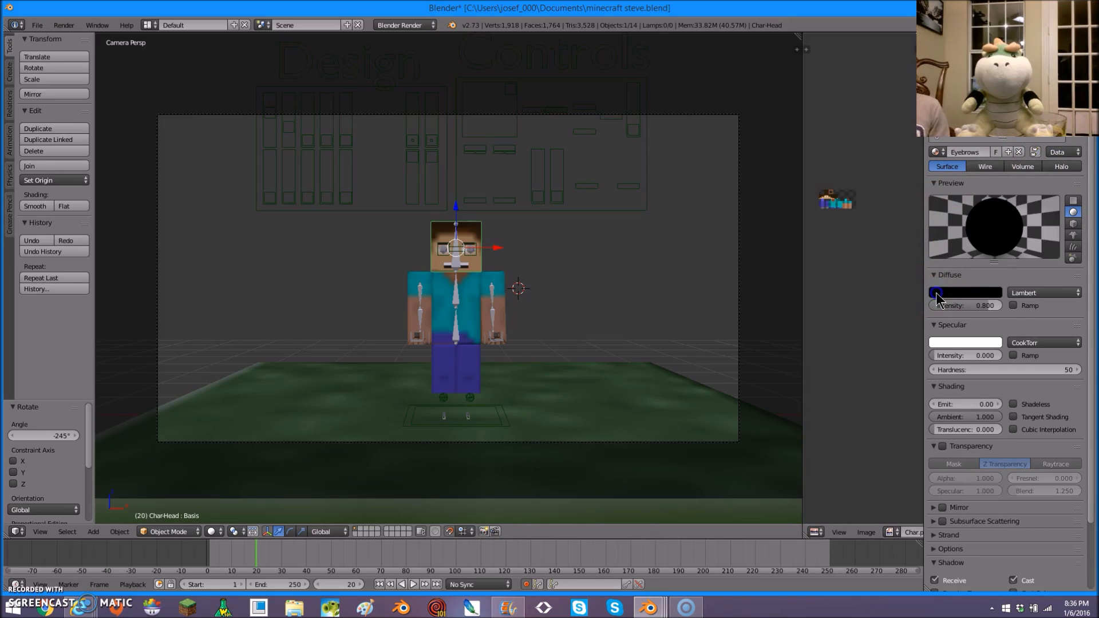
- Set the Eyebrows diffuse colour to white (RGB 1.0, 1.0, 1.0)
{"action": "left_click", "coordinate": [964, 293]}
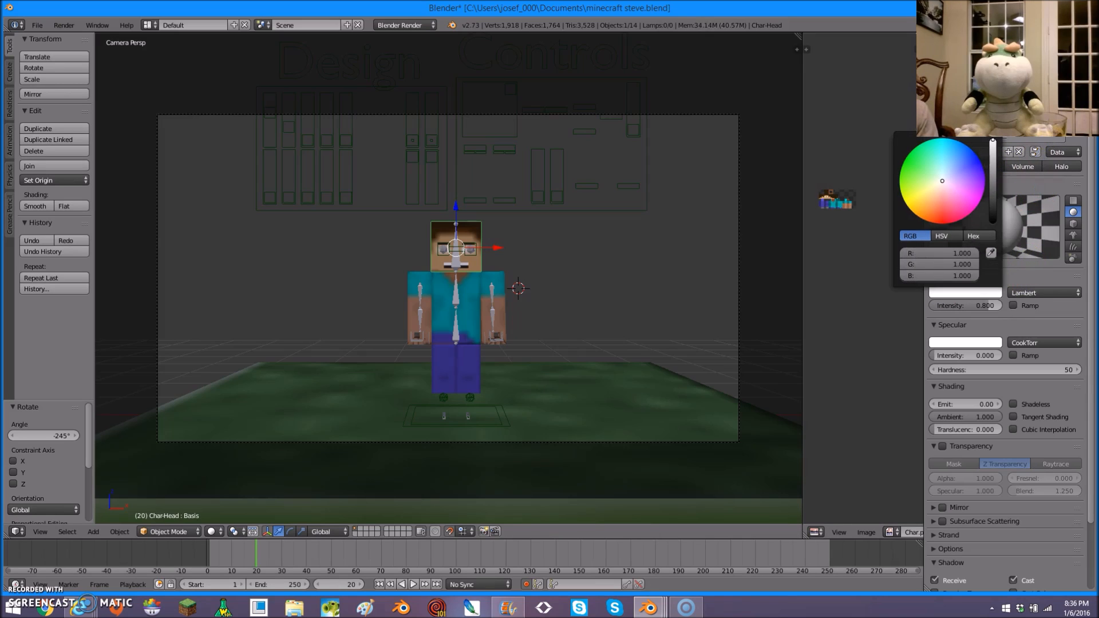
{"action": "left_click", "coordinate": [947, 213]}
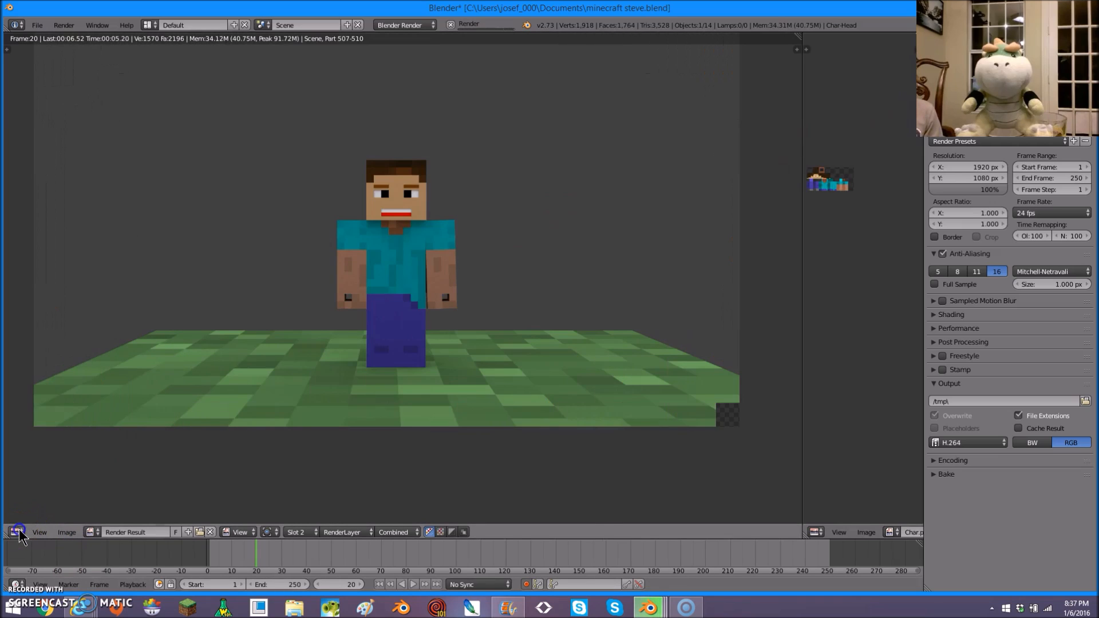
- Render frame 133 showing Steve mid-wave, then switch the Image Editor back to 3D View
{"action": "left_click", "coordinate": [18, 531]}
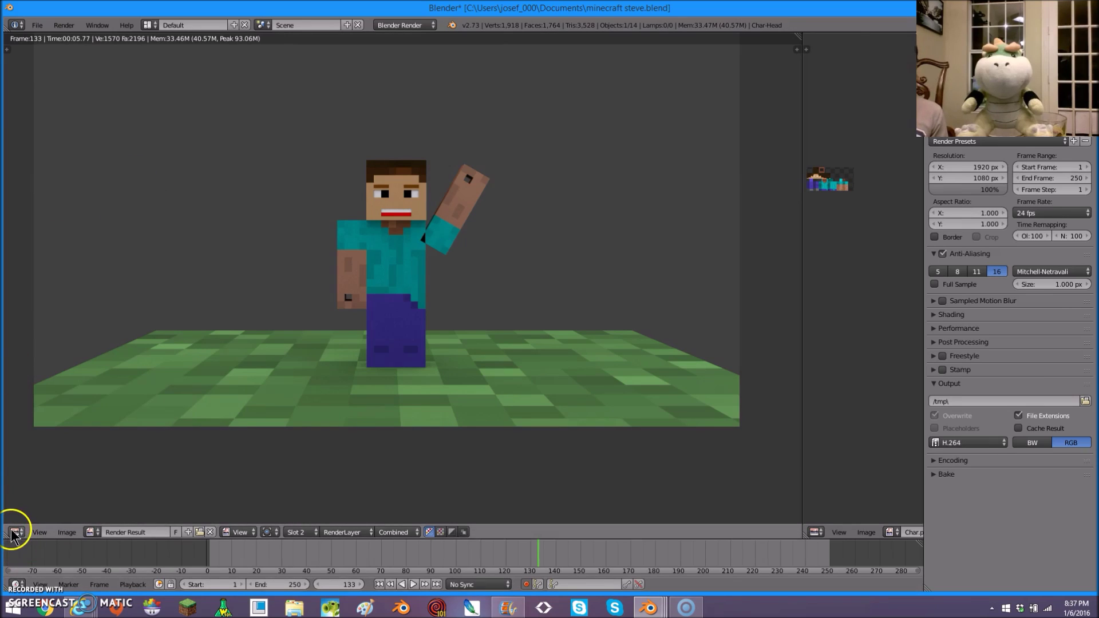
{"action": "left_click", "coordinate": [14, 532]}
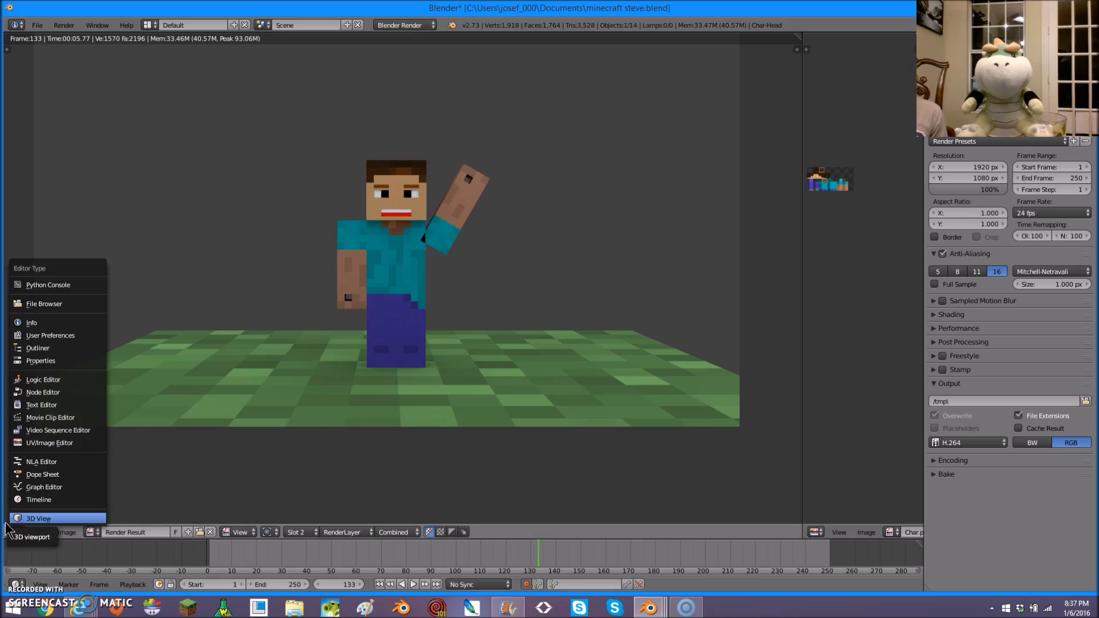
{"action": "mouse_move", "coordinate": [12, 518]}
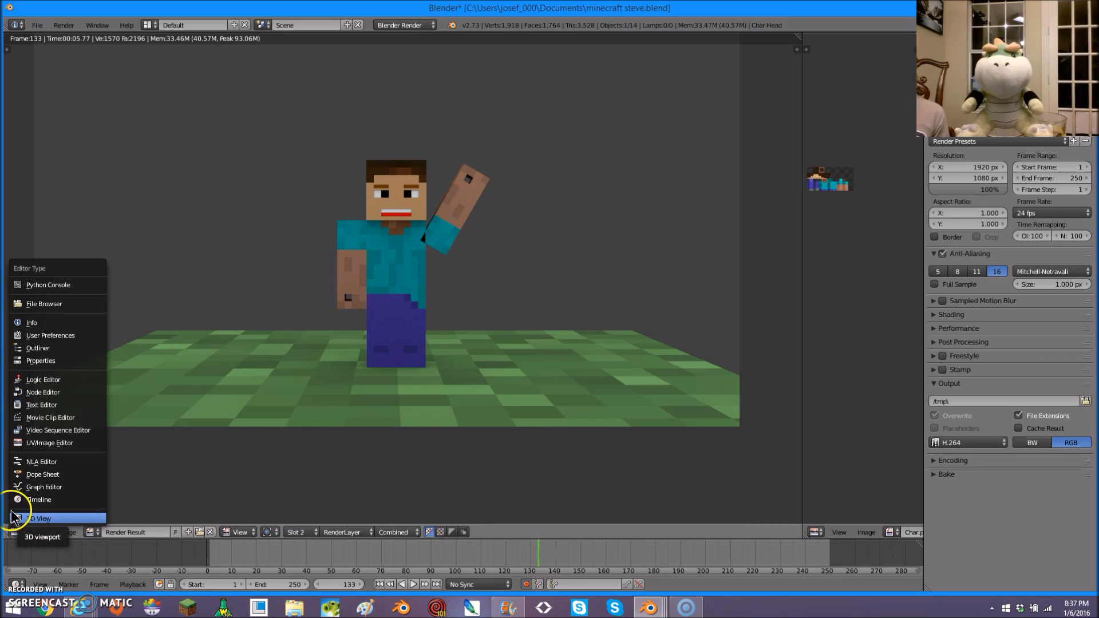
{"action": "left_click", "coordinate": [41, 518]}
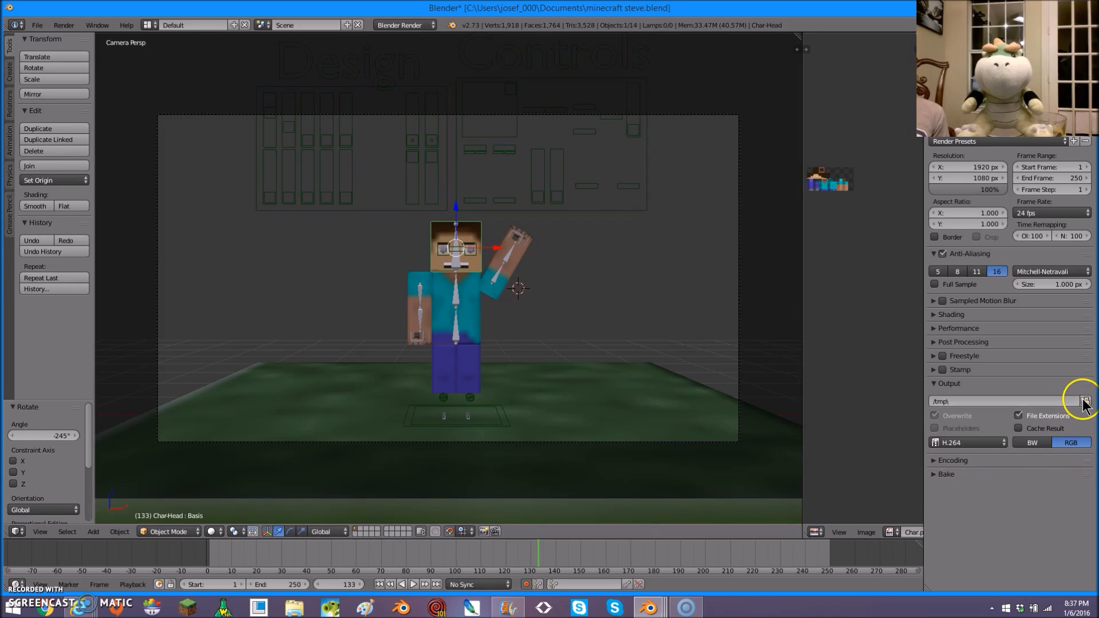
- Create a 'toutorial' folder in C:\tmp and accept it as the render output path
{"action": "left_click", "coordinate": [1085, 401]}
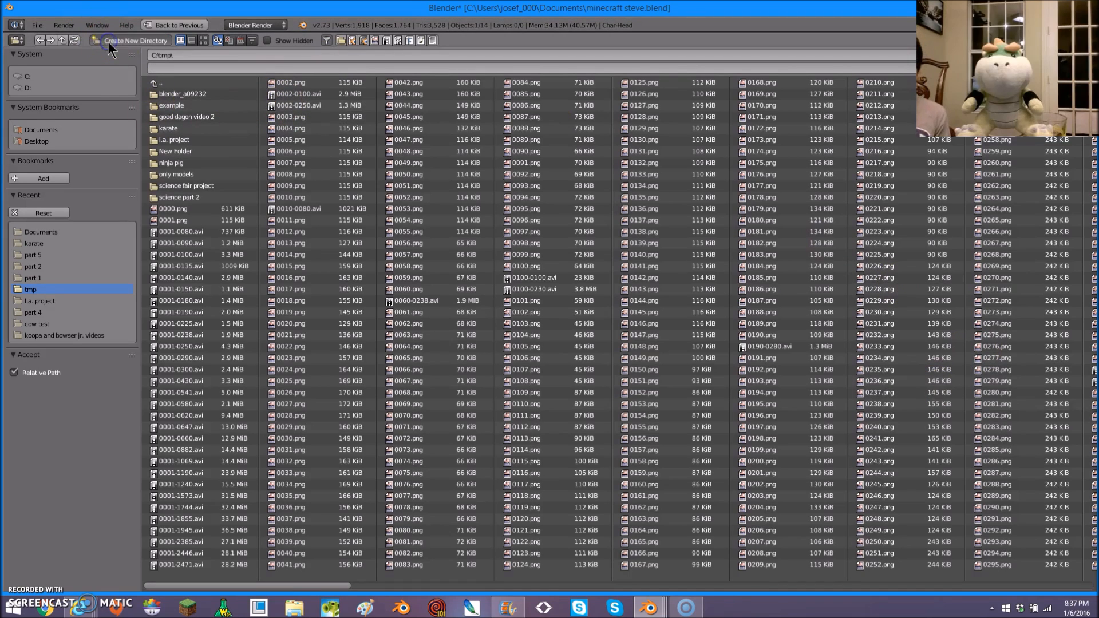
{"action": "left_click", "coordinate": [129, 40]}
{"action": "type", "text": "tutorial"}
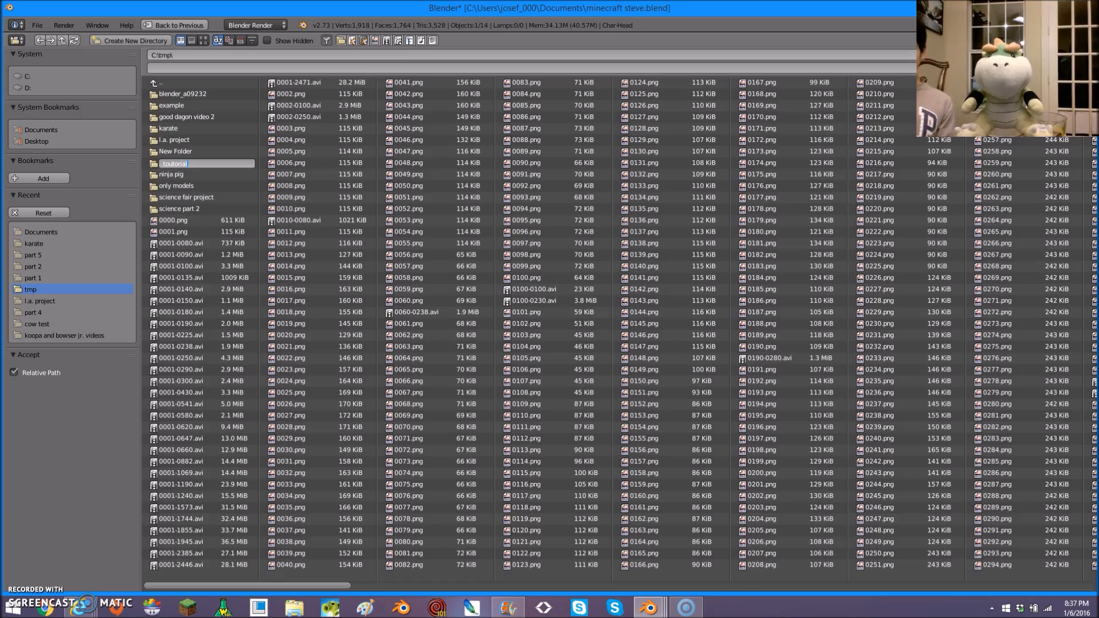
{"action": "mouse_move", "coordinate": [59, 101]}
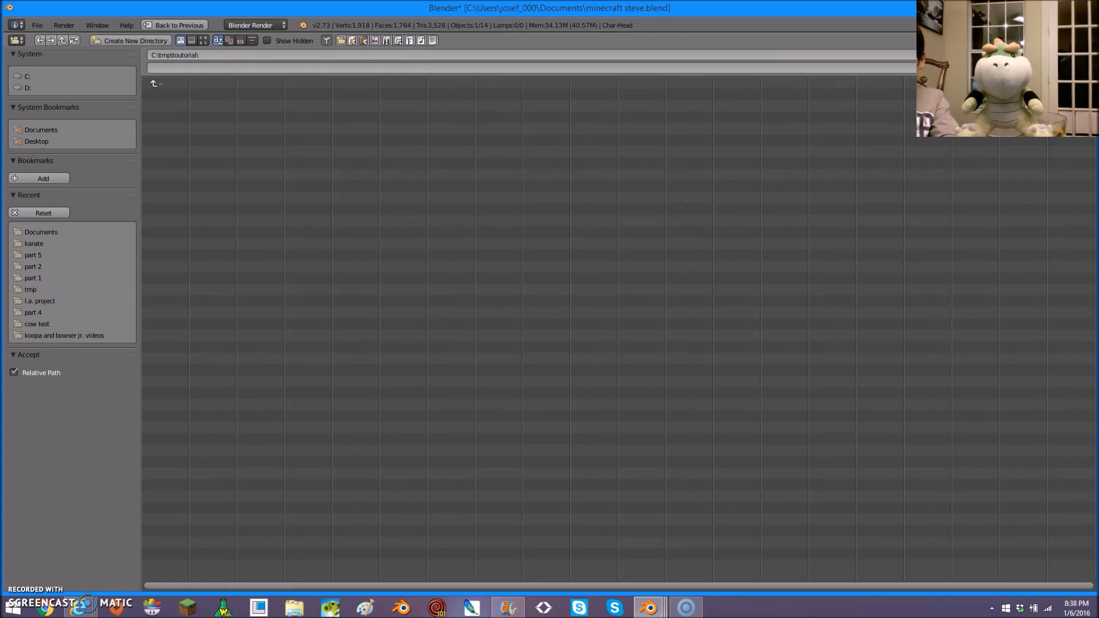
{"action": "left_click", "coordinate": [179, 24]}
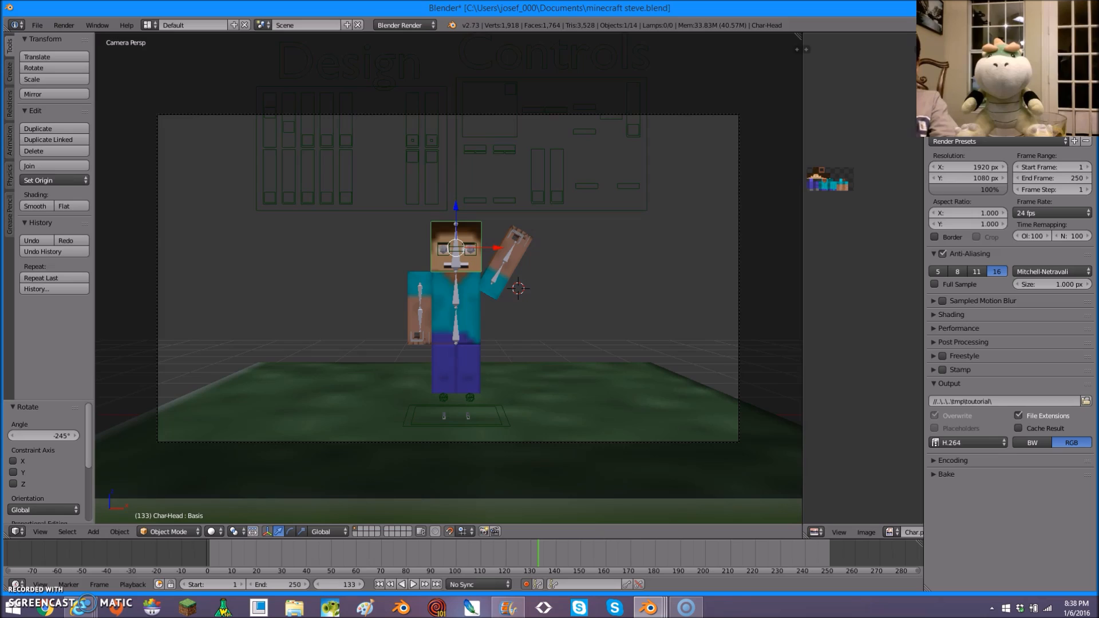
{"action": "mouse_move", "coordinate": [329, 144]}
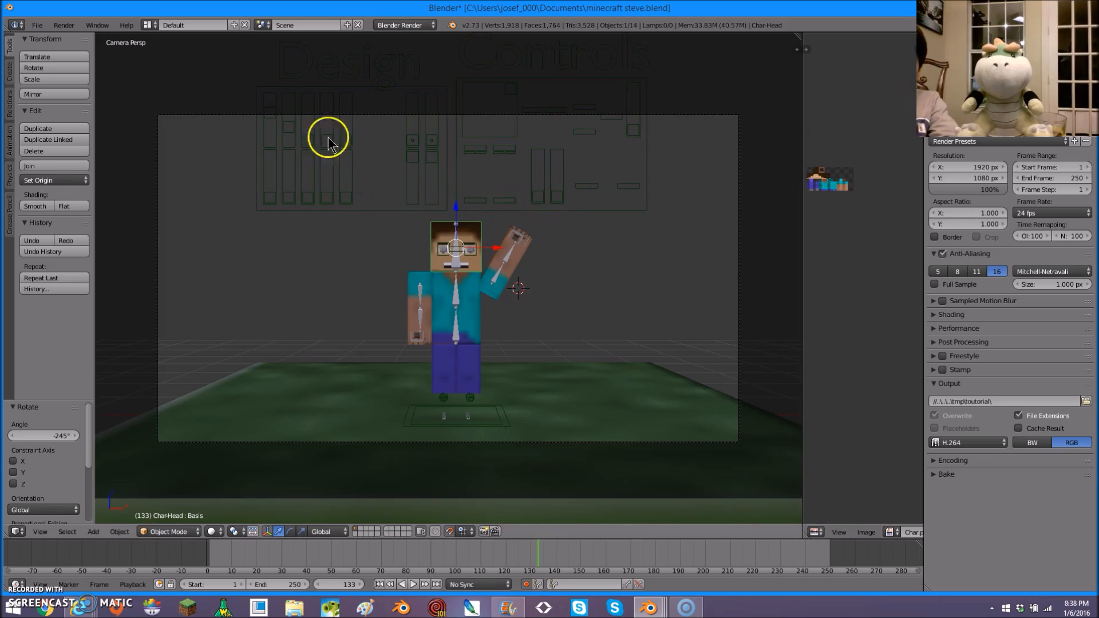
{"action": "mouse_move", "coordinate": [208, 111]}
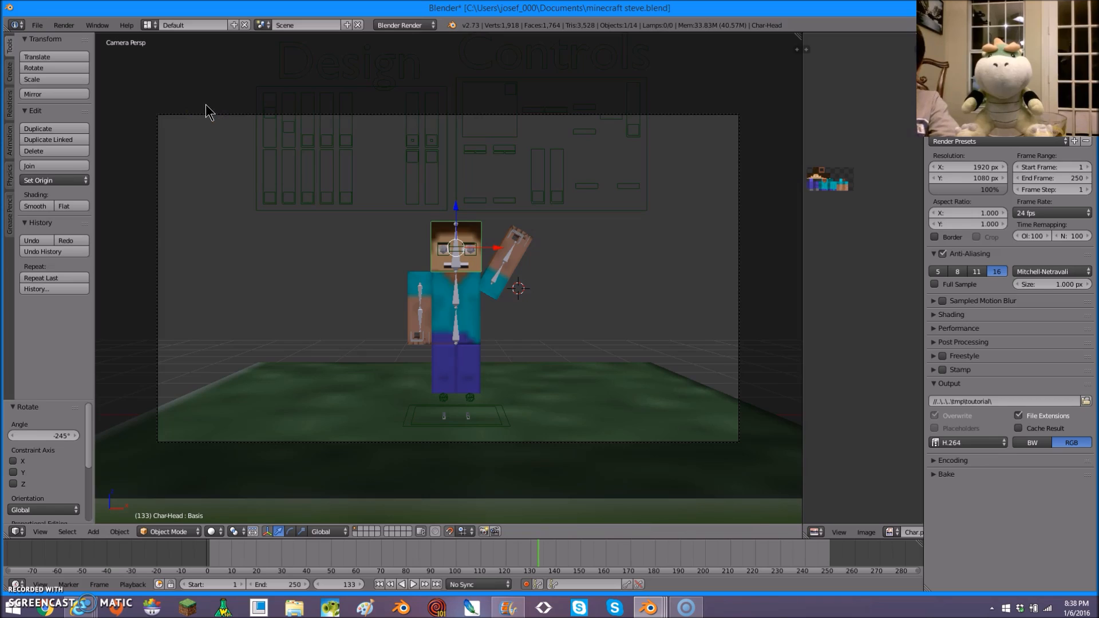
{"action": "mouse_move", "coordinate": [209, 113]}
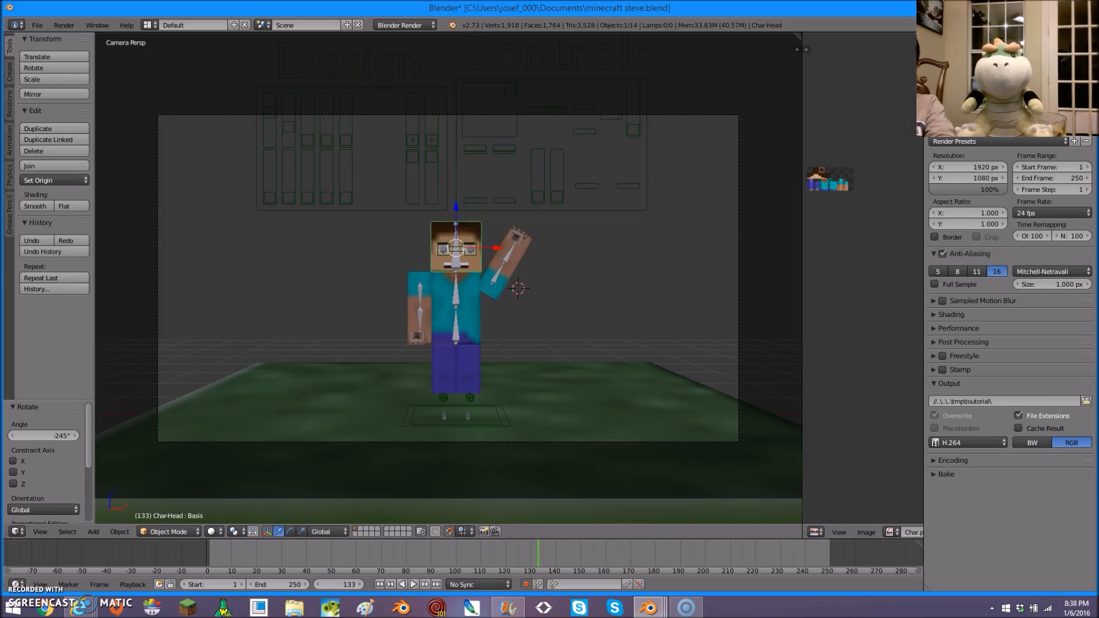
{"action": "mouse_move", "coordinate": [300, 211]}
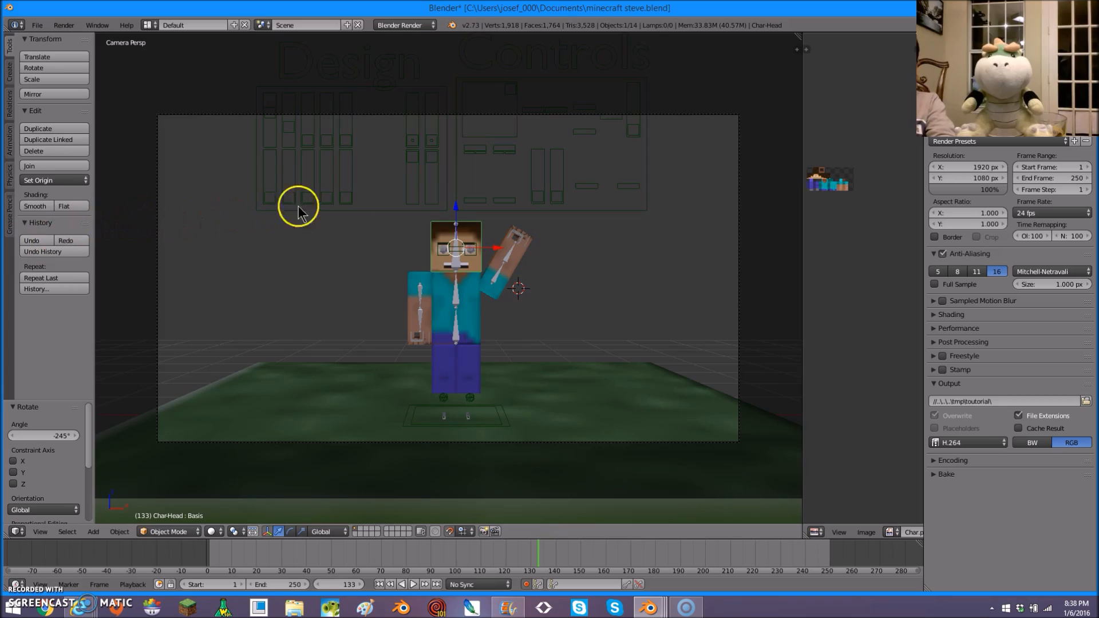
{"action": "mouse_move", "coordinate": [374, 289]}
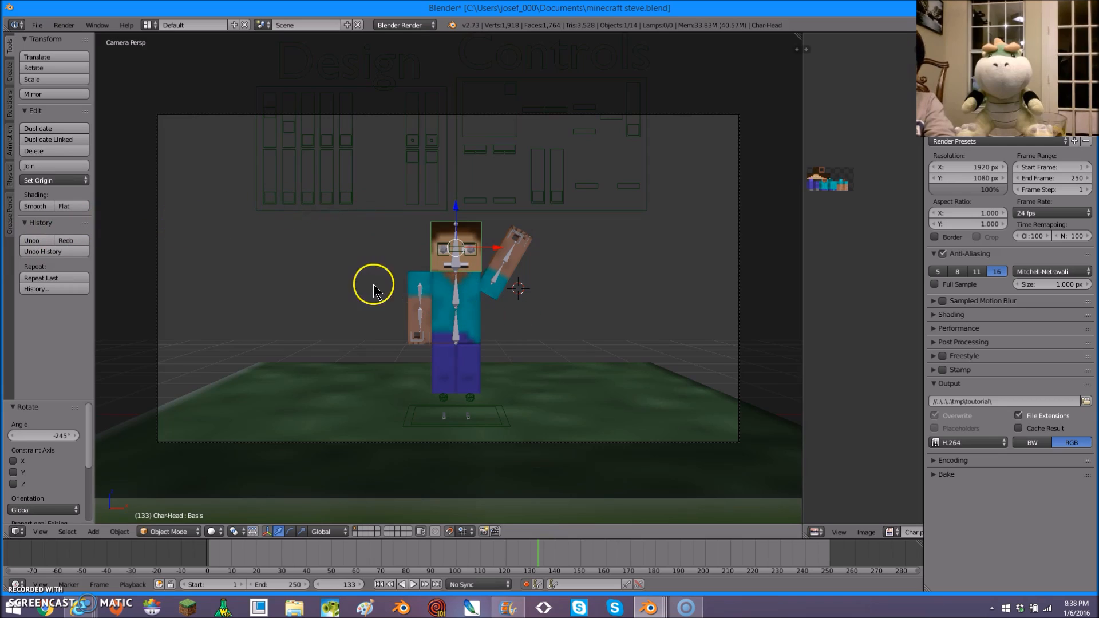
{"action": "mouse_move", "coordinate": [425, 321]}
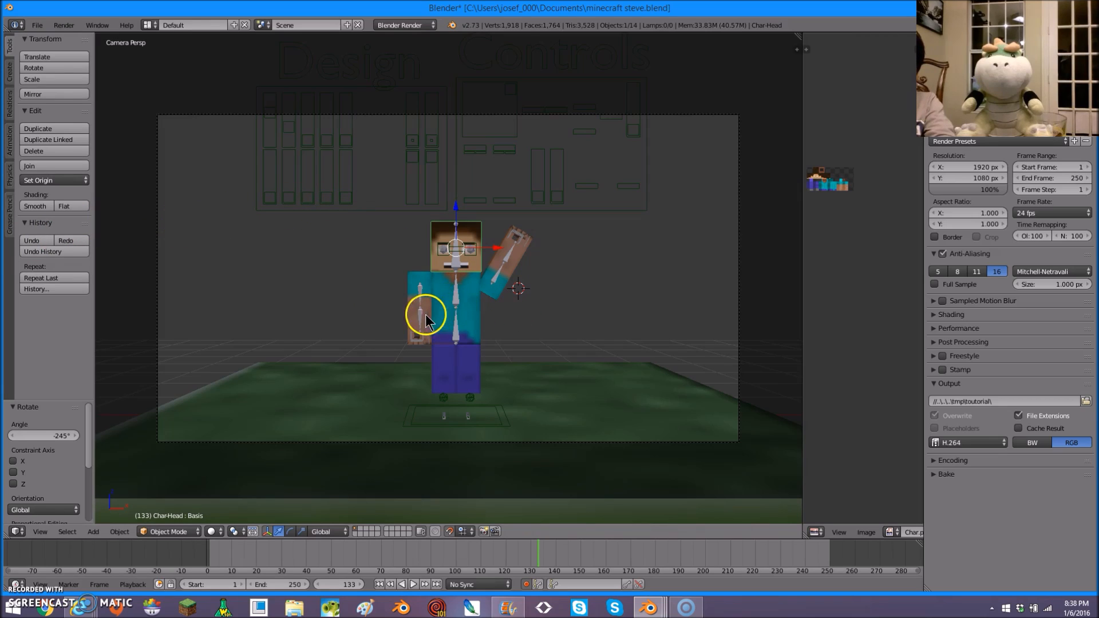
{"action": "mouse_move", "coordinate": [294, 363]}
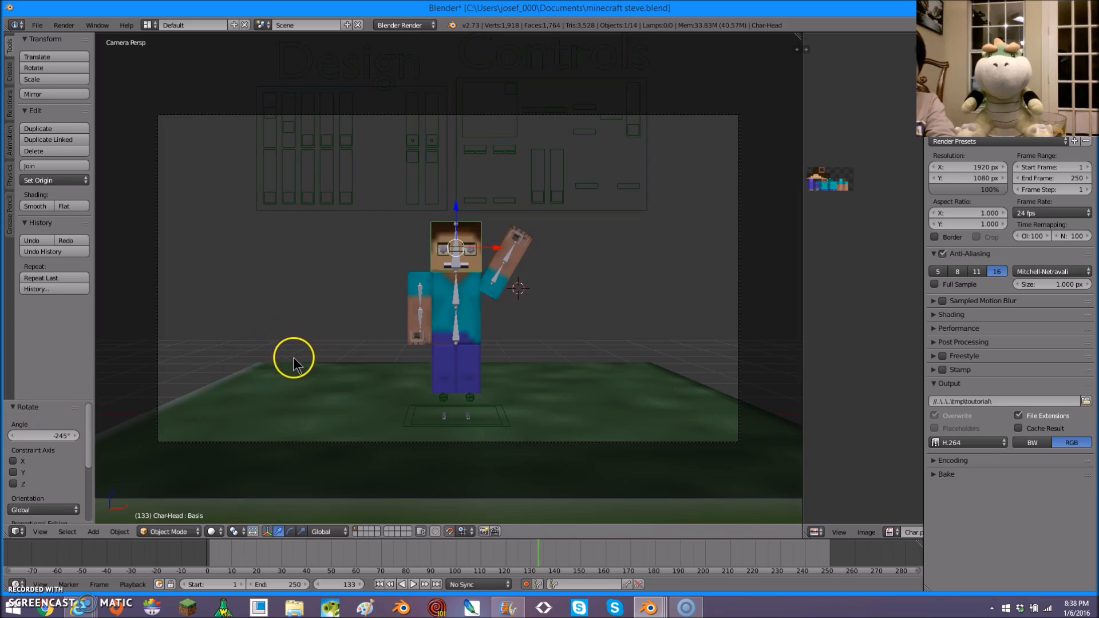
{"action": "mouse_move", "coordinate": [25, 576]}
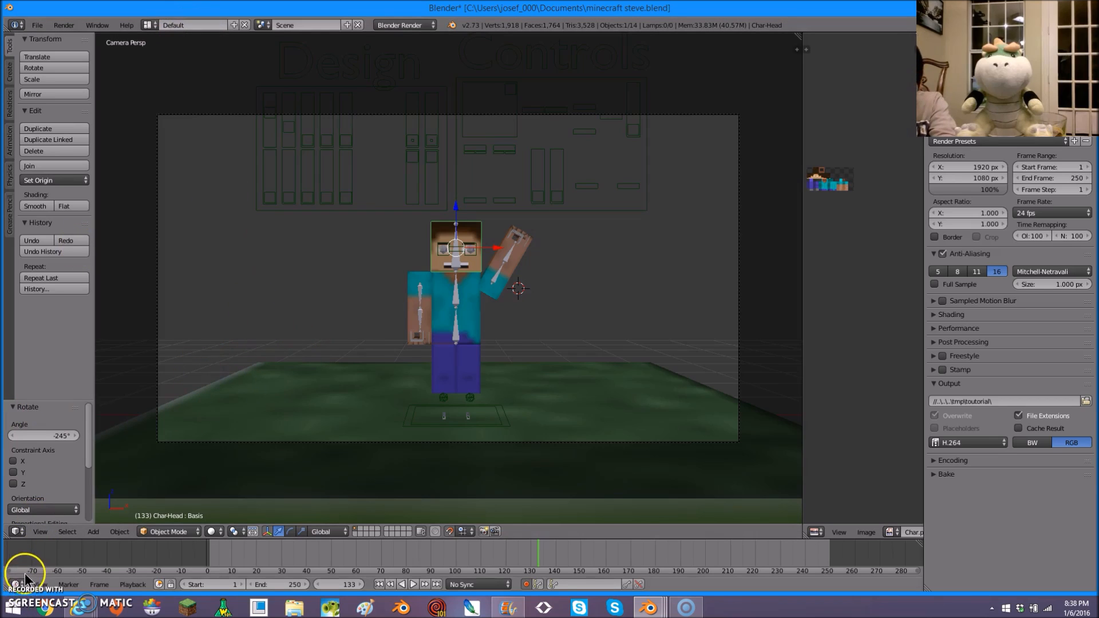